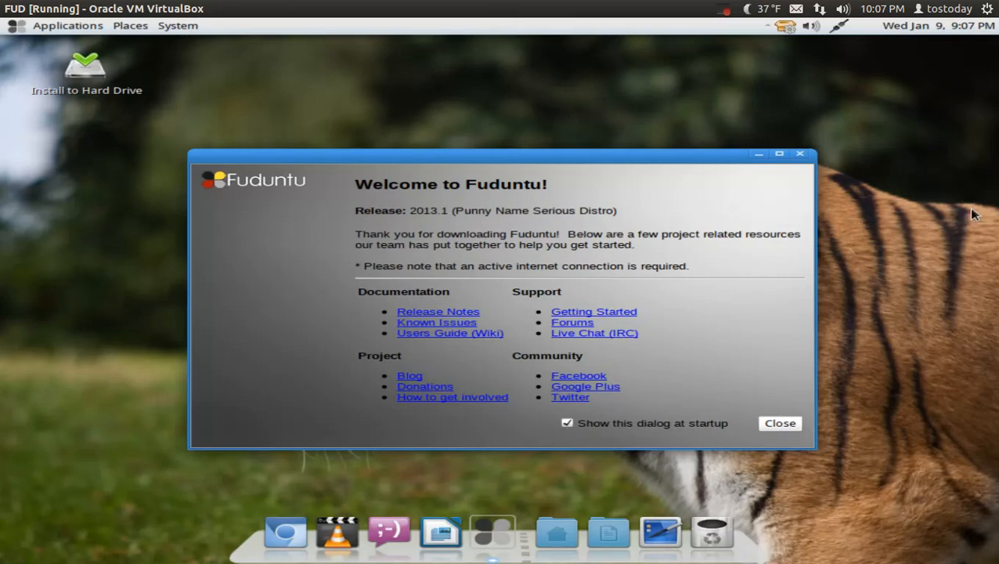
pyautogui.moveTo(953, 190)
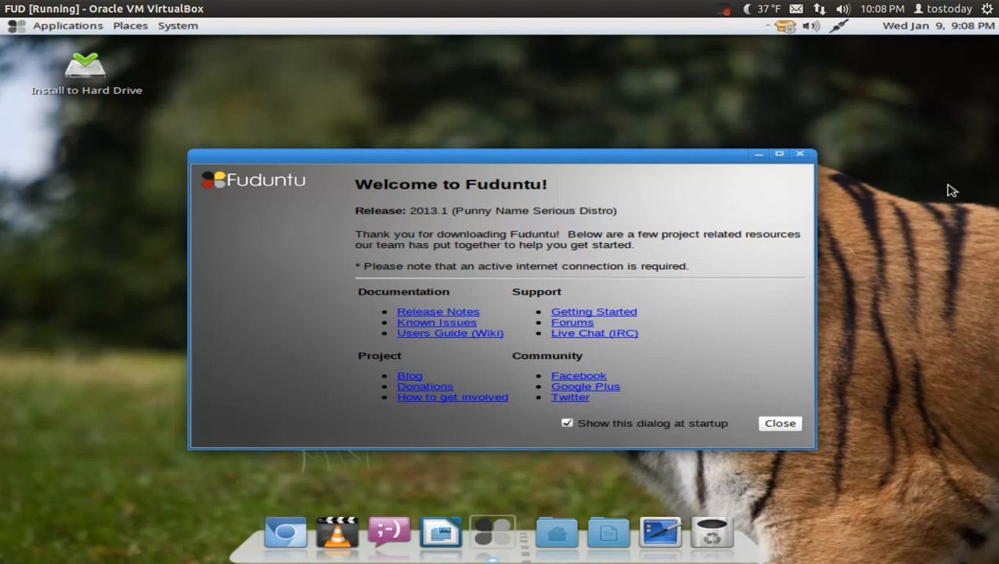
pyautogui.moveTo(683, 154)
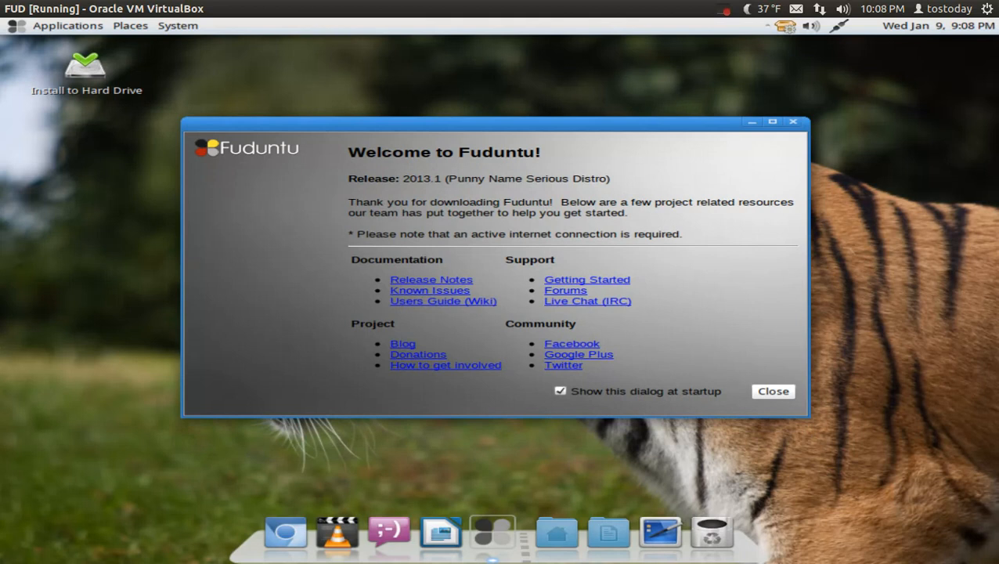
pyautogui.moveTo(922, 151)
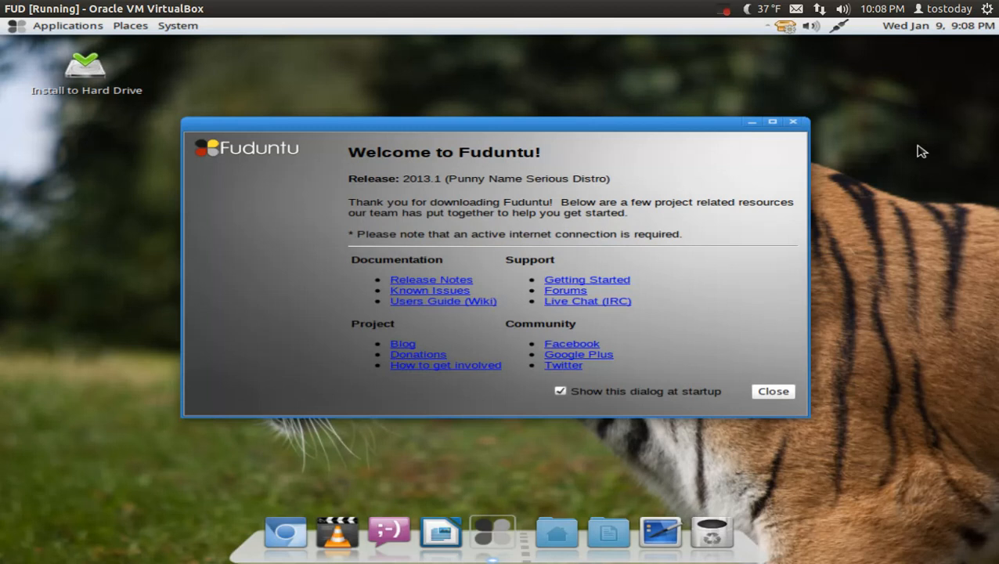
pyautogui.moveTo(444, 152)
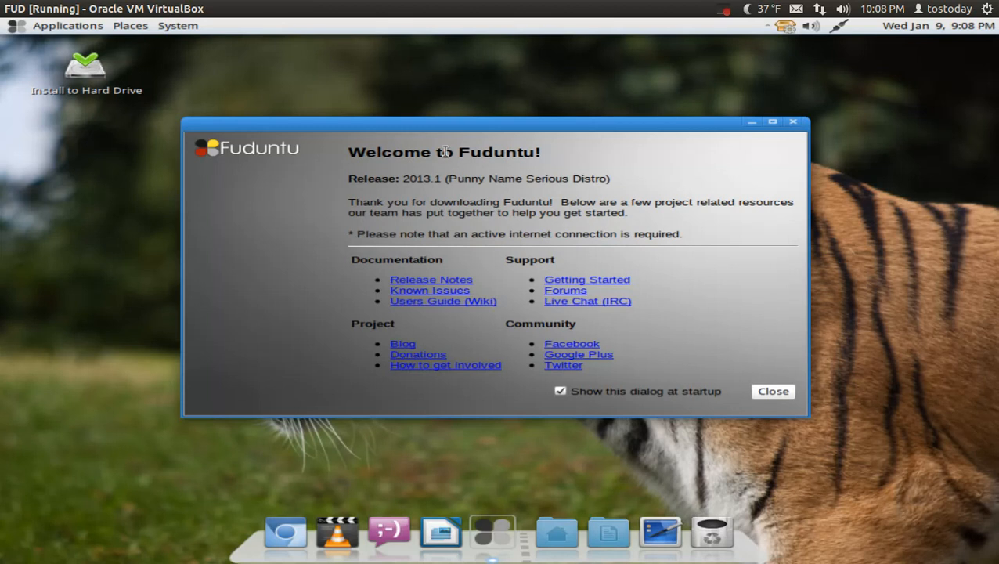
pyautogui.moveTo(697, 153)
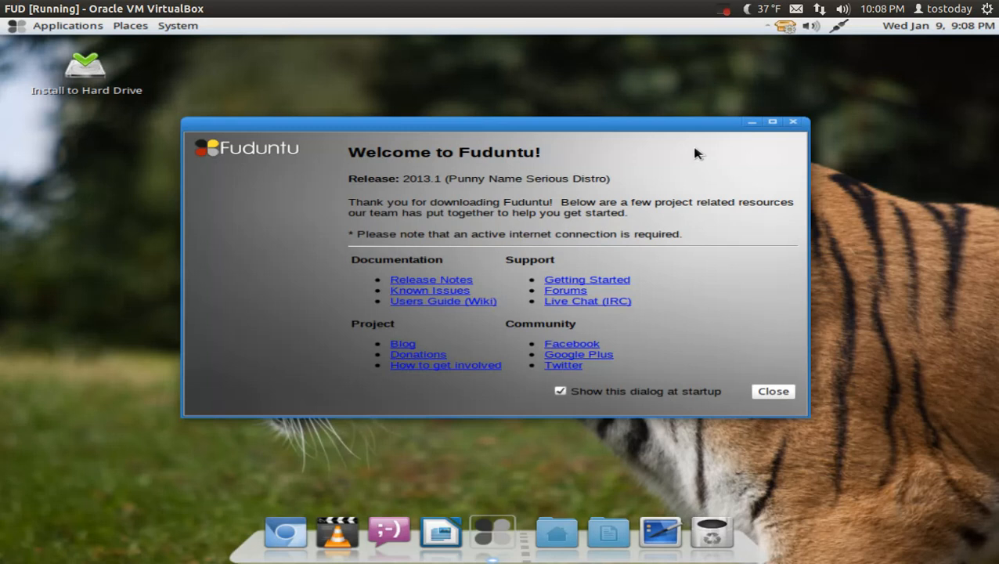
pyautogui.moveTo(804, 241)
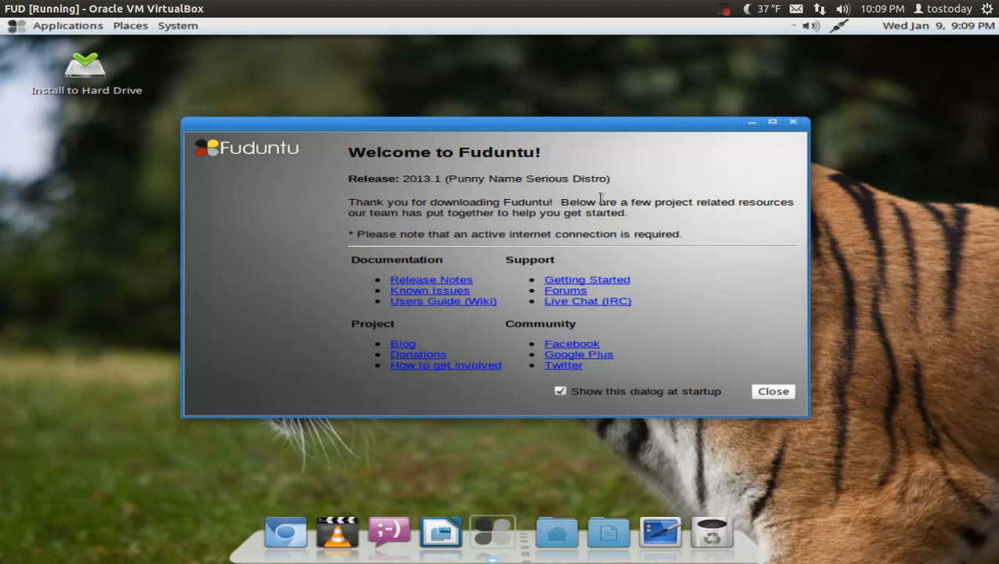
pyautogui.moveTo(787, 188)
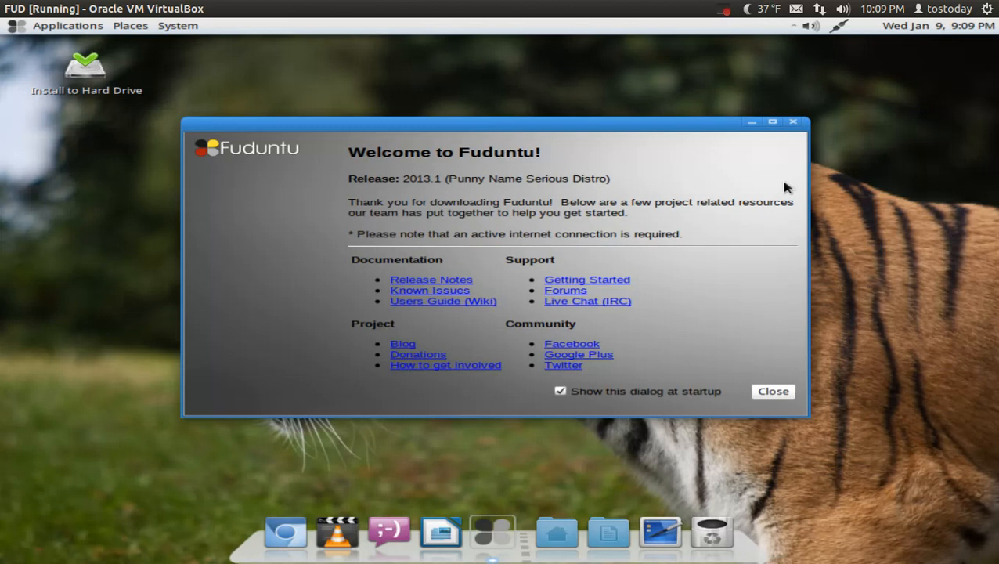
pyautogui.moveTo(697, 270)
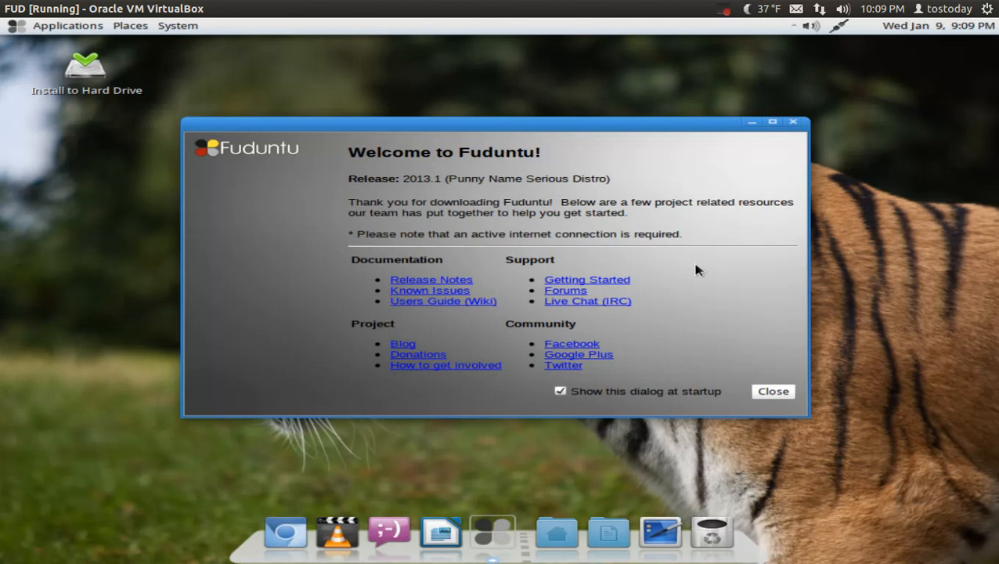
pyautogui.moveTo(462, 301)
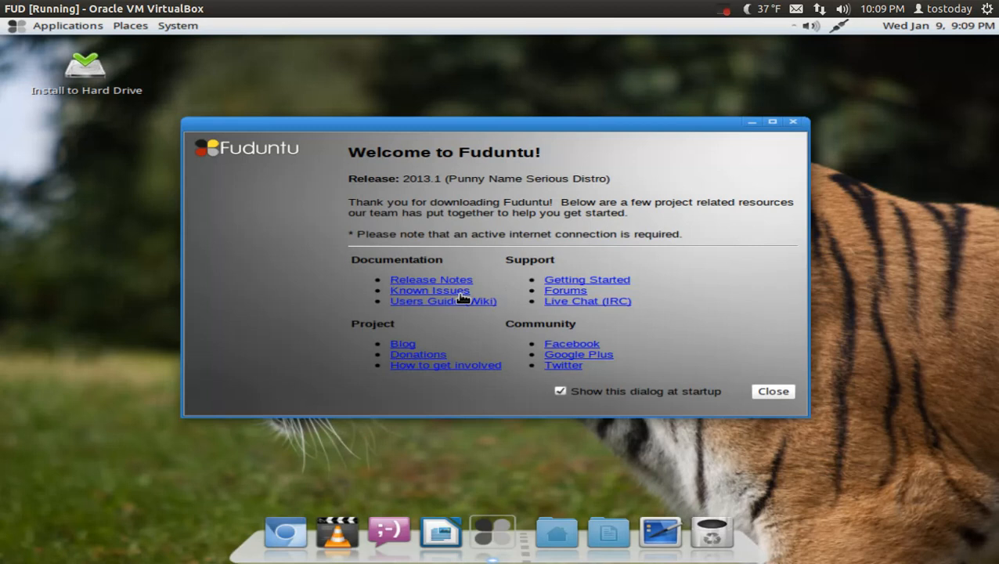
pyautogui.moveTo(720, 303)
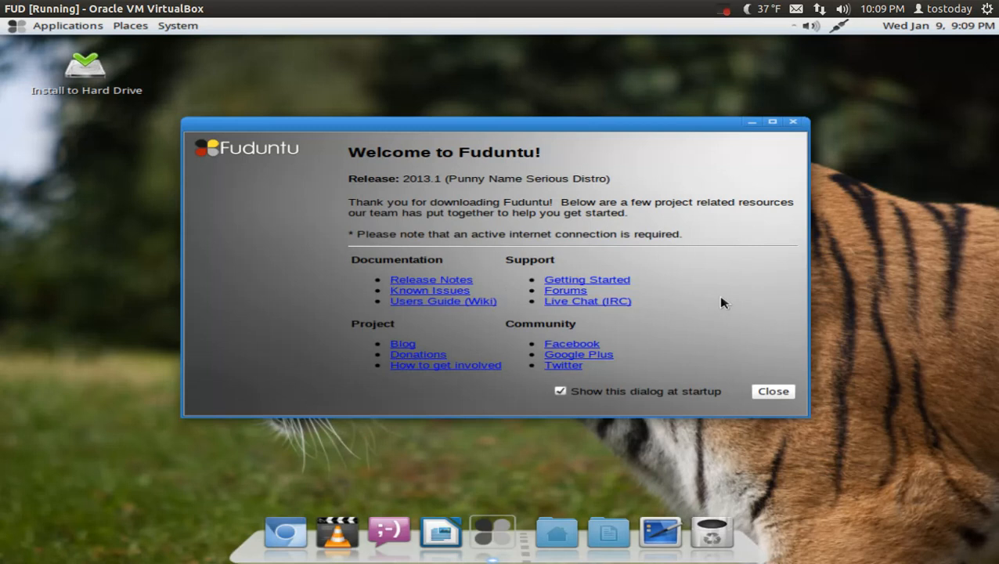
pyautogui.moveTo(636, 287)
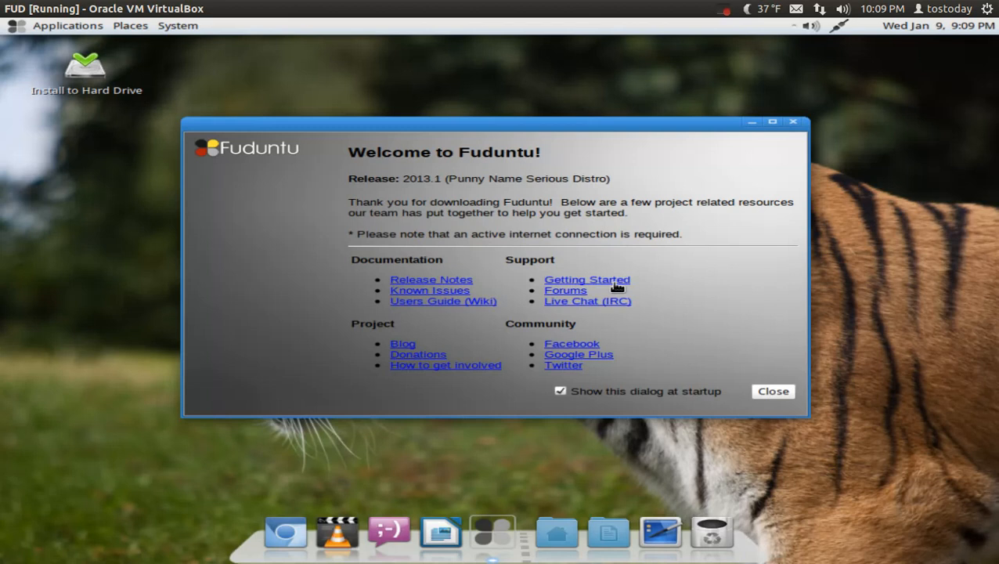
# Dismiss the Welcome to Fuduntu dialog
pyautogui.click(773, 391)
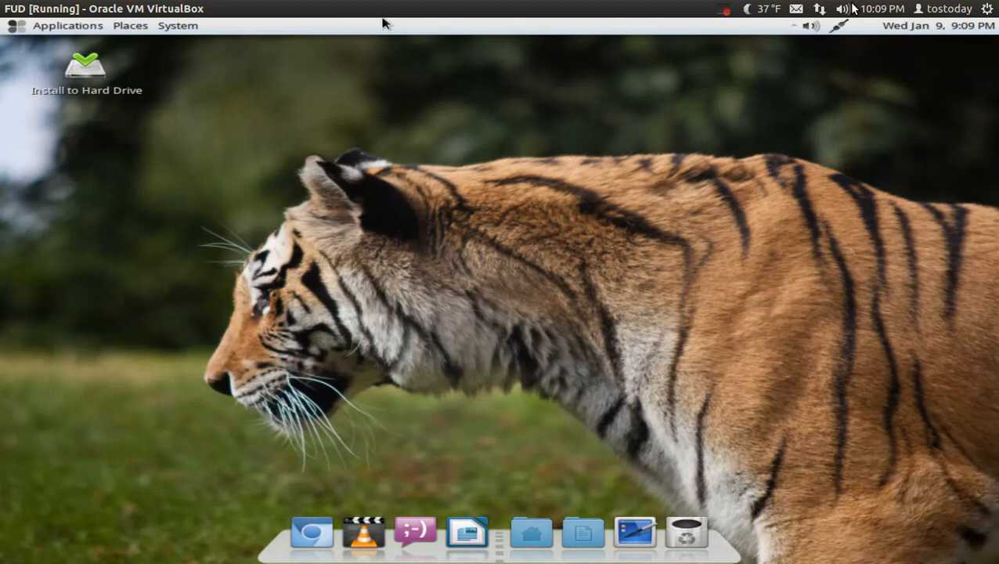
pyautogui.moveTo(794, 16)
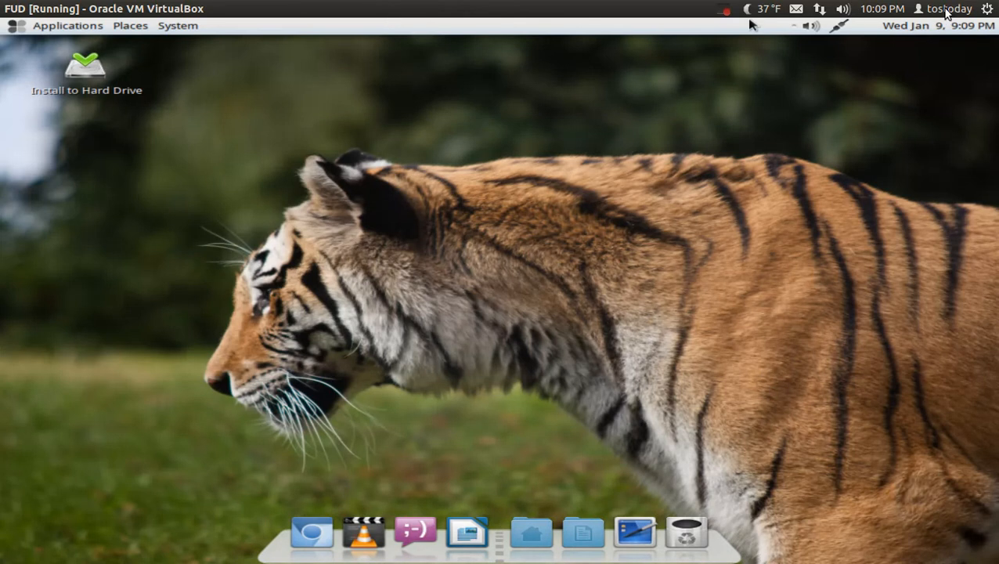
pyautogui.moveTo(953, 14)
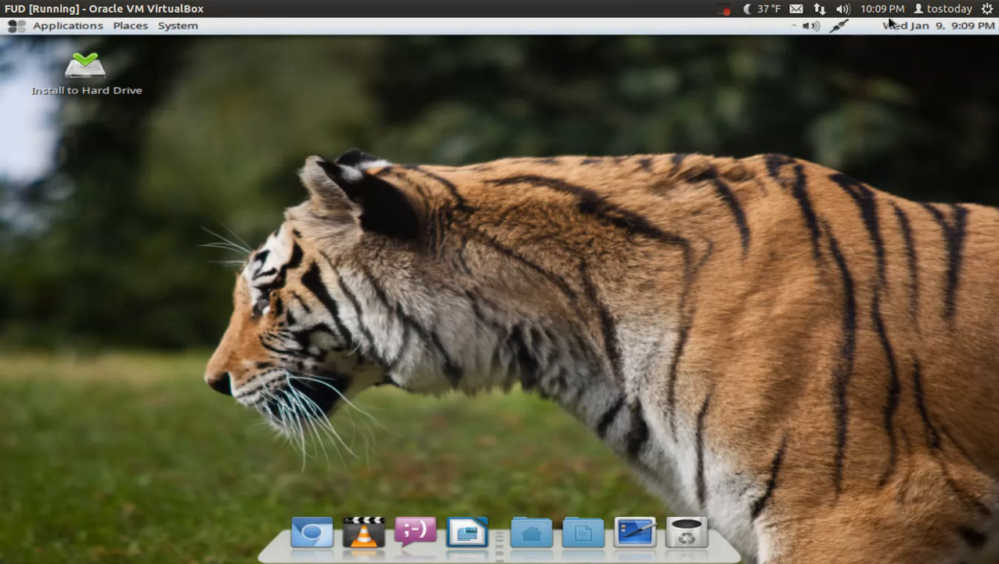
pyautogui.moveTo(712, 221)
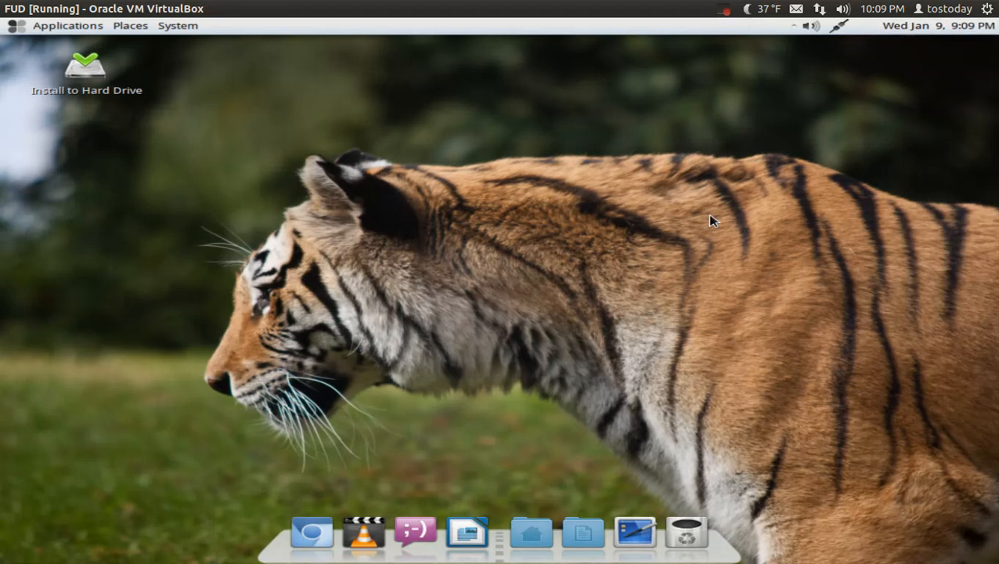
pyautogui.moveTo(743, 203)
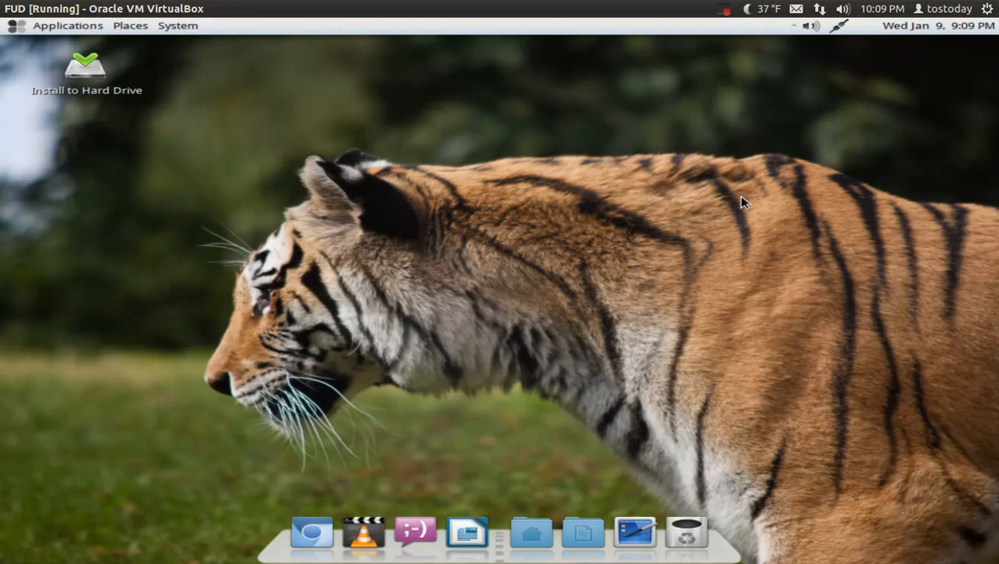
pyautogui.moveTo(392, 156)
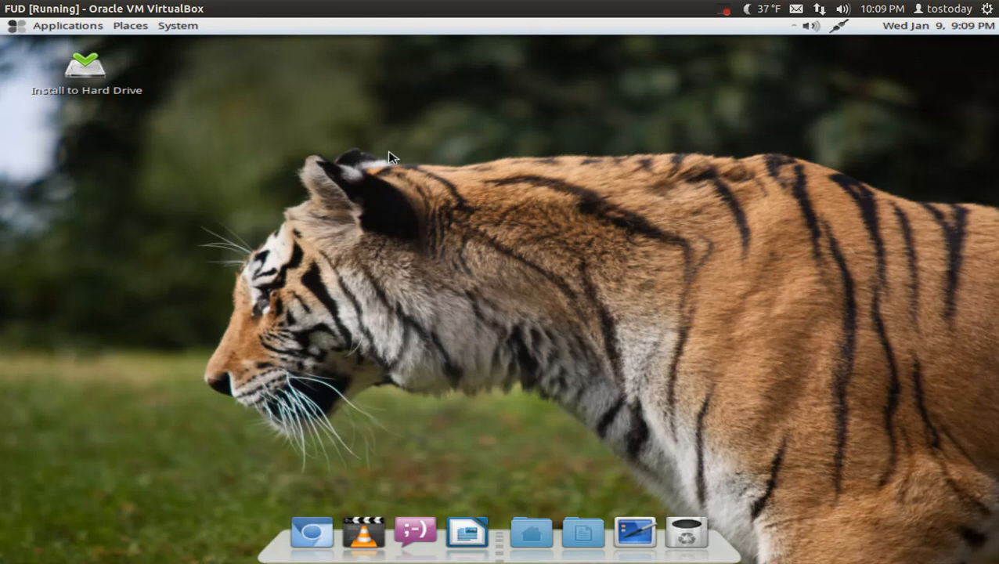
pyautogui.moveTo(227, 153)
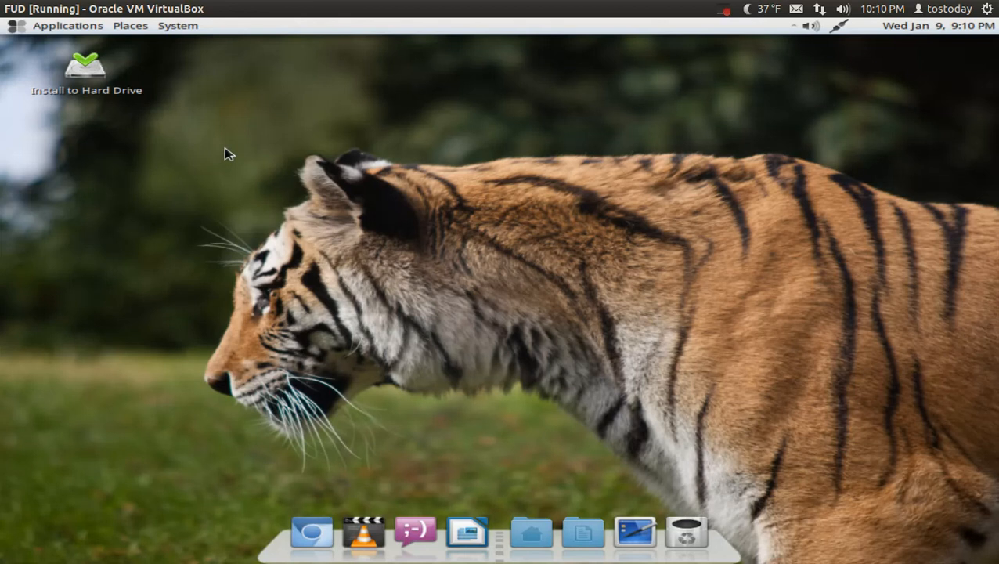
pyautogui.moveTo(370, 114)
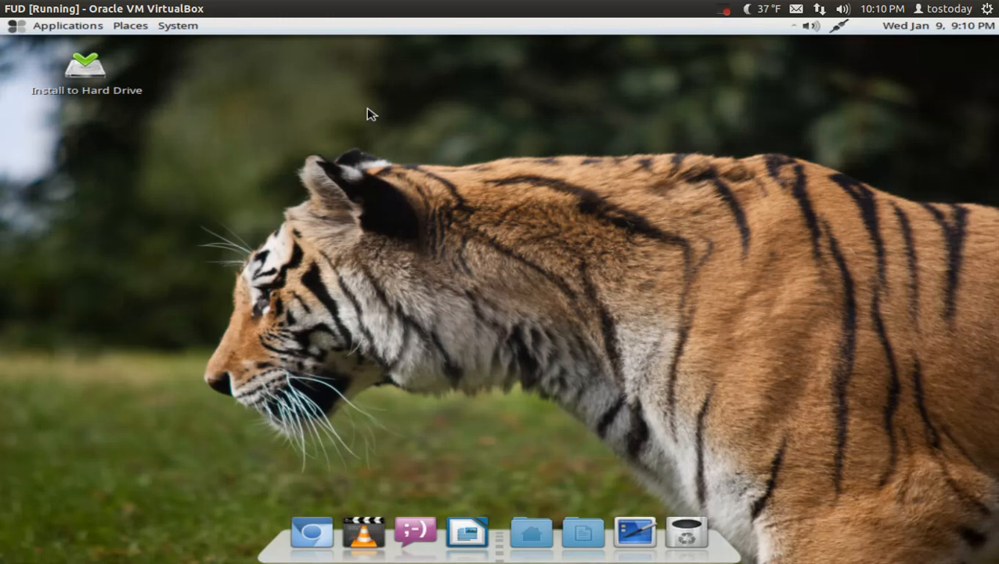
# Open Appearance Preferences from the desktop menu and browse backgrounds, themes and fonts
pyautogui.rightClick(372, 115)
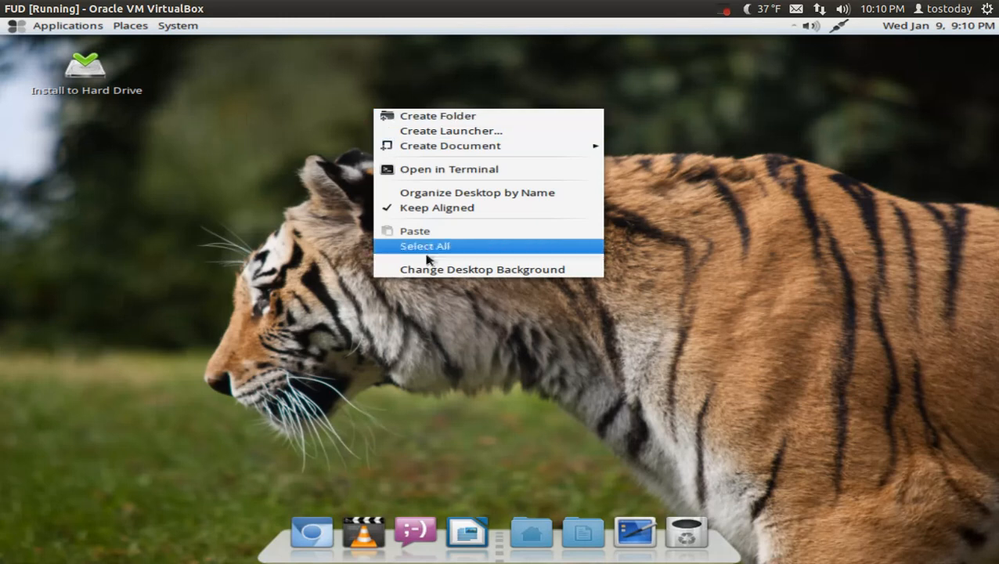
pyautogui.click(424, 245)
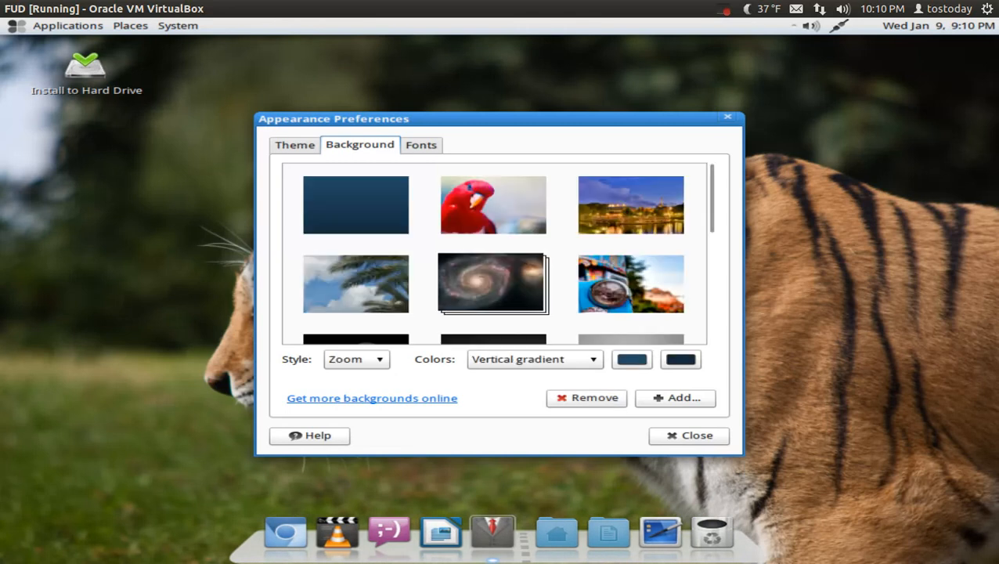
pyautogui.moveTo(721, 217)
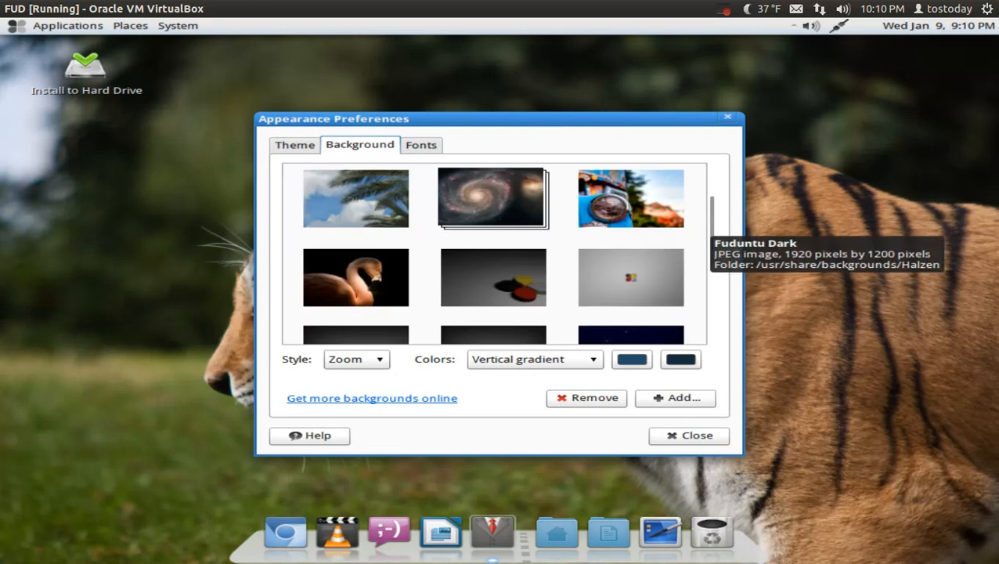
pyautogui.scroll(-3)
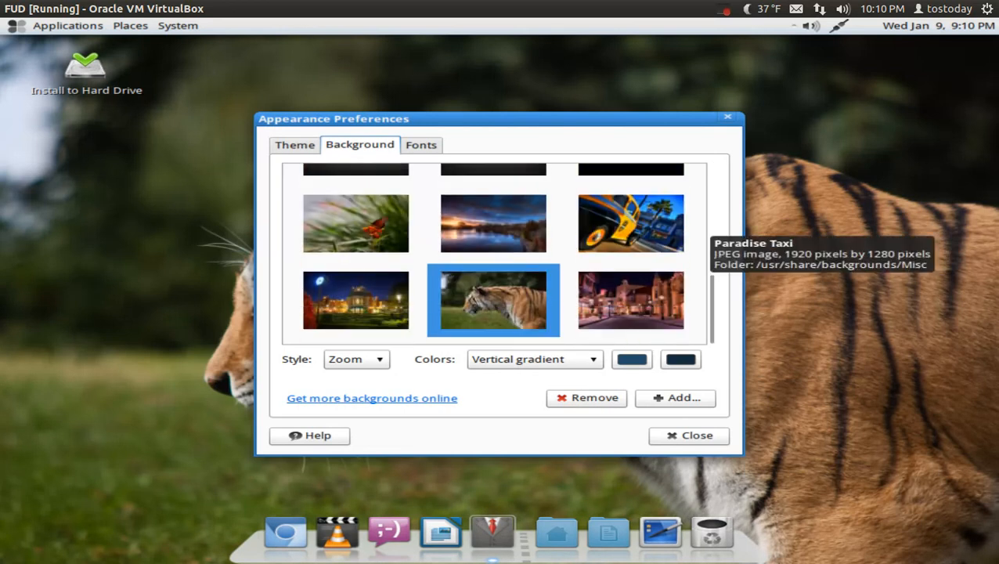
pyautogui.moveTo(501, 239)
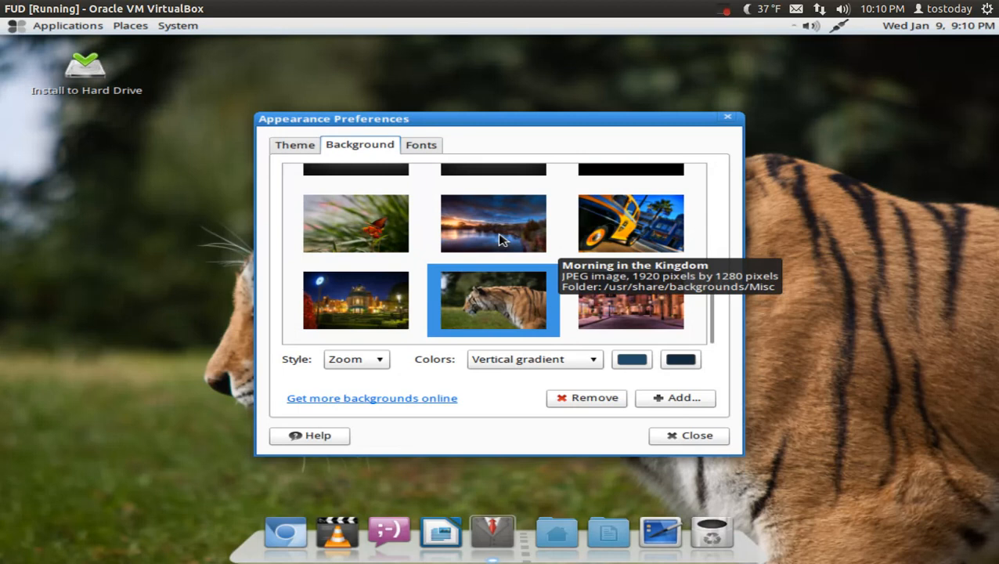
pyautogui.moveTo(705, 282)
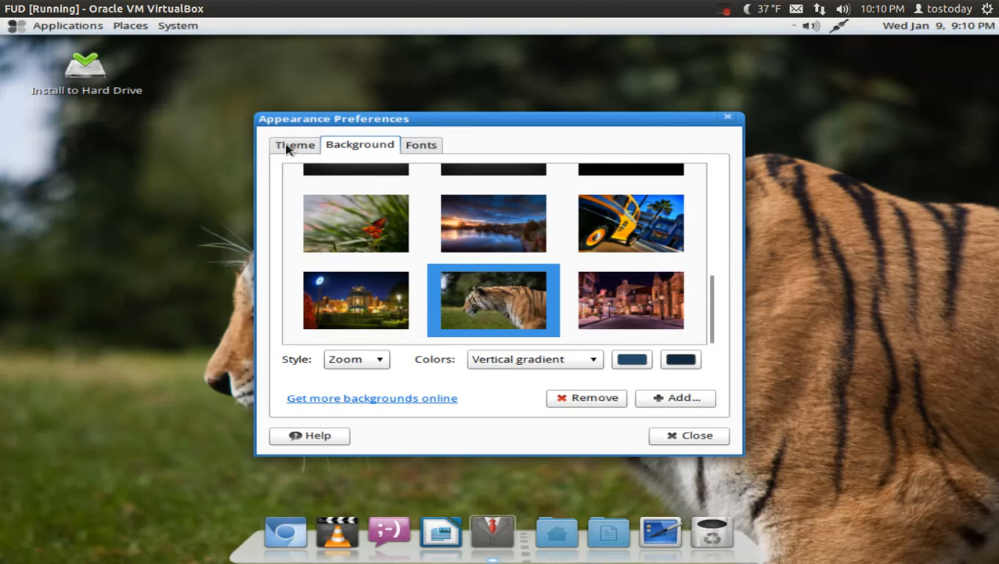
pyautogui.click(294, 144)
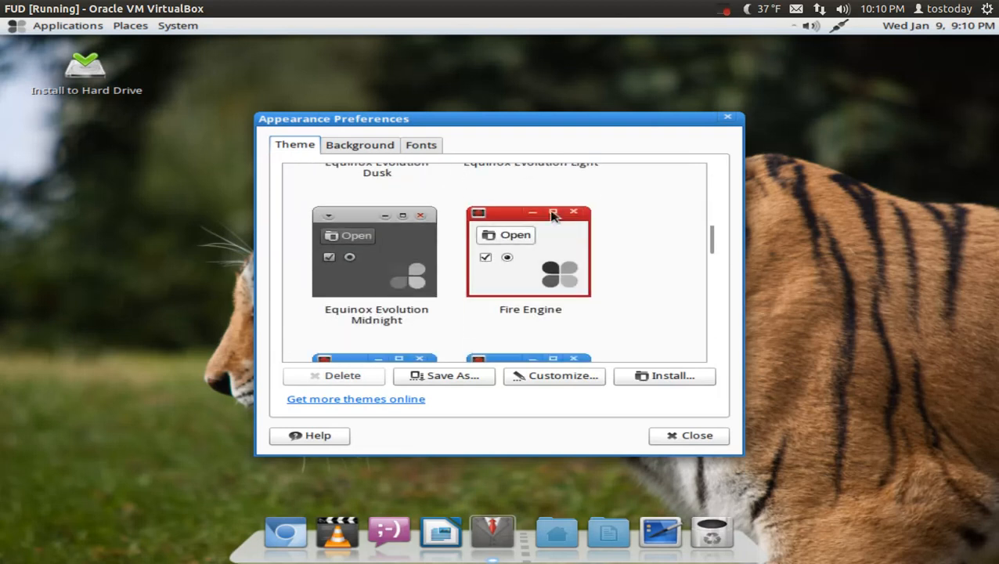
pyautogui.click(420, 144)
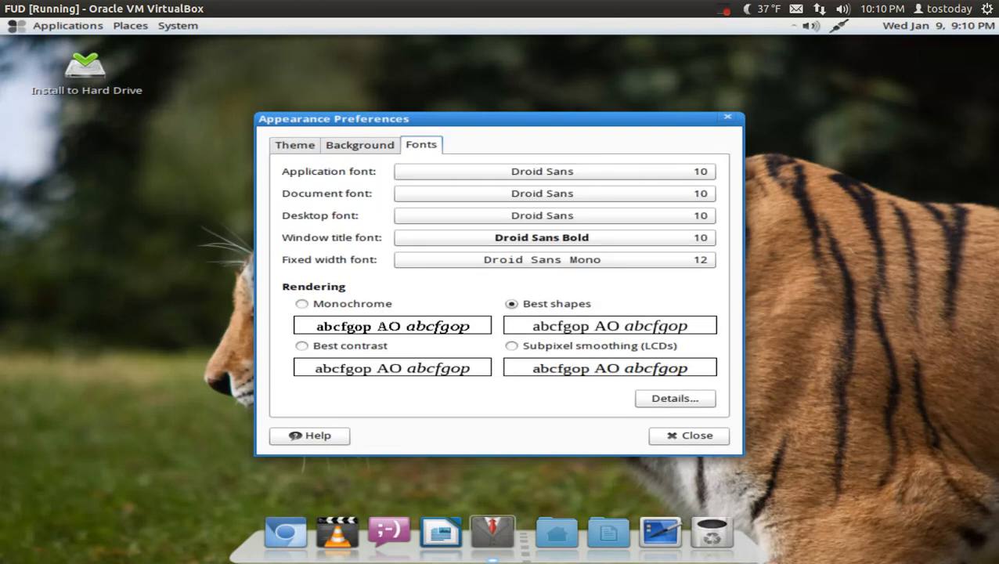
pyautogui.click(294, 144)
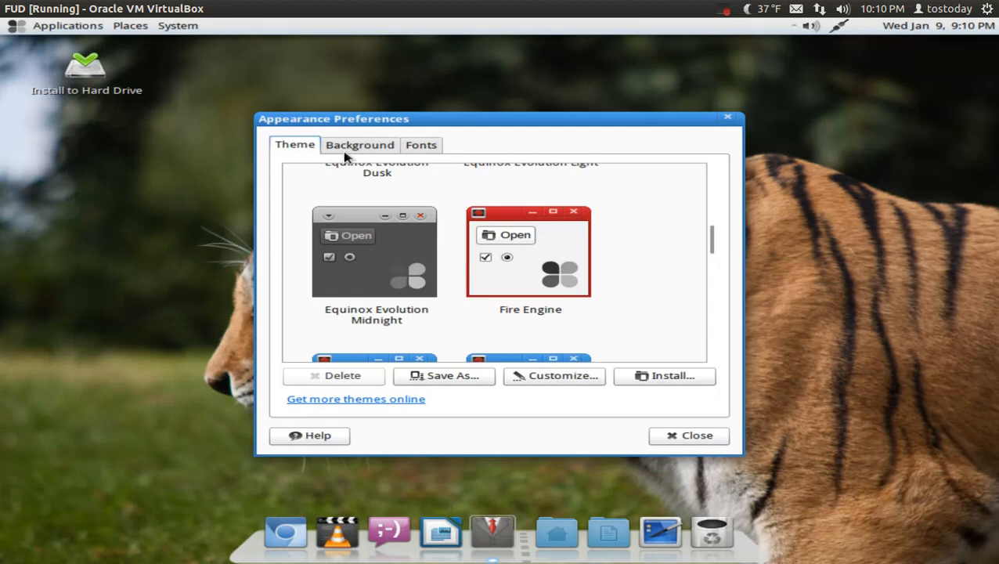
pyautogui.moveTo(356, 398)
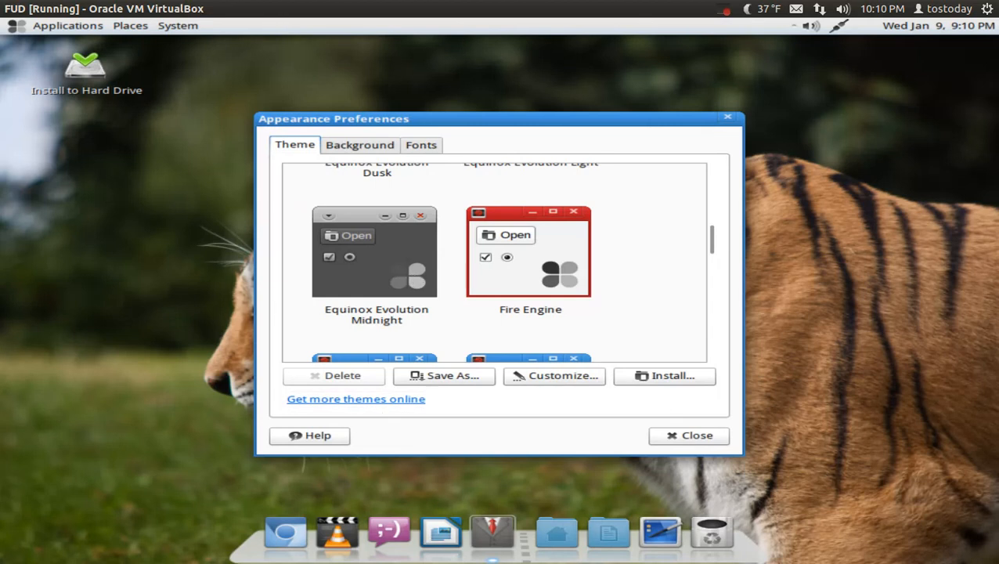
pyautogui.moveTo(582, 405)
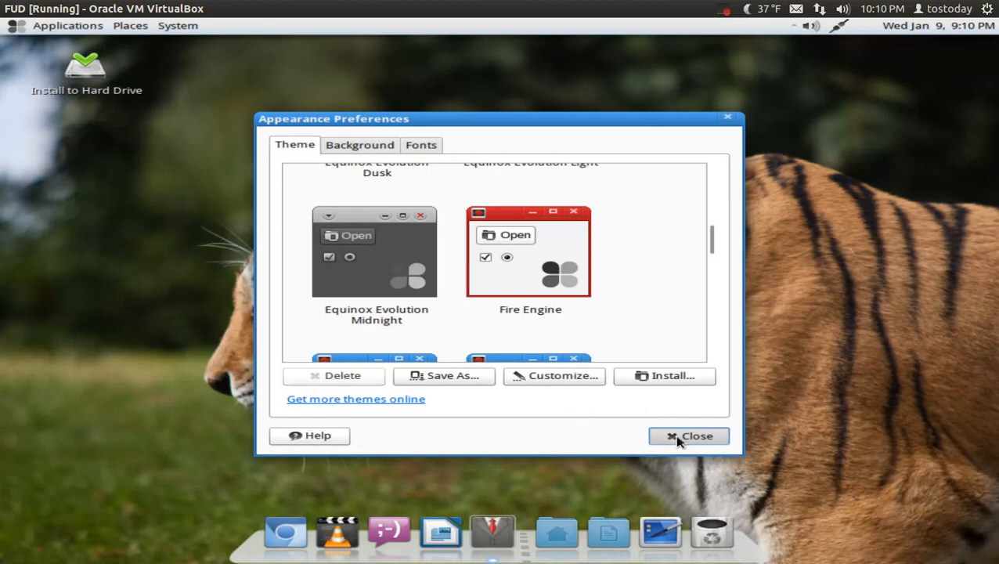
# Launch VLC media player from its Cairo-Dock launcher
pyautogui.click(688, 435)
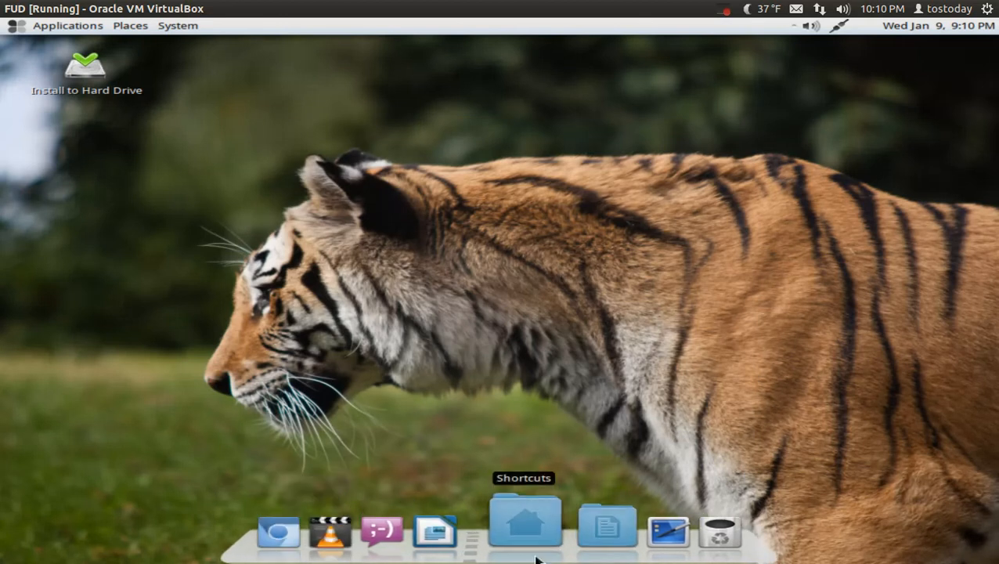
pyautogui.click(524, 521)
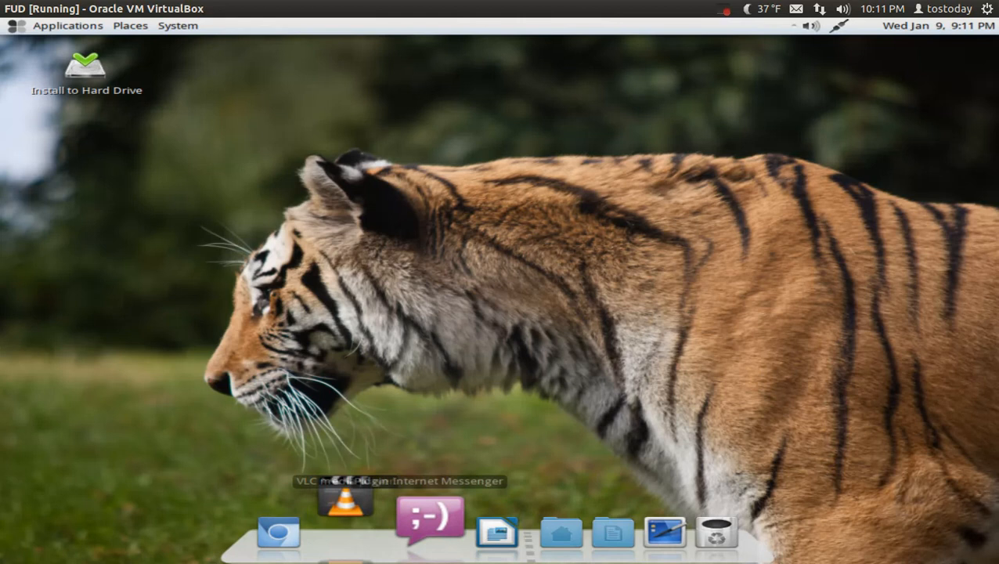
# Accept VLC's privacy and network access policy, then close the player
pyautogui.click(344, 499)
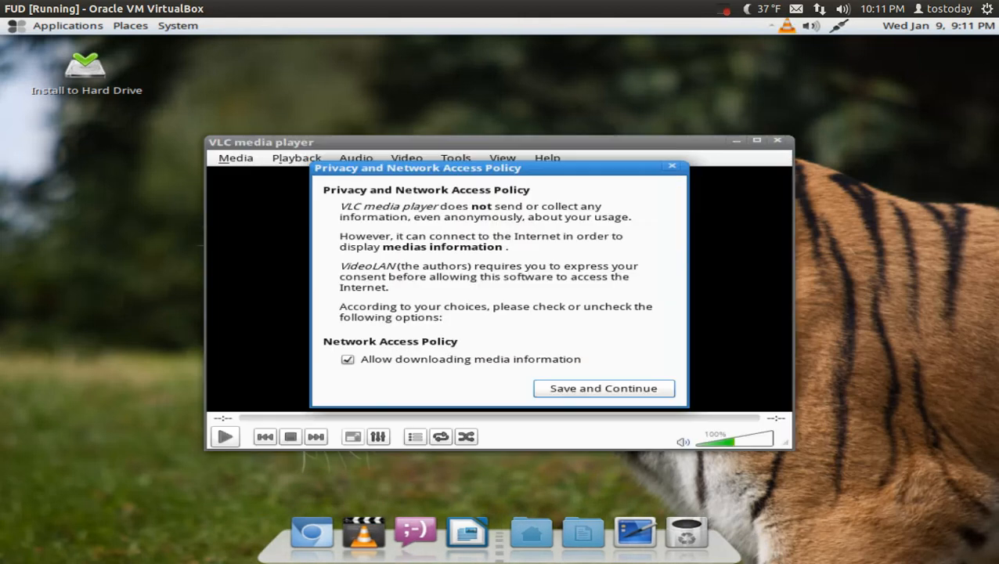
pyautogui.moveTo(599, 386)
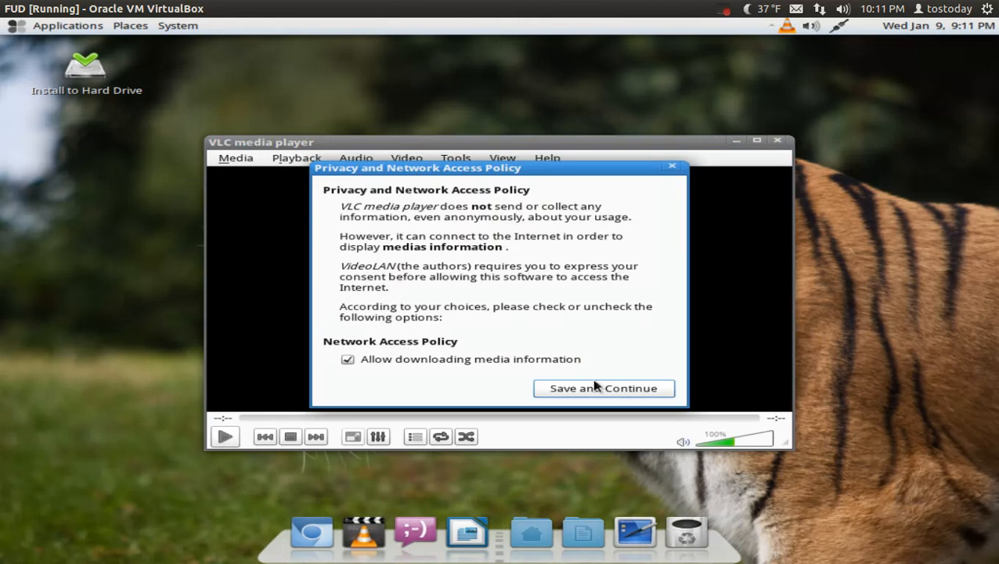
pyautogui.click(603, 388)
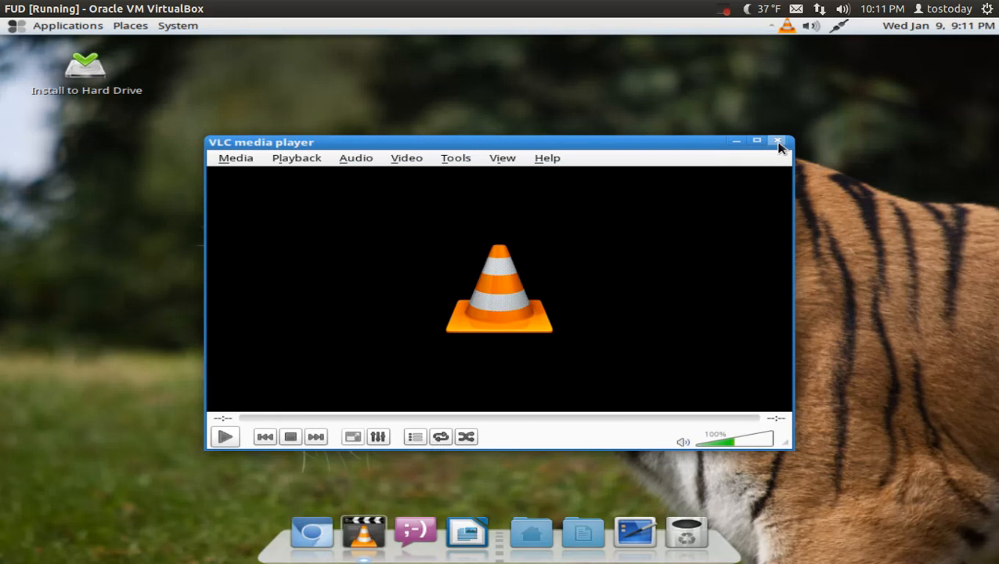
pyautogui.click(779, 141)
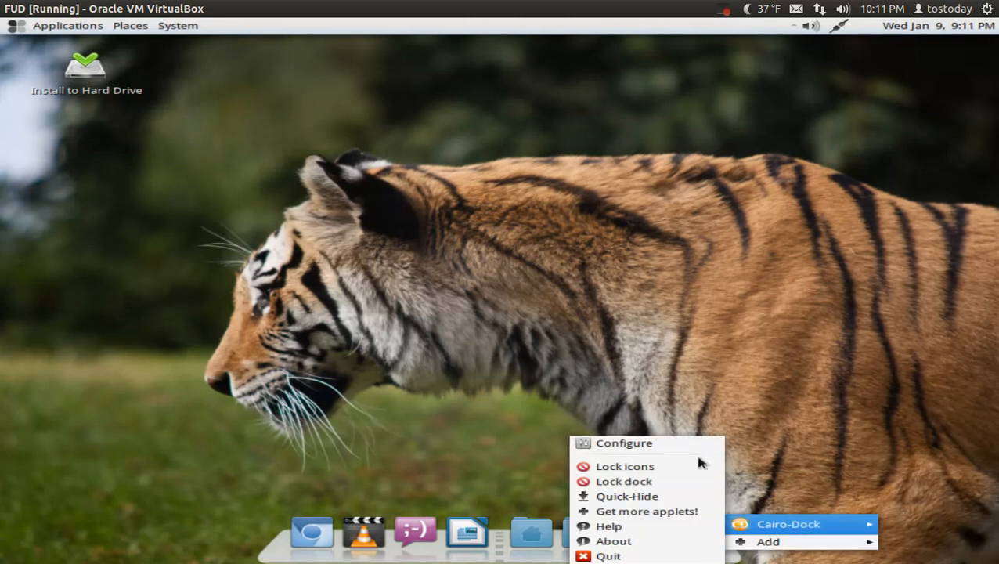
# Open Cairo-Dock Configure, browse Appearance, Add-ons and Themes, then close it
pyautogui.click(624, 443)
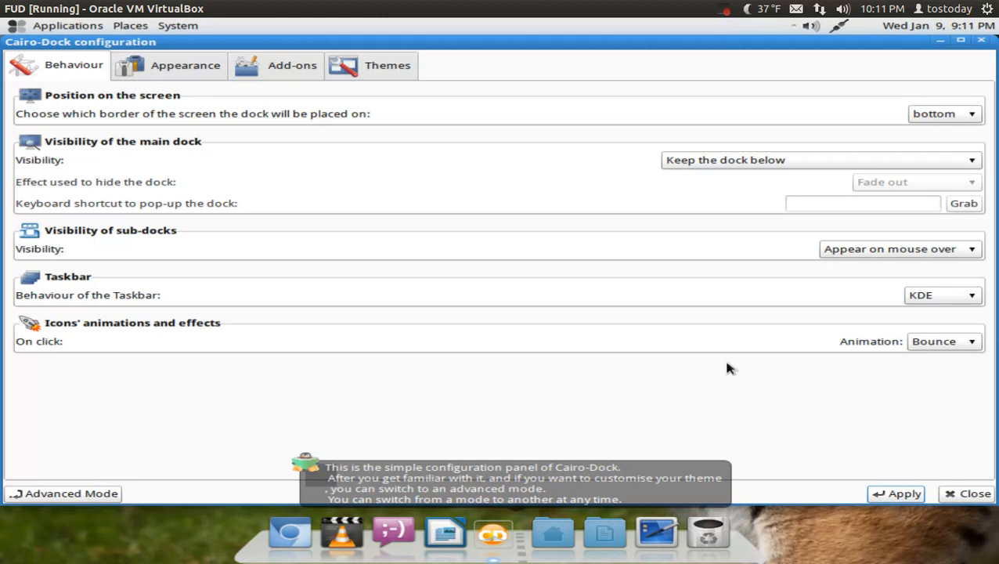
pyautogui.click(185, 65)
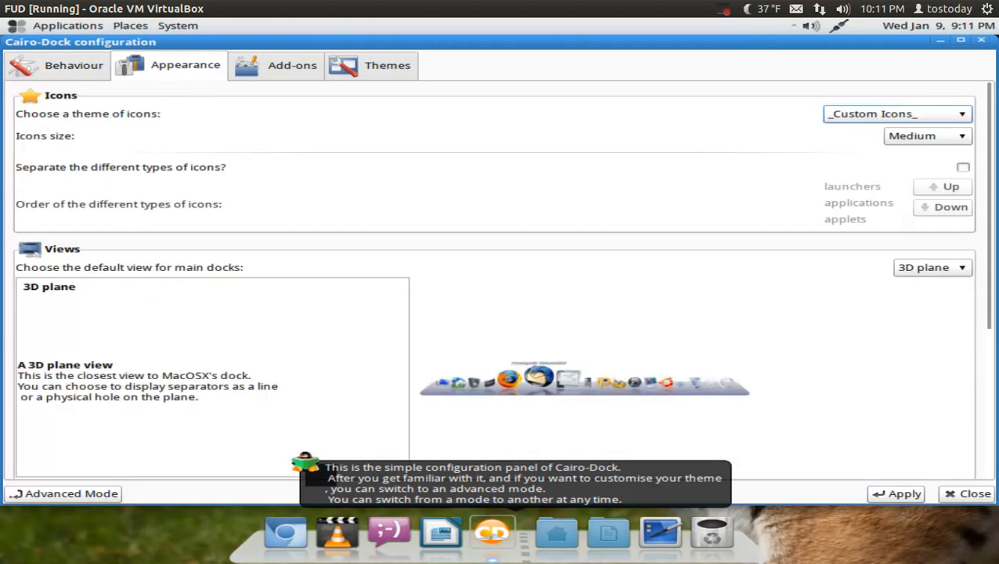
pyautogui.click(275, 65)
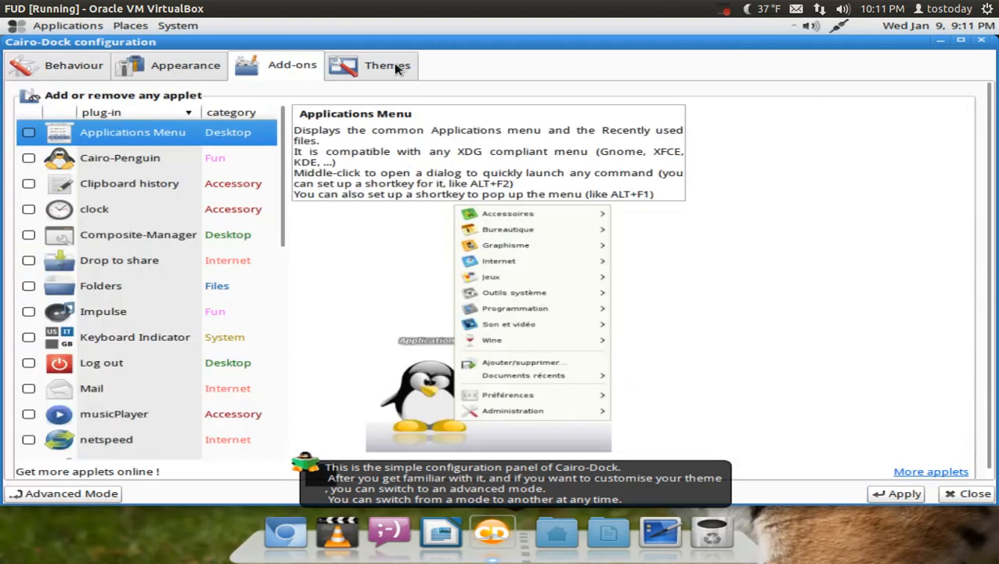
pyautogui.click(387, 65)
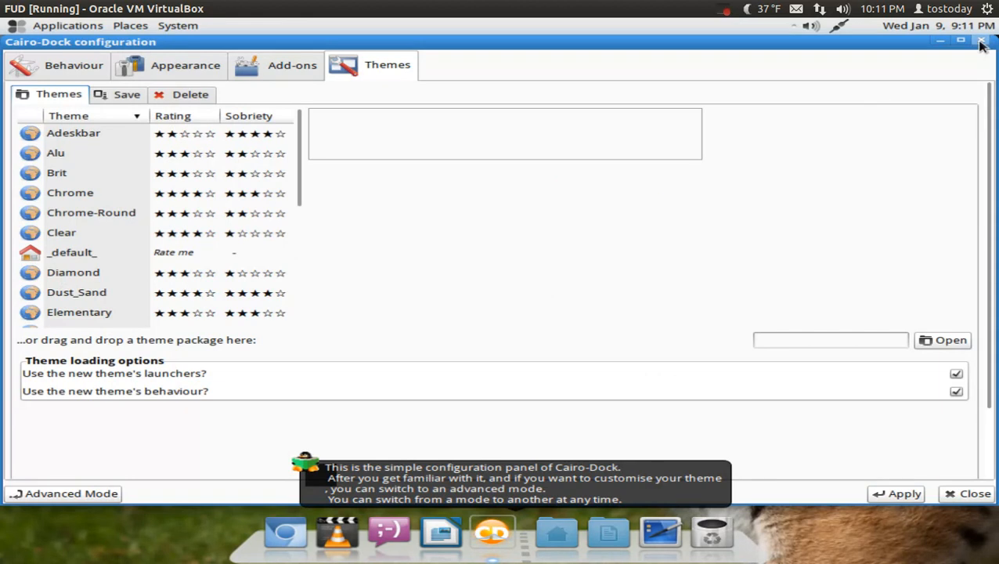
pyautogui.click(981, 42)
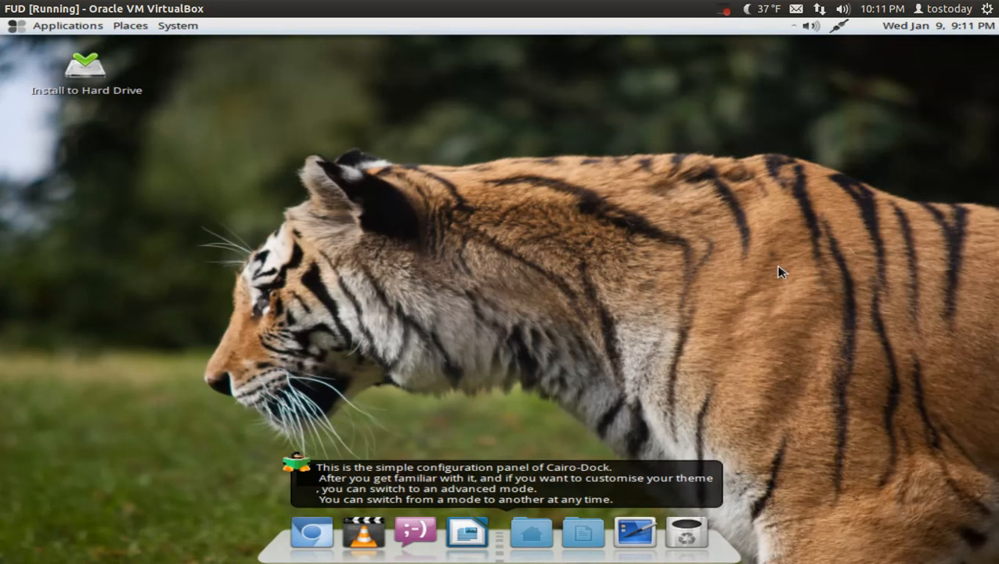
pyautogui.moveTo(416, 529)
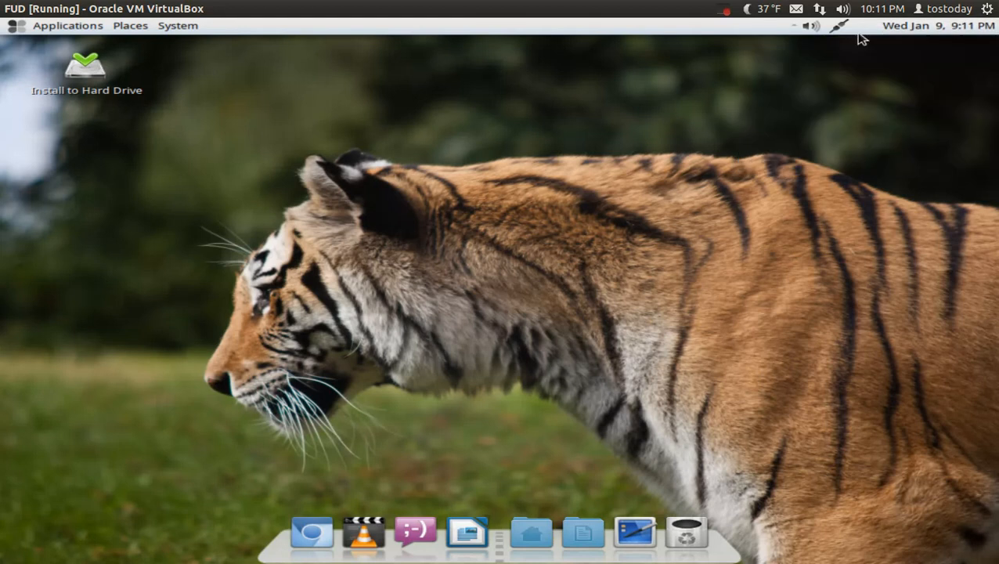
pyautogui.moveTo(838, 39)
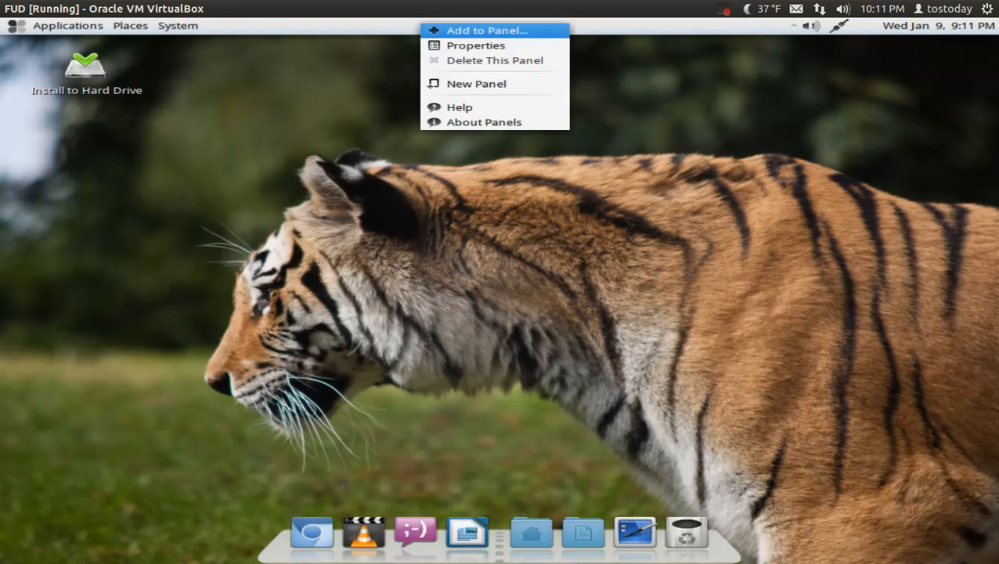
# Open Add to Panel and scroll down to the Log Out item
pyautogui.click(486, 30)
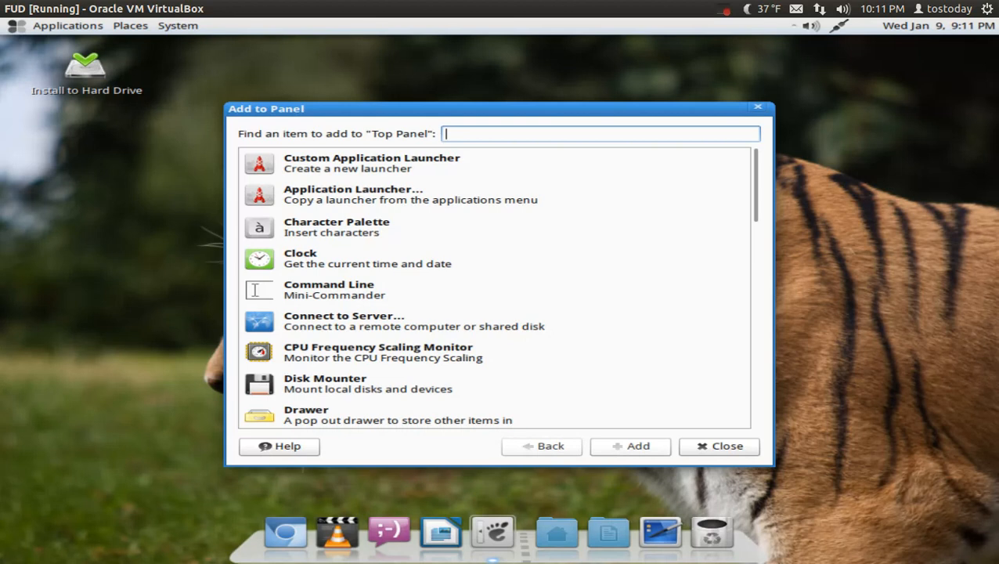
pyautogui.scroll(-3)
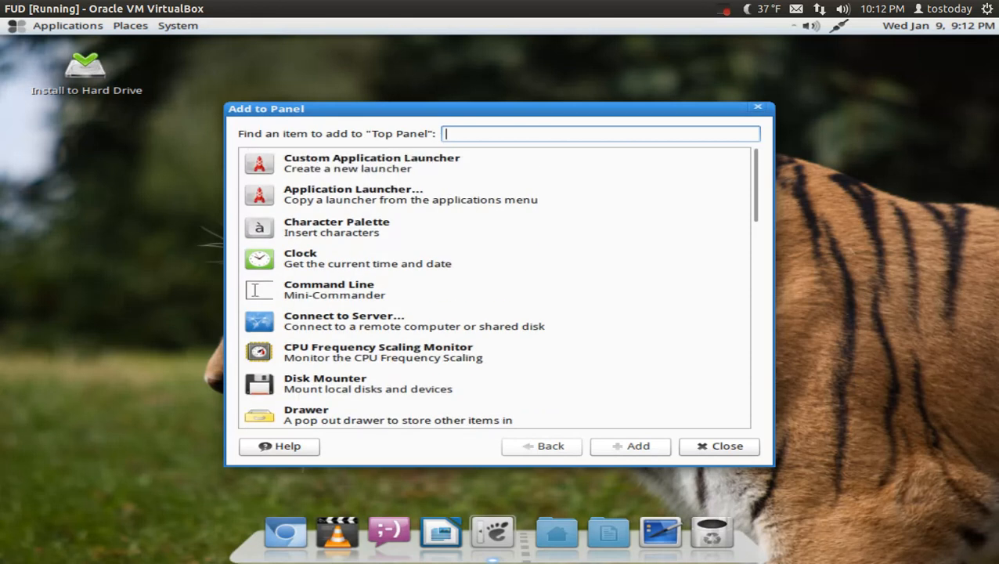
pyautogui.scroll(-3)
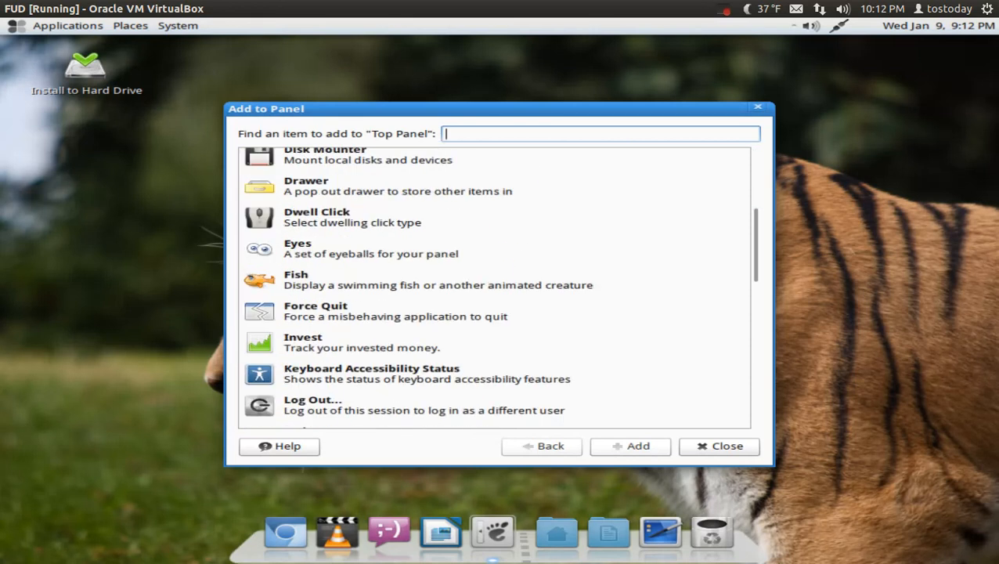
pyautogui.scroll(-3)
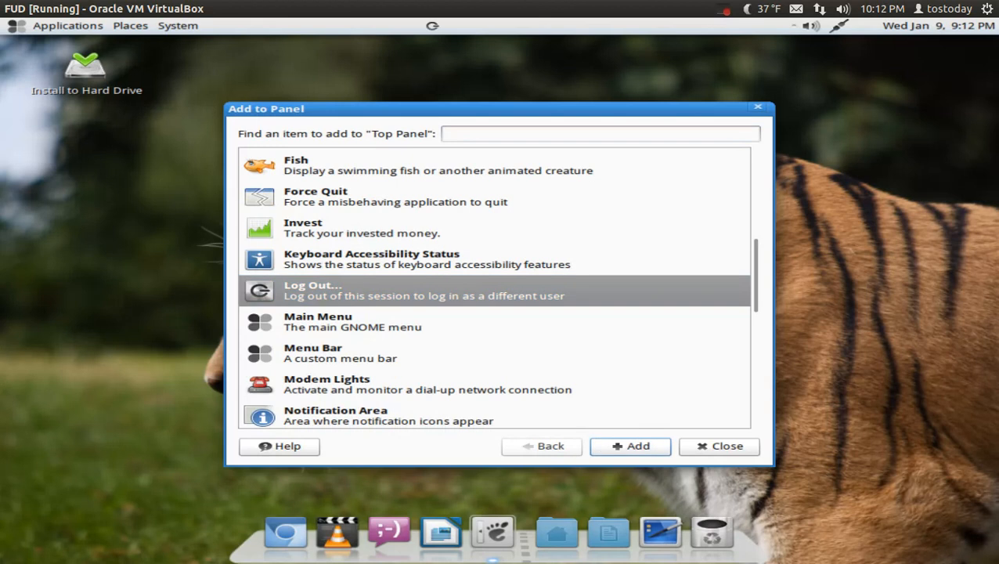
# Add Log Out to the panel, cancel its prompt, and open its options
pyautogui.click(720, 445)
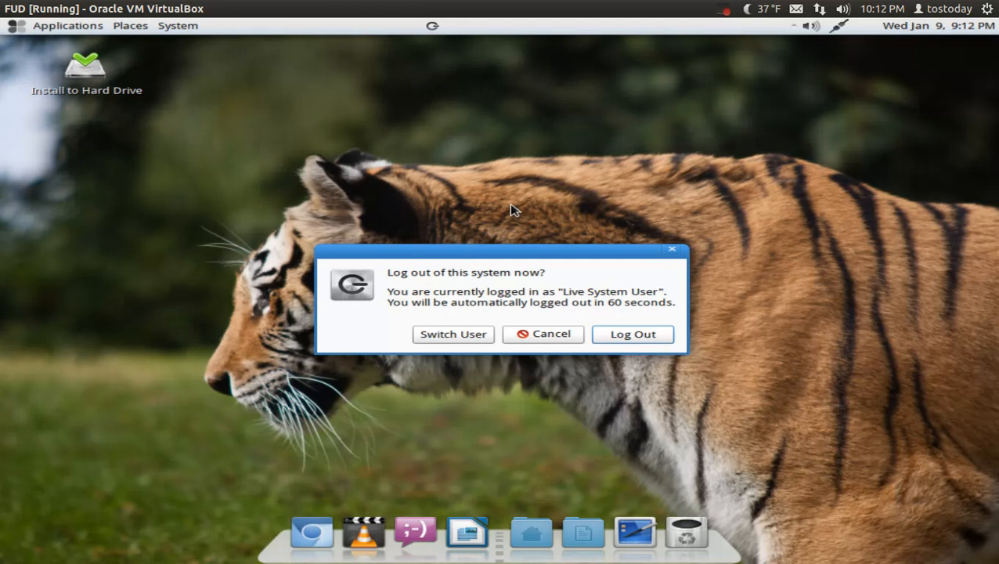
pyautogui.click(543, 334)
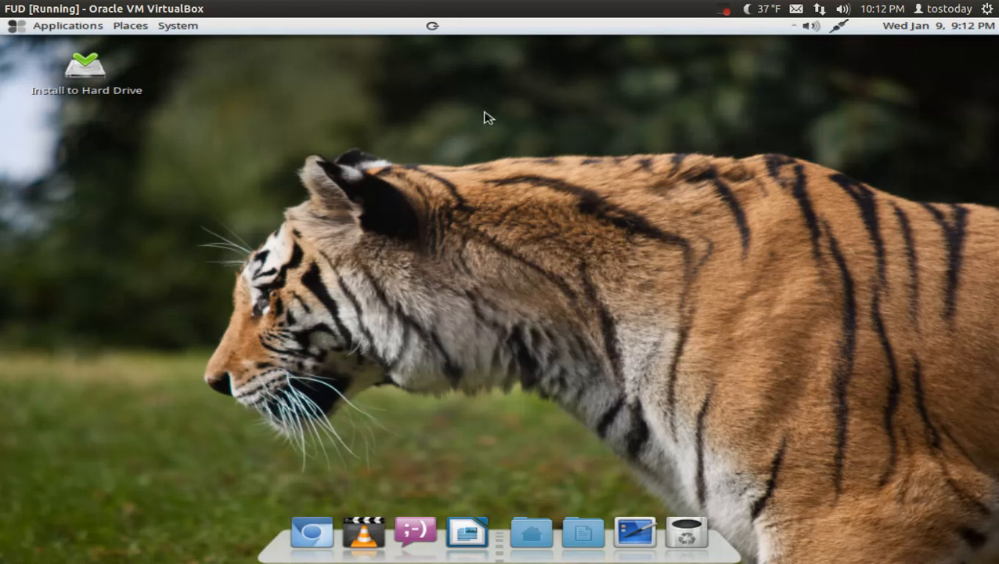
pyautogui.rightClick(433, 26)
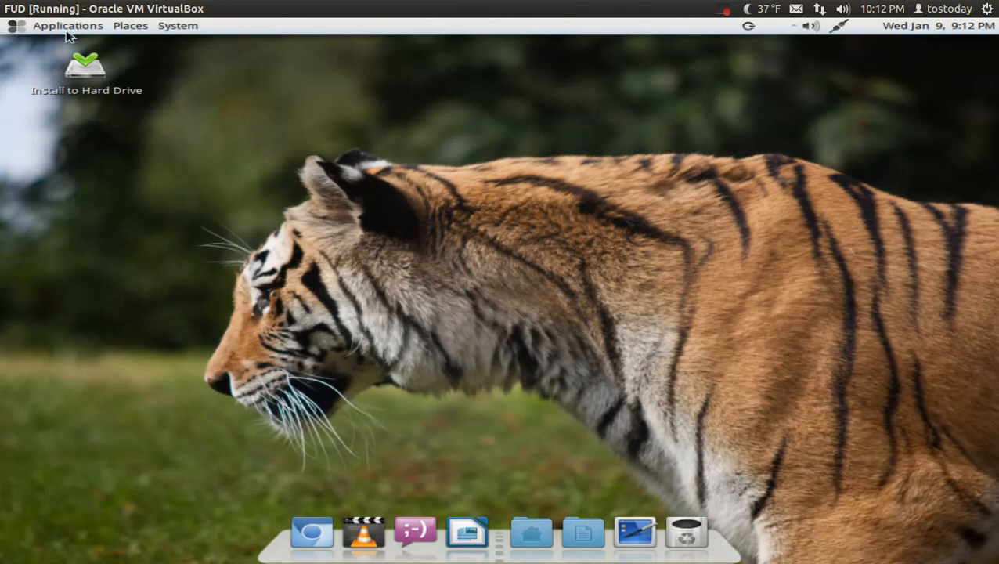
pyautogui.click(68, 25)
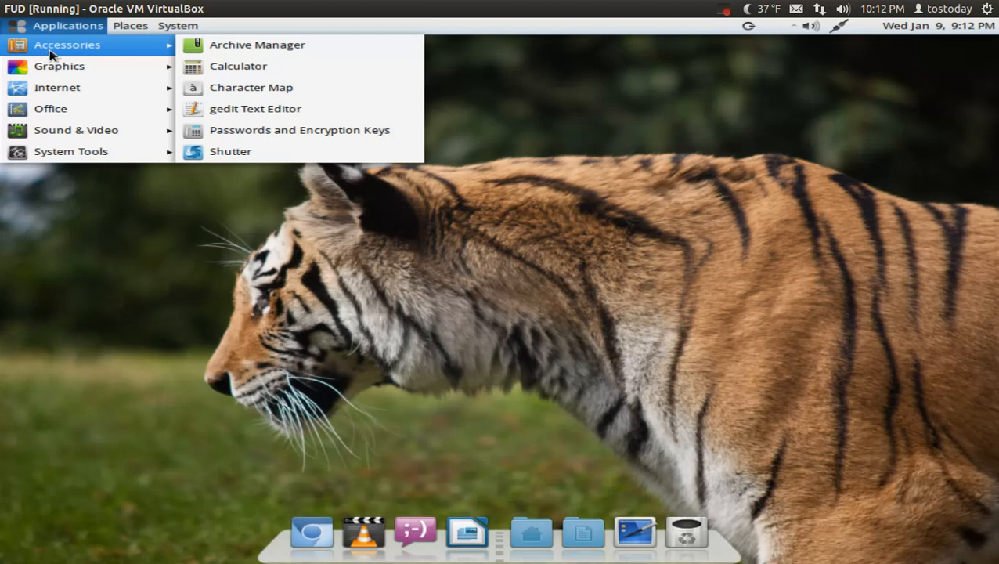
pyautogui.moveTo(257, 45)
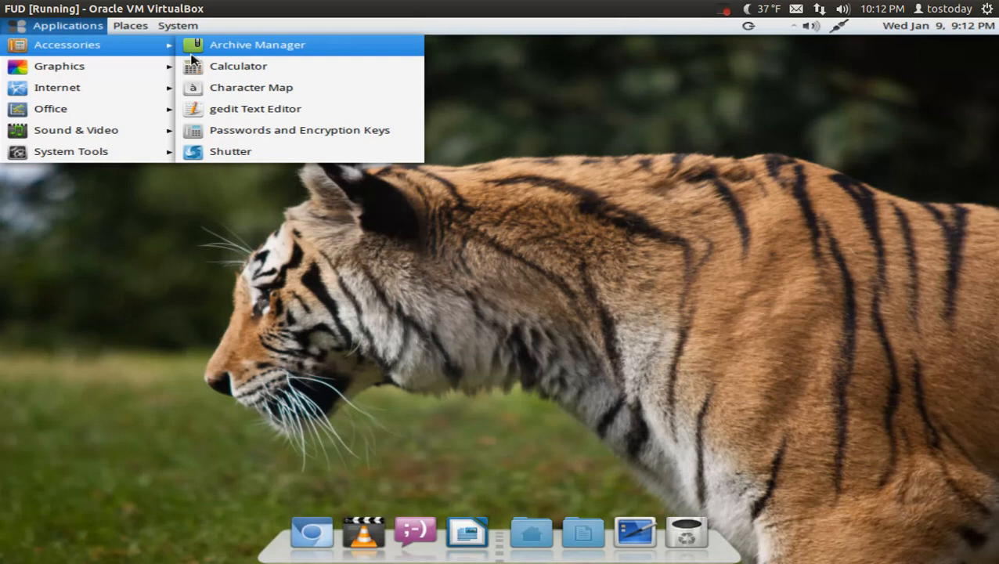
pyautogui.moveTo(59, 66)
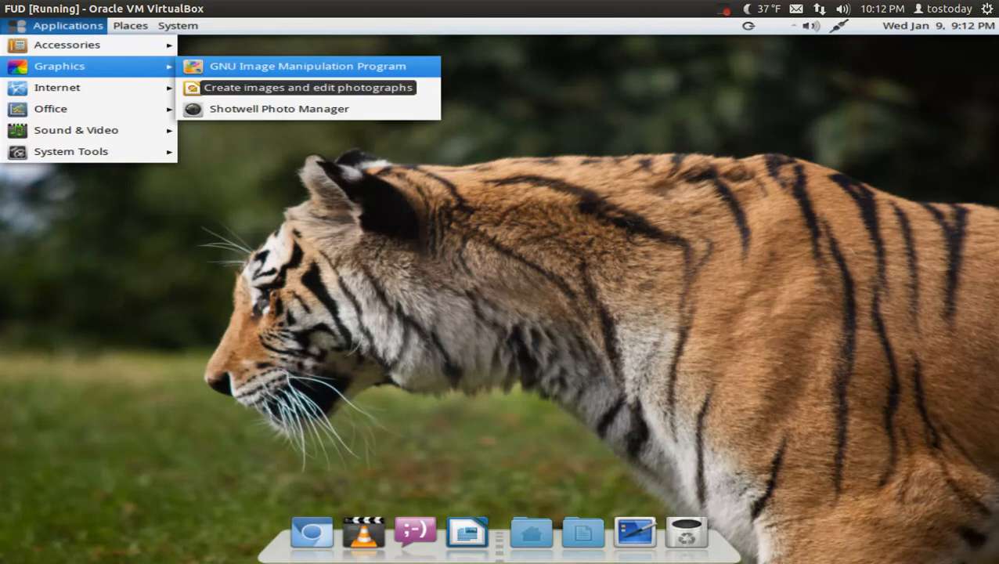
pyautogui.moveTo(57, 87)
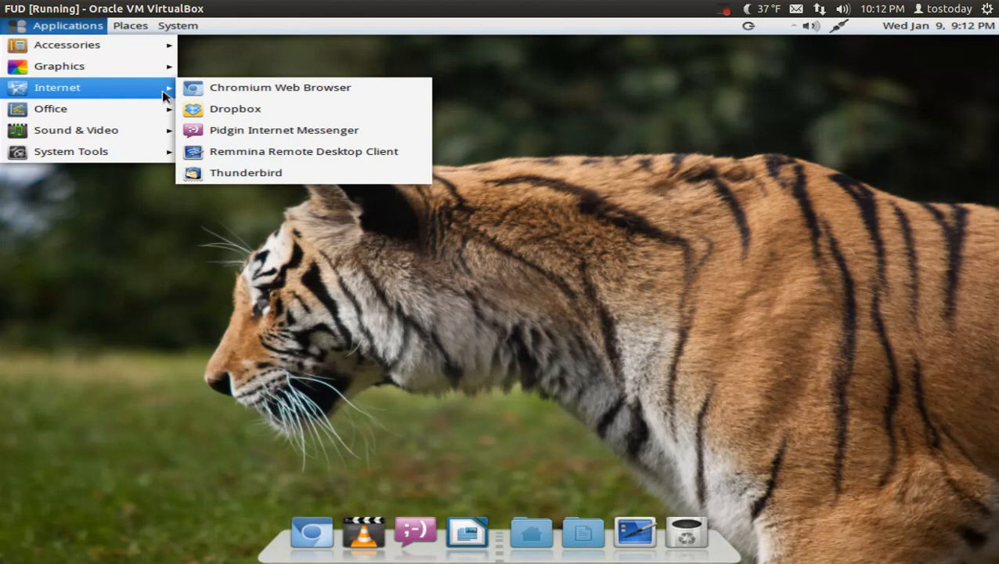
pyautogui.moveTo(280, 87)
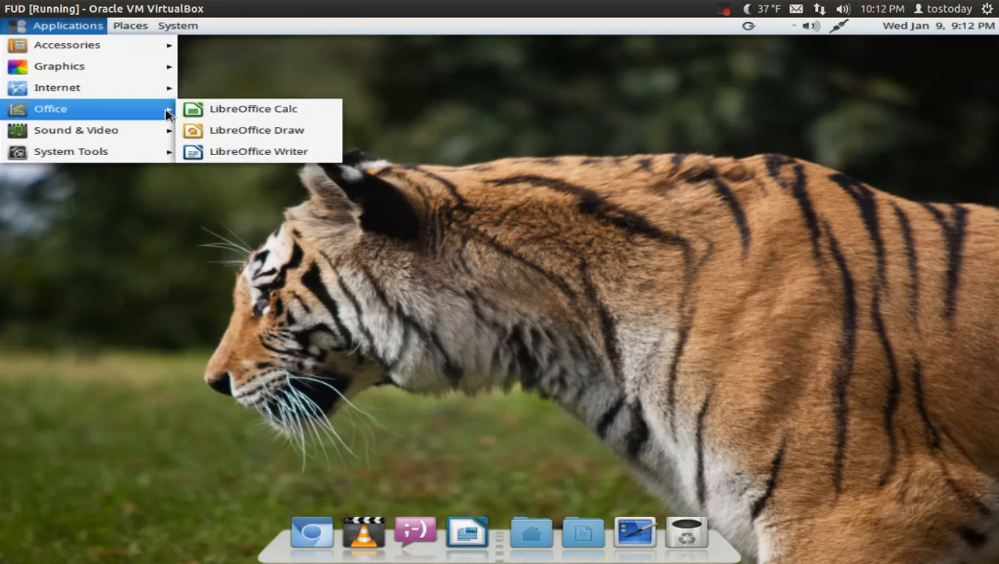
pyautogui.moveTo(259, 151)
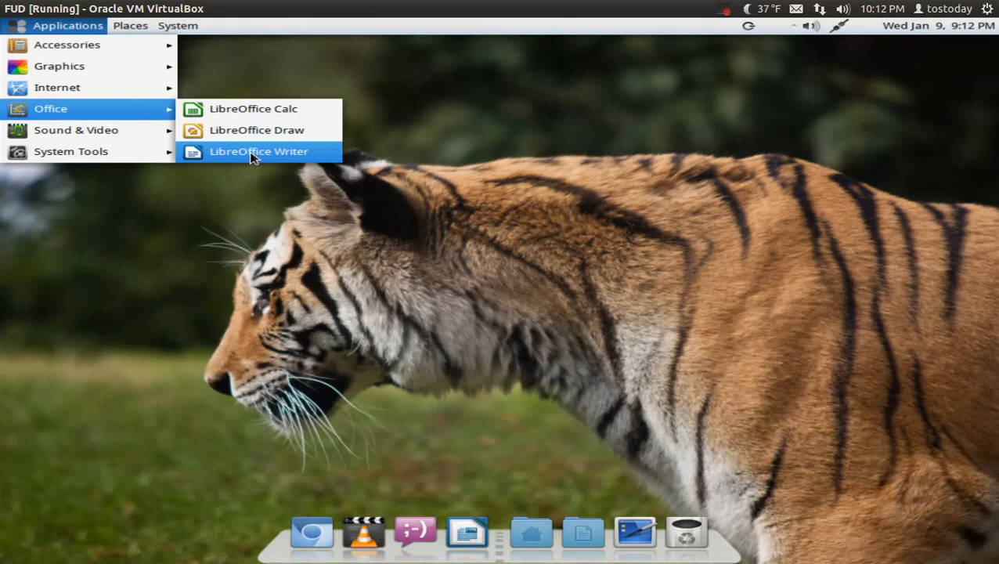
pyautogui.moveTo(258, 151)
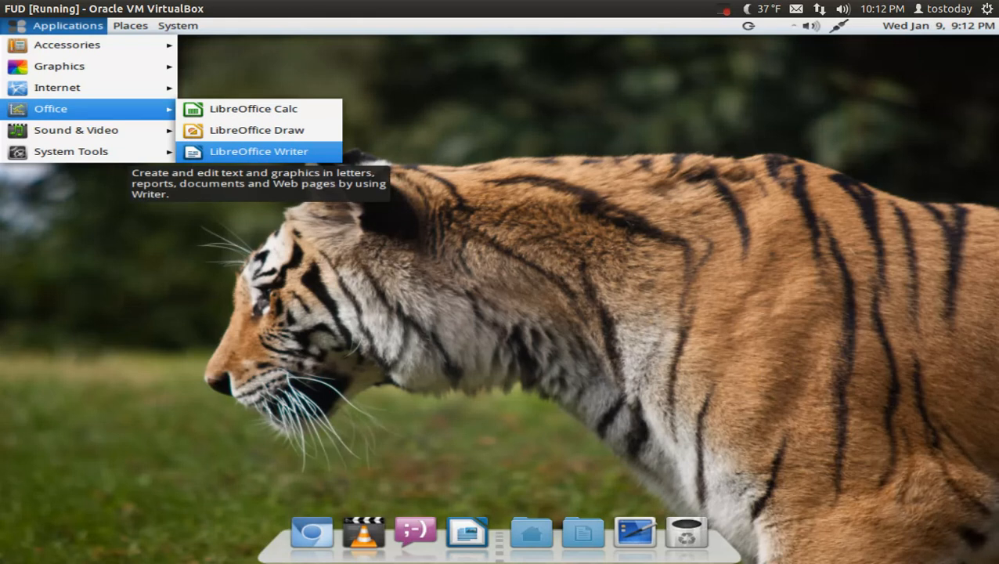
pyautogui.moveTo(253, 151)
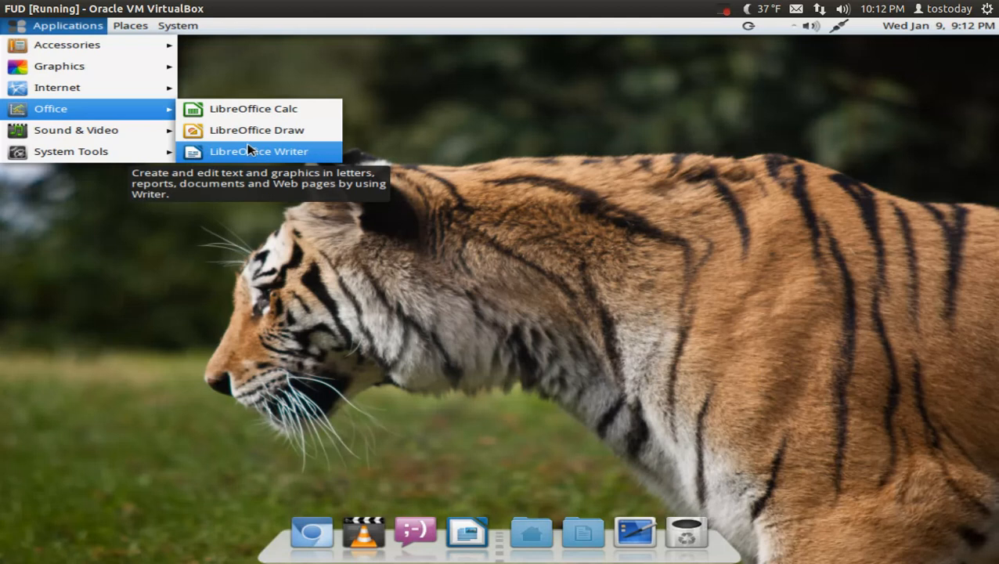
pyautogui.moveTo(76, 129)
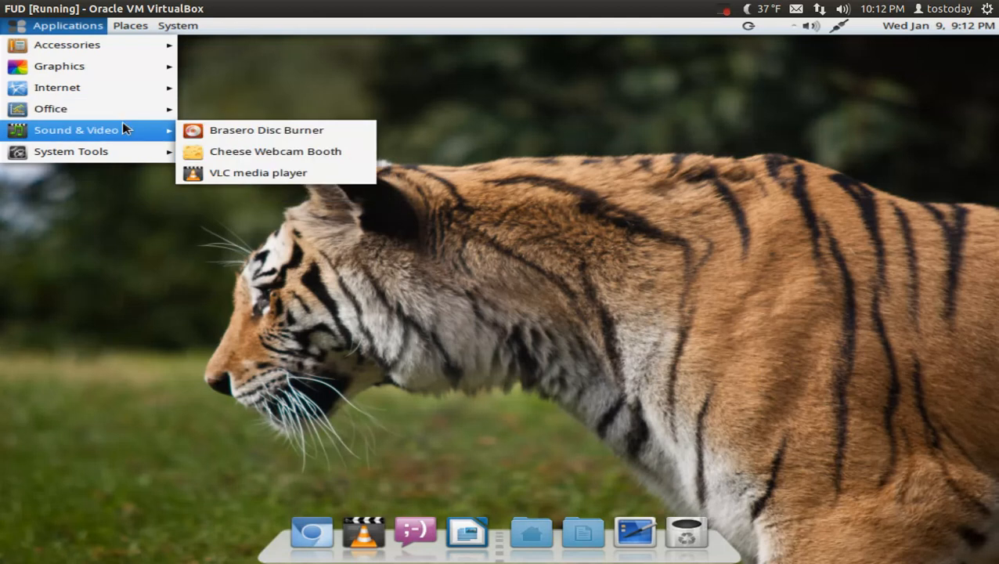
pyautogui.moveTo(258, 172)
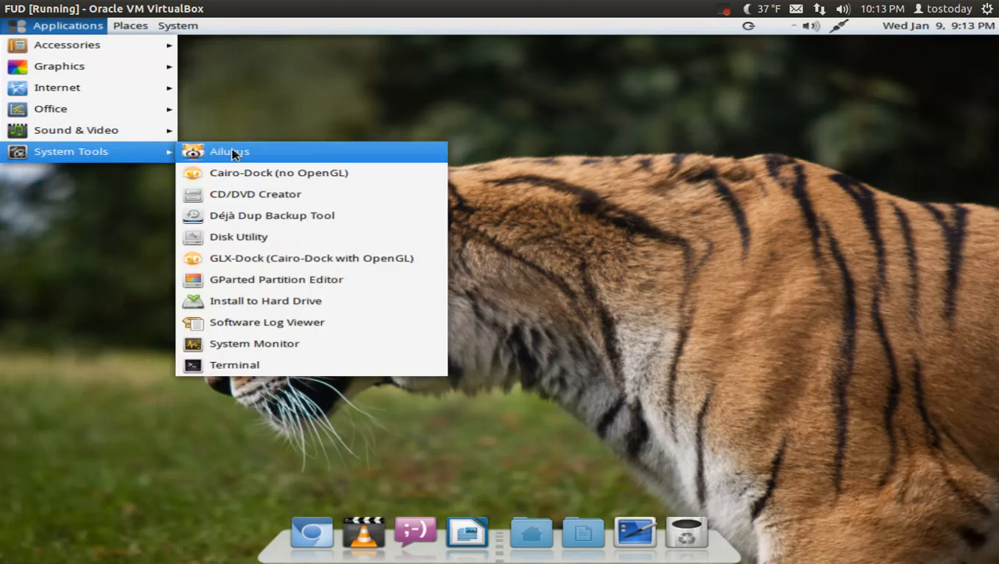
pyautogui.moveTo(255, 343)
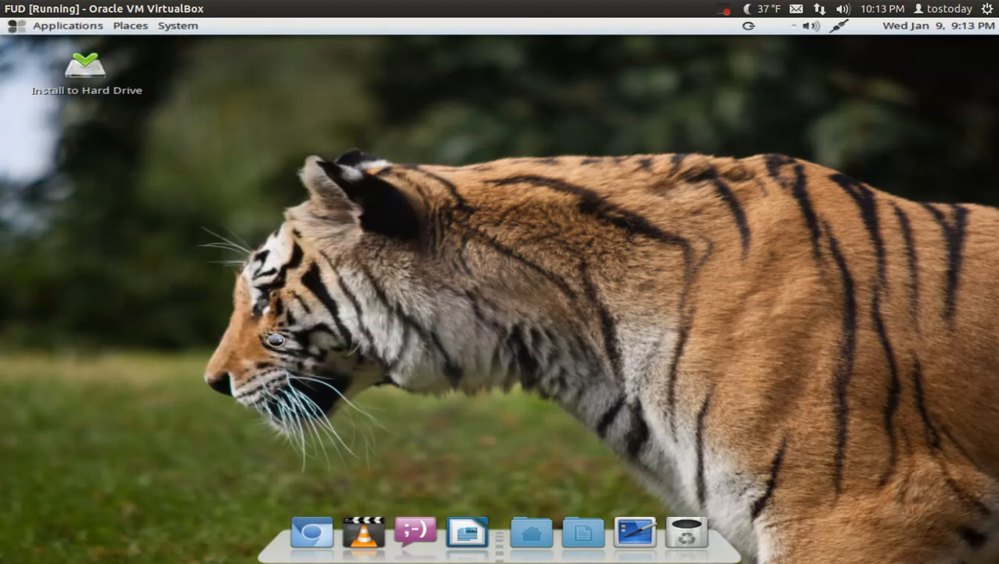
# Close the System Monitor window
pyautogui.click(491, 532)
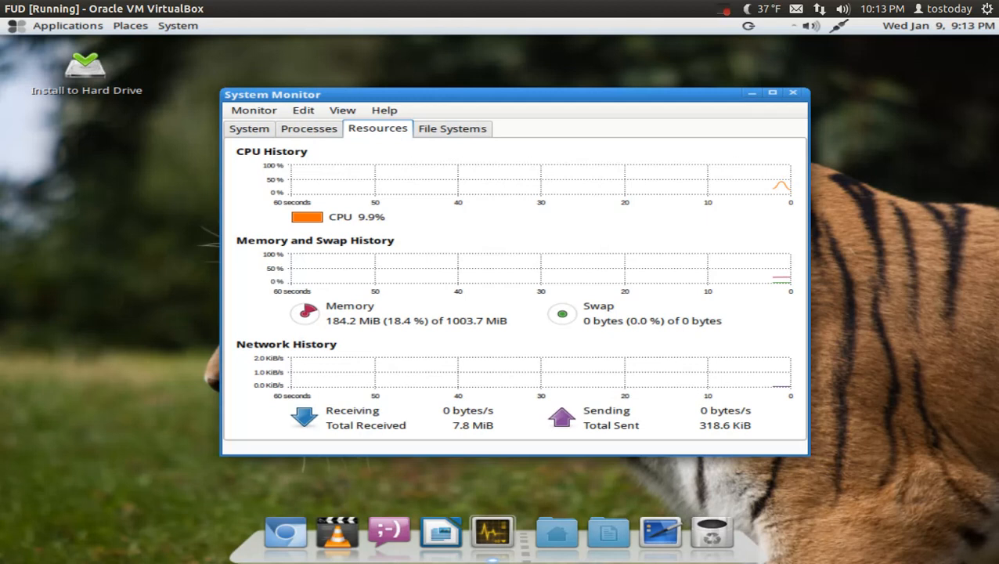
pyautogui.moveTo(804, 60)
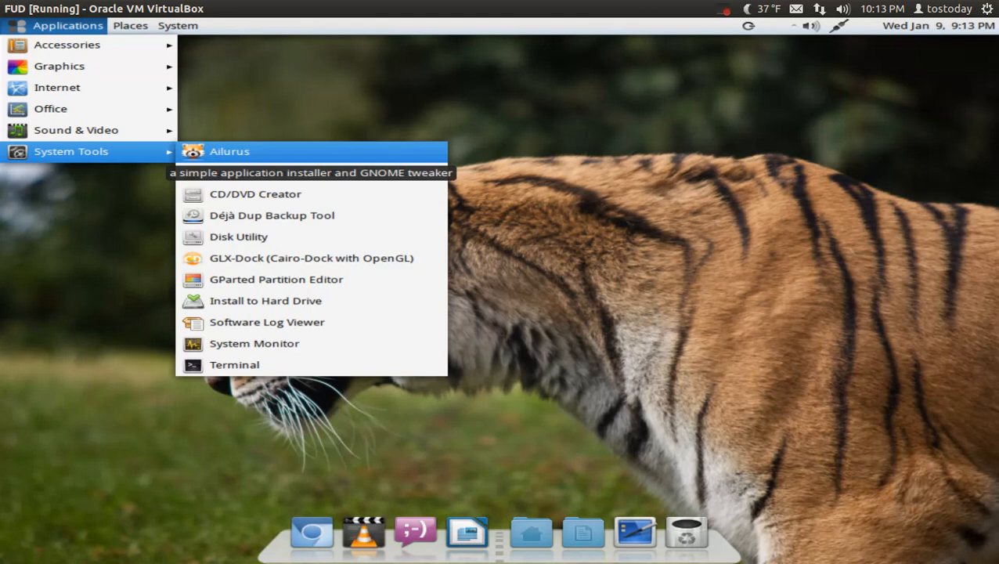
pyautogui.moveTo(231, 154)
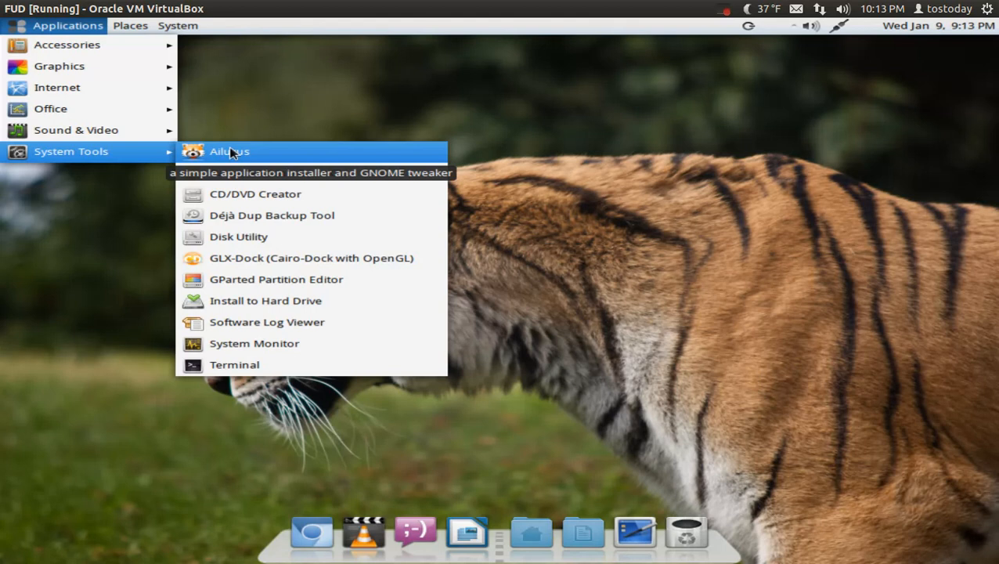
# Launch Ailurus from the System Tools submenu
pyautogui.click(230, 151)
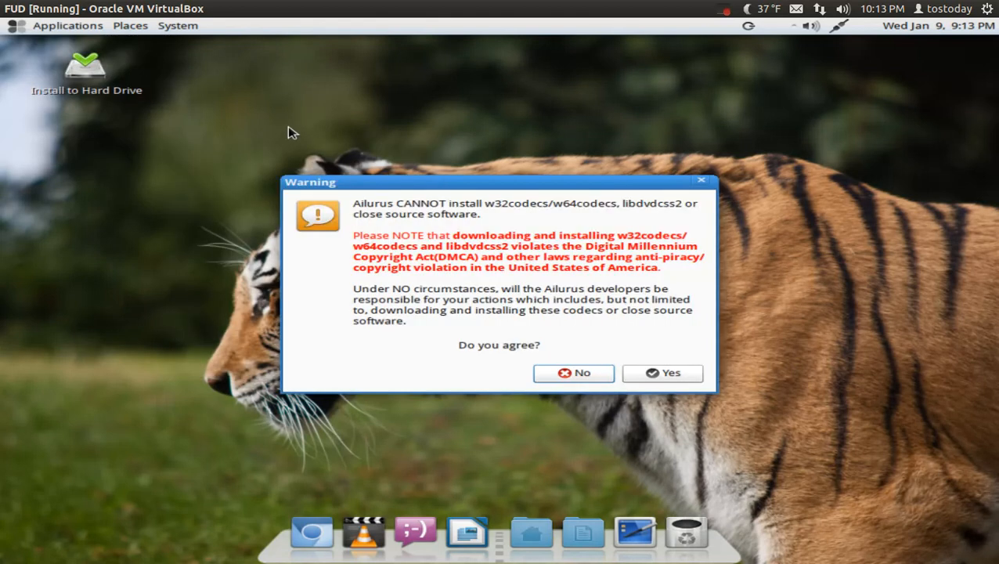
pyautogui.moveTo(540, 357)
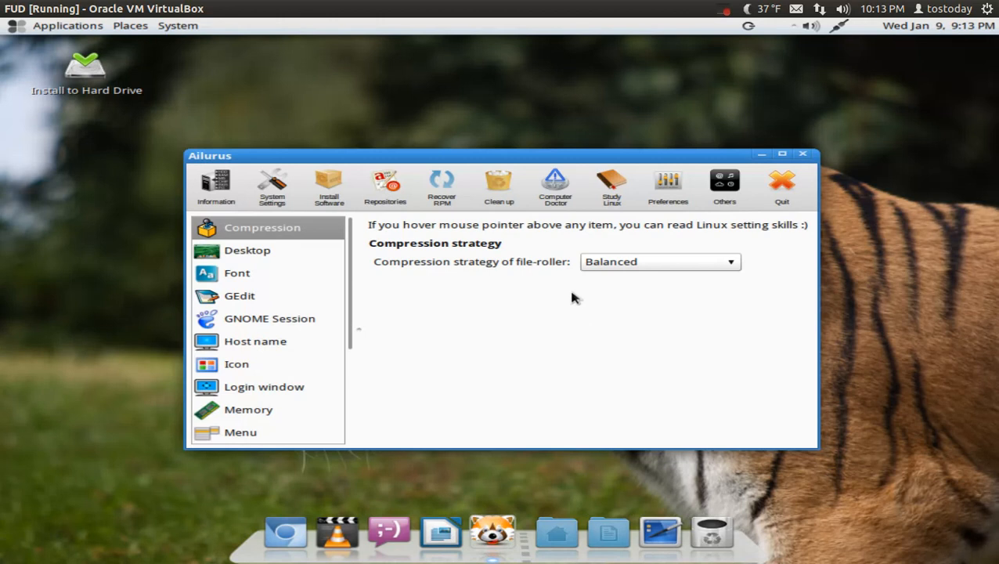
pyautogui.moveTo(272, 186)
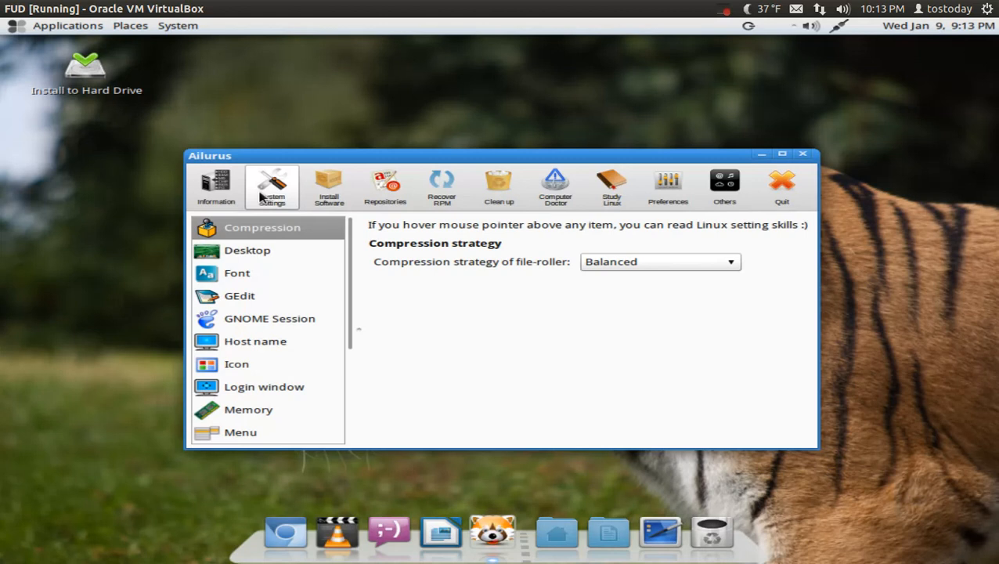
# View Ailurus hardware information, return to System Settings, then open Install Software
pyautogui.click(215, 187)
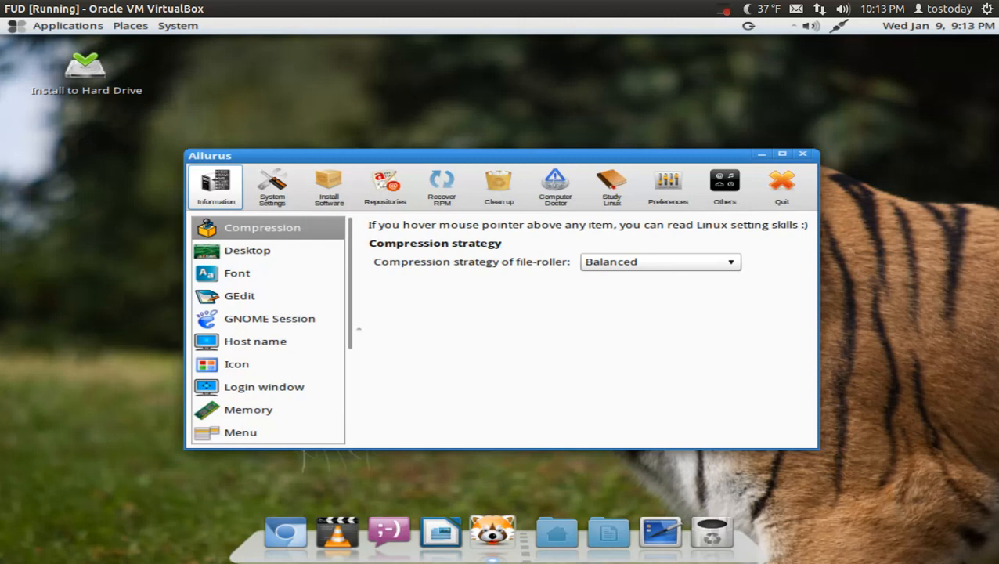
pyautogui.click(215, 187)
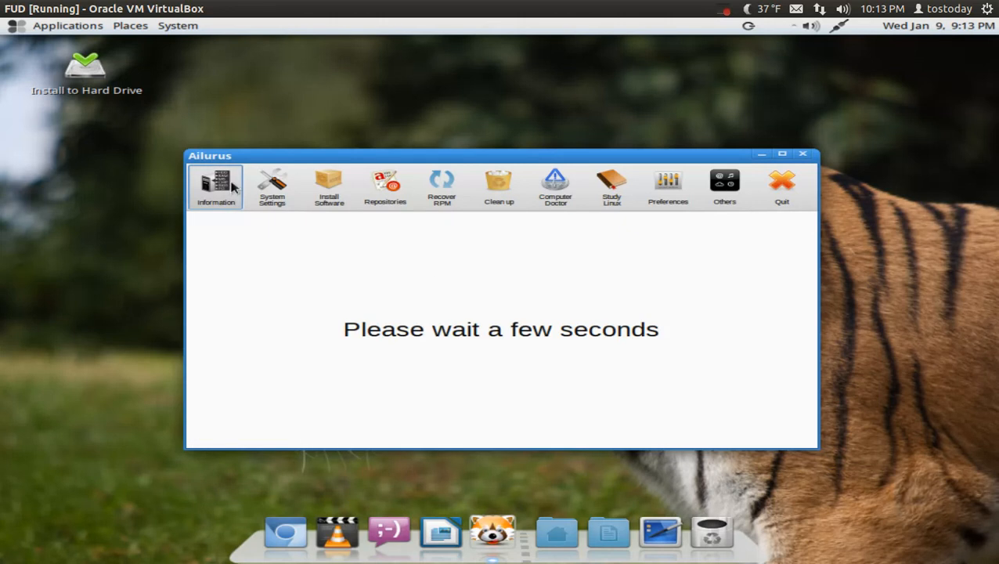
pyautogui.click(215, 186)
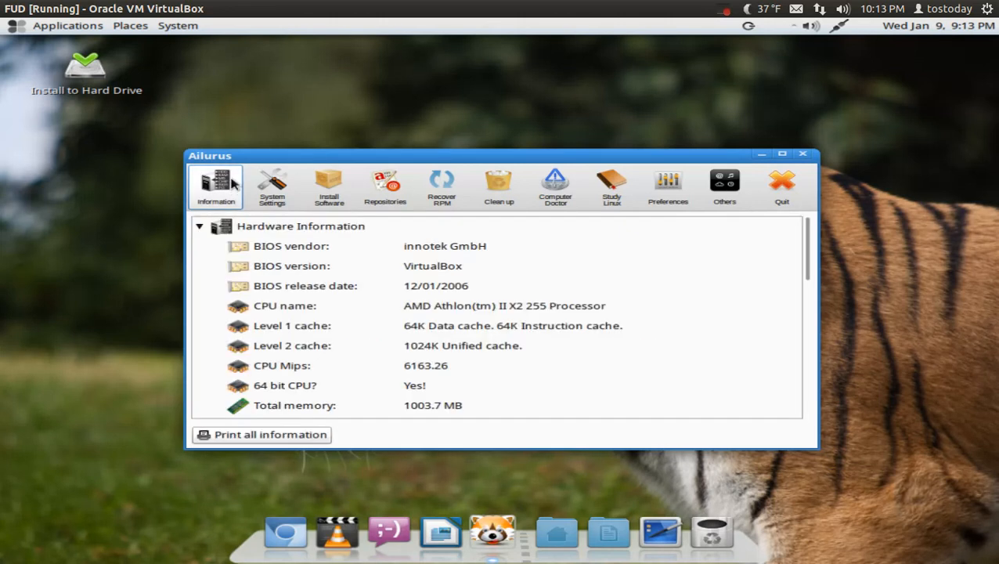
pyautogui.click(271, 186)
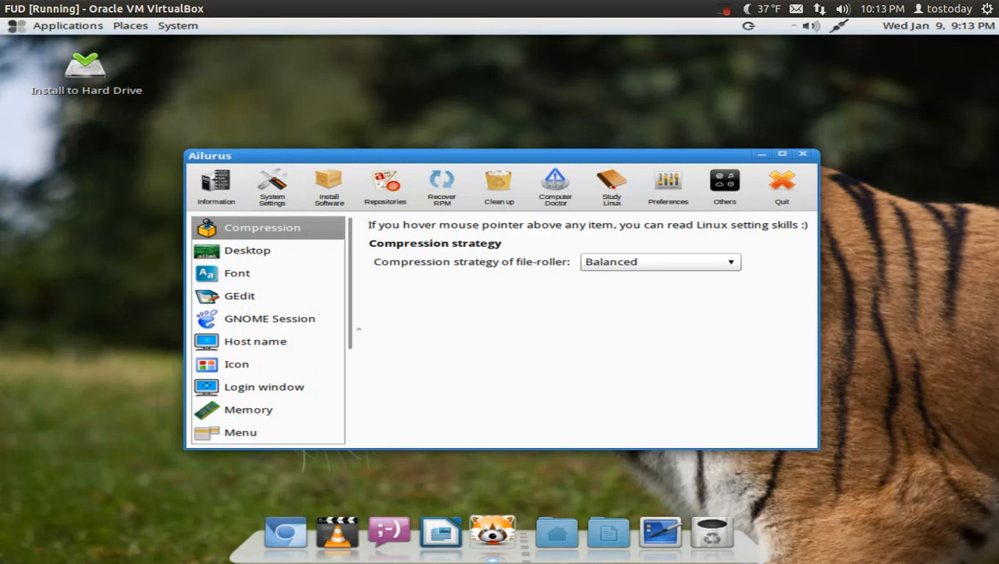
pyautogui.click(329, 185)
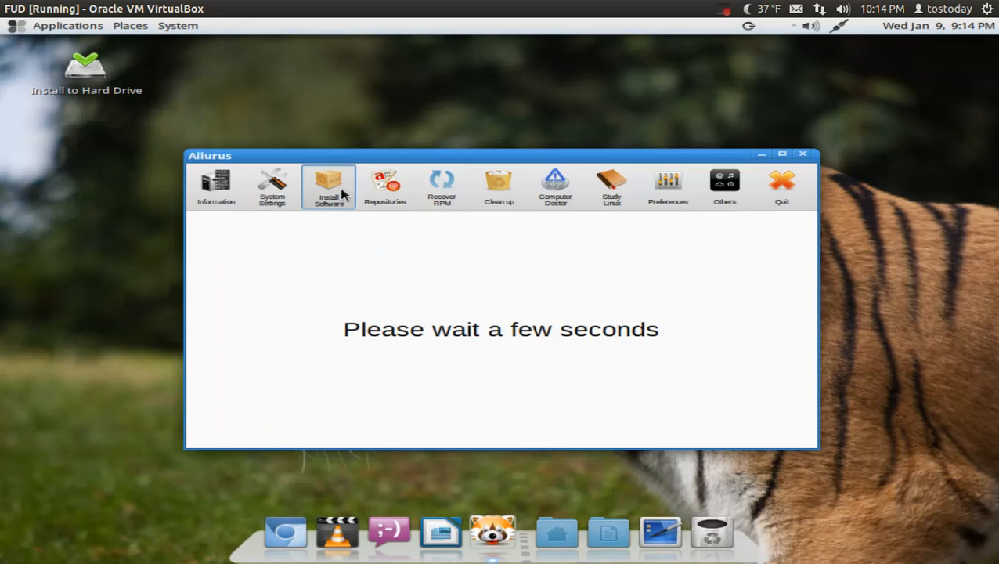
# Show the Email applications and scroll through the software categories
pyautogui.click(328, 186)
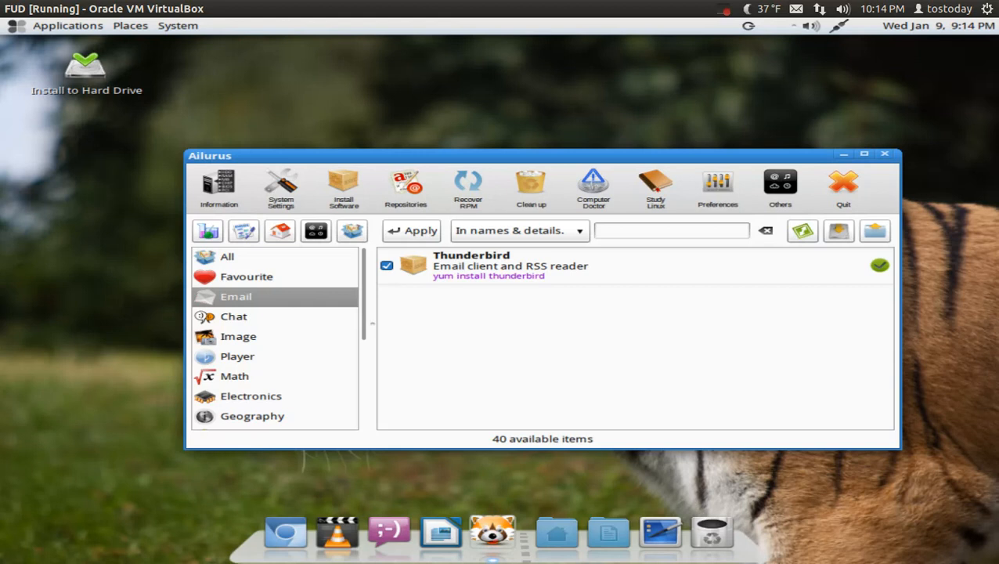
pyautogui.scroll(-3)
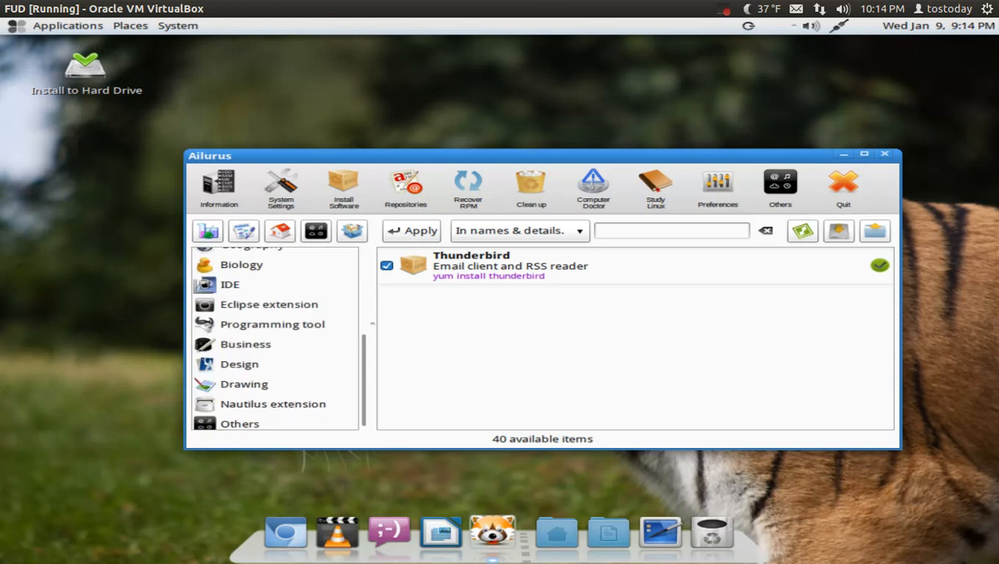
pyautogui.scroll(3)
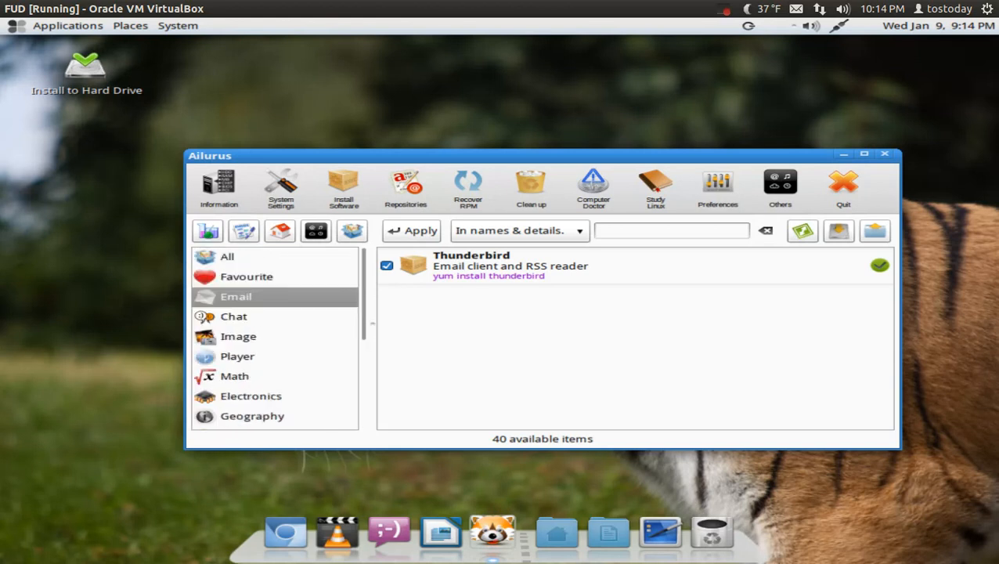
# Browse Repositories and Clean up, ending on Preferences' suggested tweaks
pyautogui.click(406, 188)
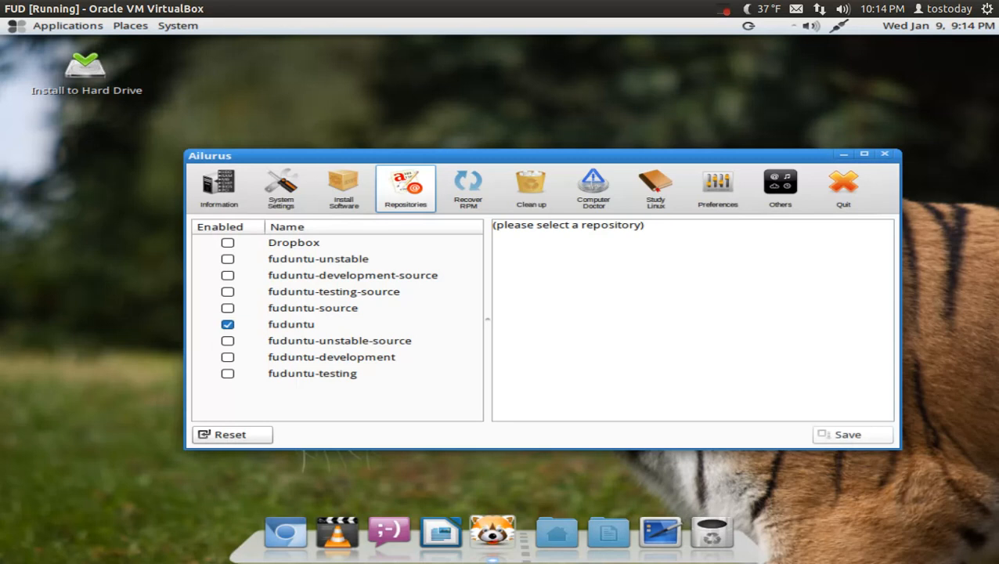
pyautogui.click(531, 188)
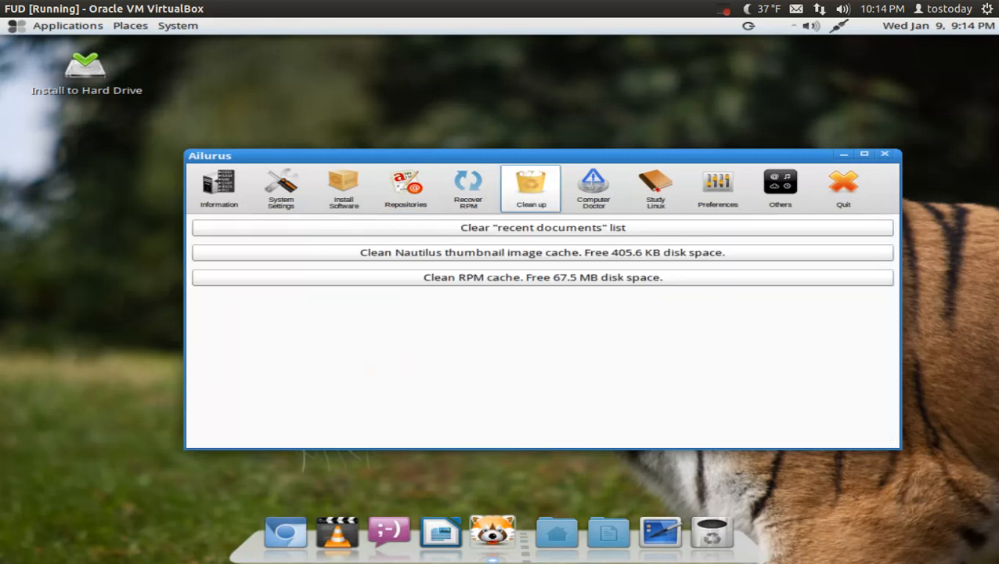
pyautogui.click(592, 188)
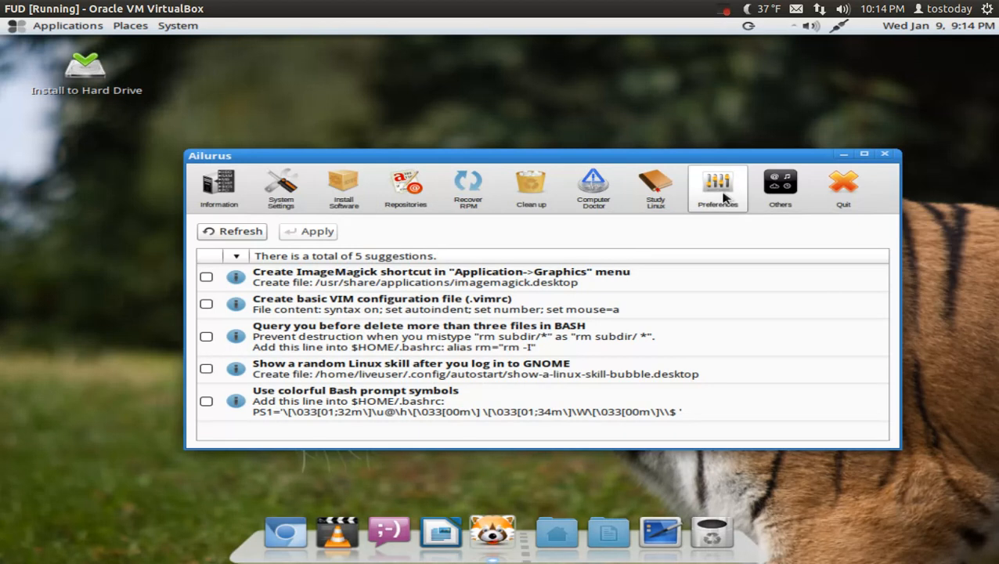
pyautogui.moveTo(844, 192)
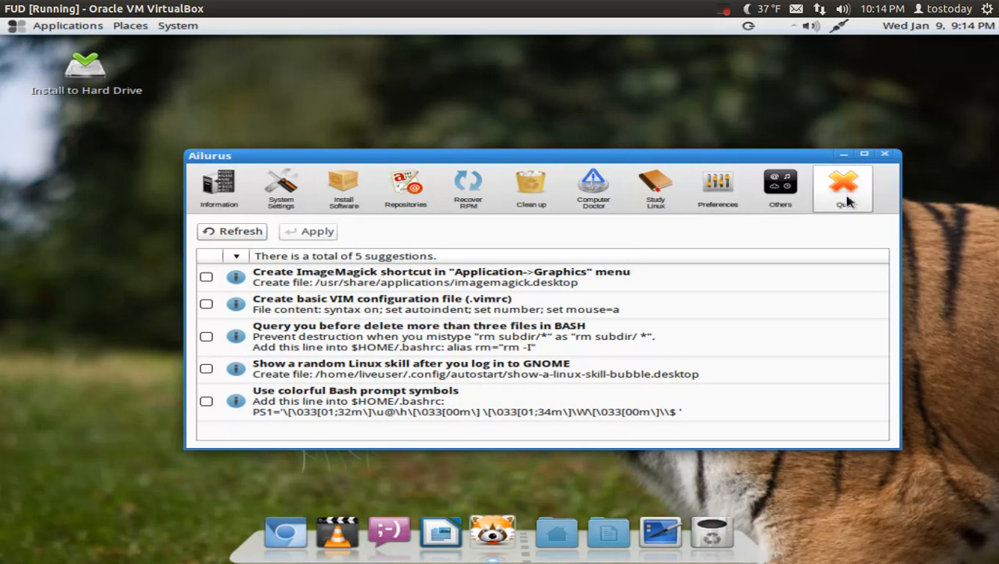
# Quit Ailurus and answer Yes to the exit confirmation
pyautogui.click(844, 188)
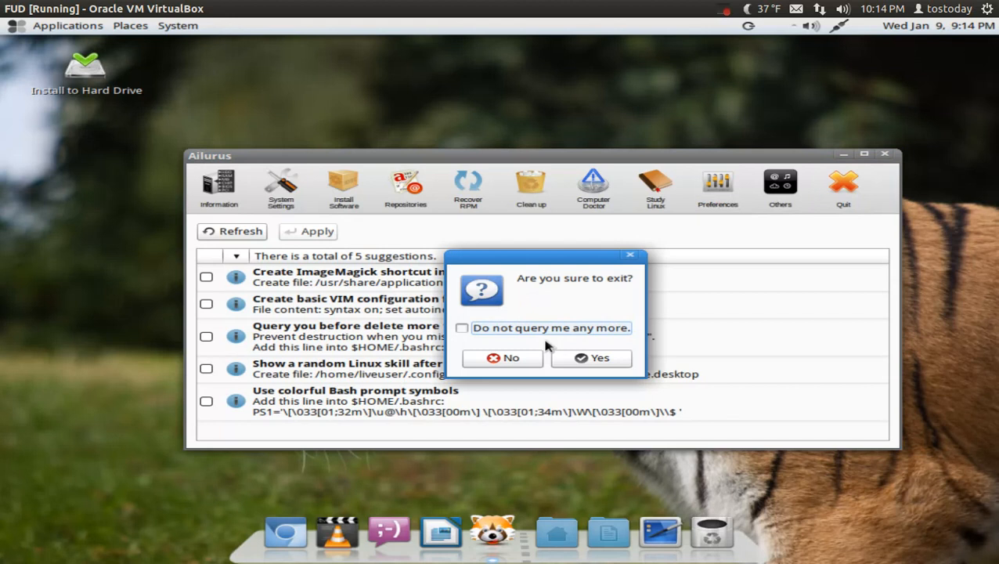
pyautogui.click(599, 357)
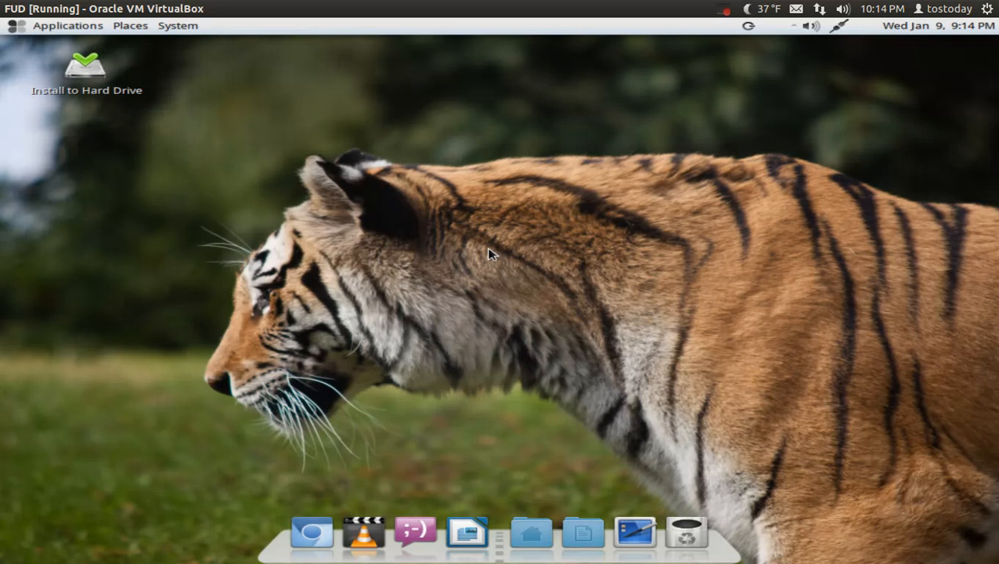
pyautogui.moveTo(381, 81)
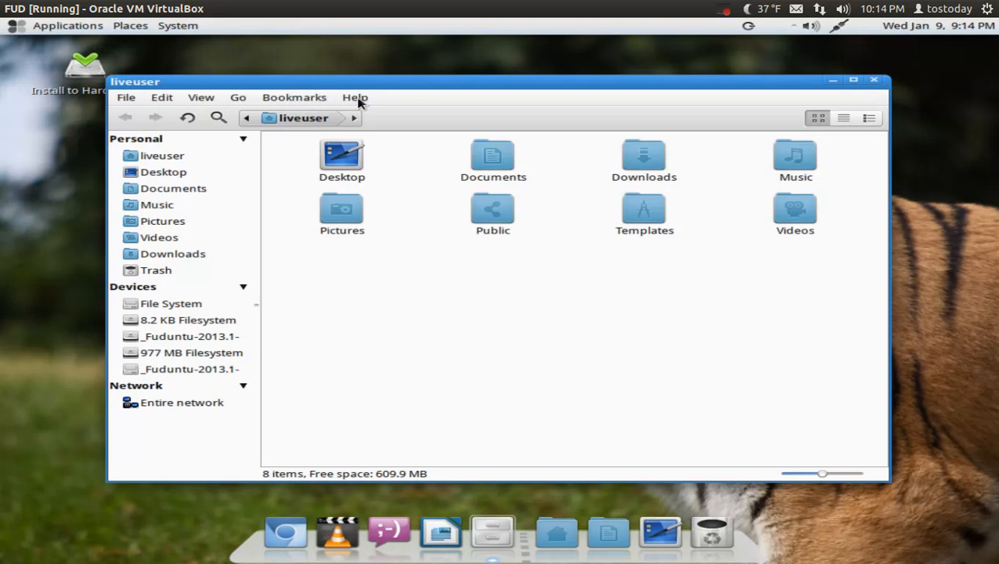
# View and close Nautilus Elementary's About box, then open Edit > Preferences
pyautogui.click(355, 97)
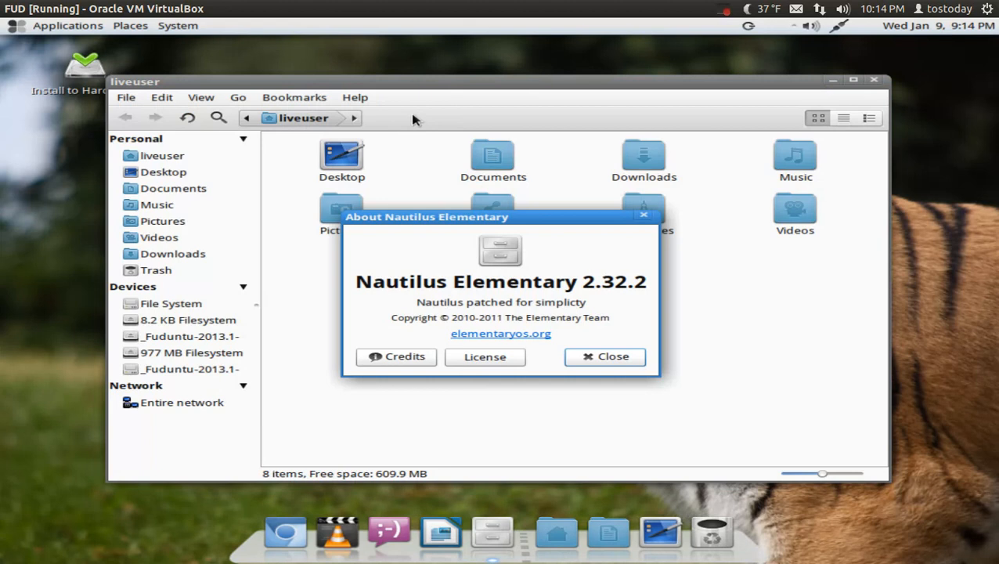
pyautogui.moveTo(566, 349)
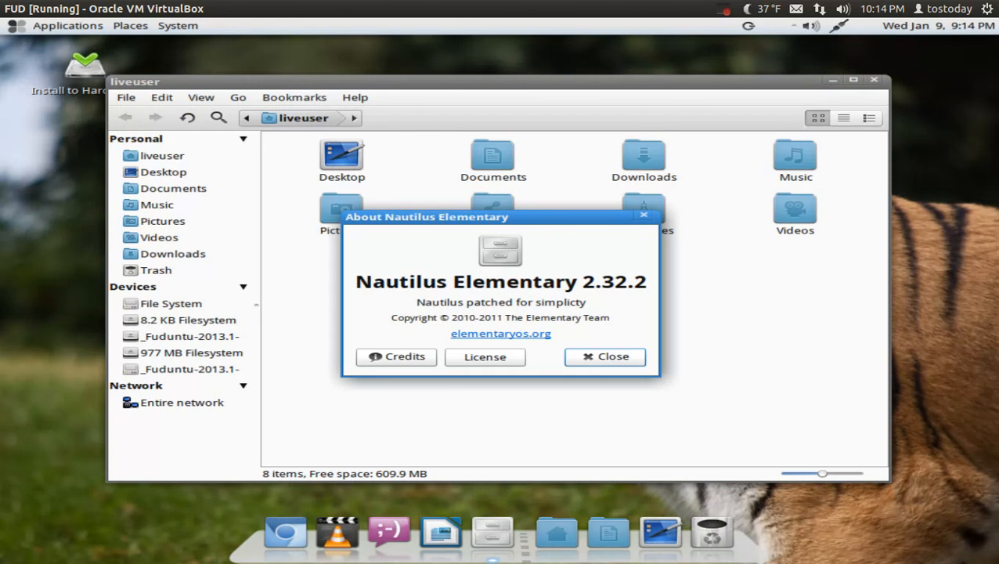
pyautogui.click(605, 357)
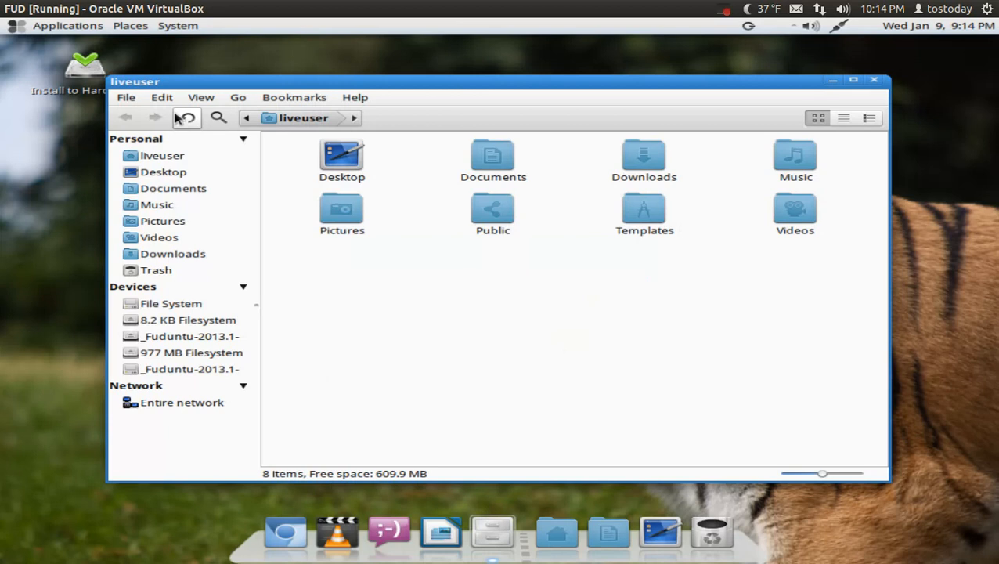
pyautogui.click(162, 97)
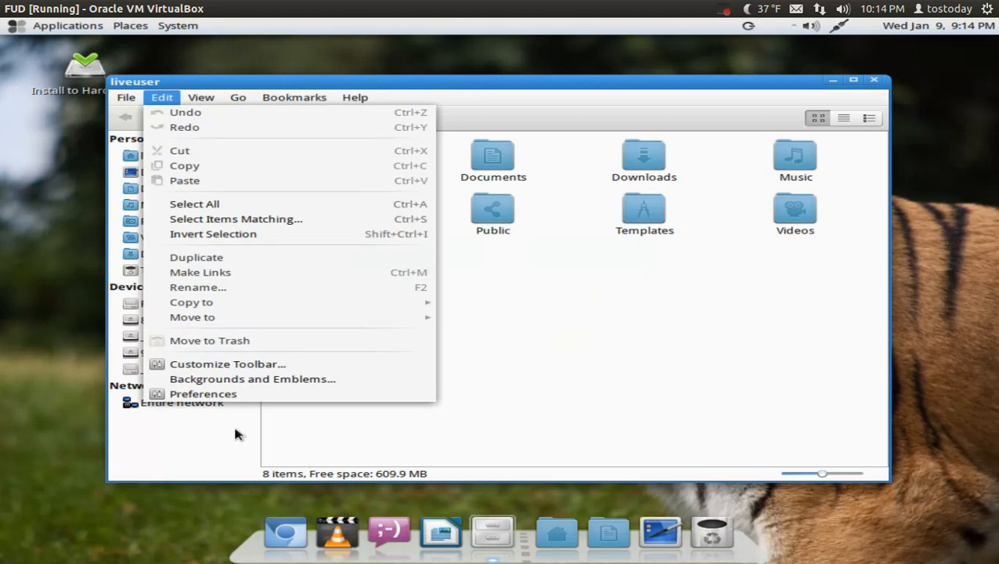
pyautogui.moveTo(204, 394)
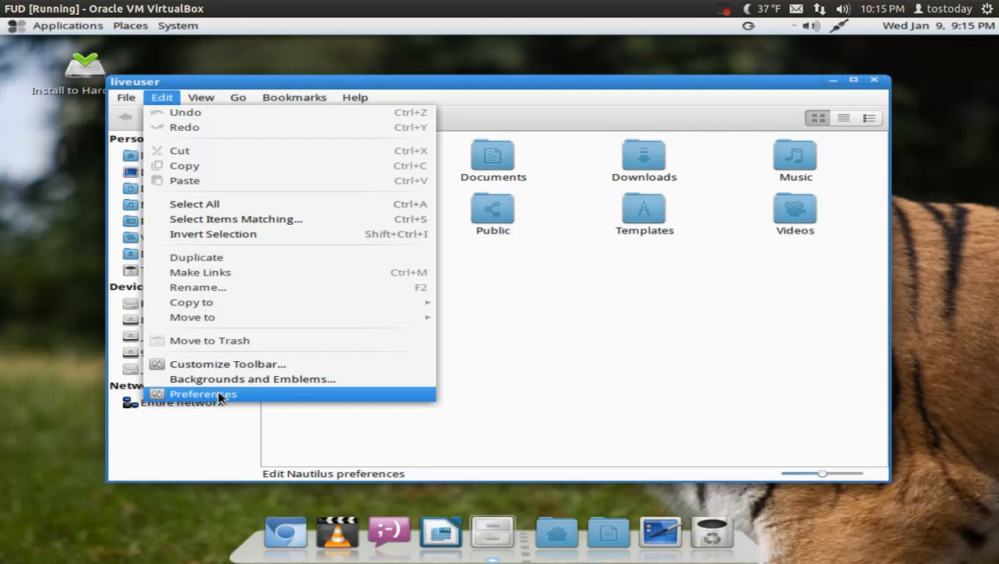
pyautogui.click(203, 394)
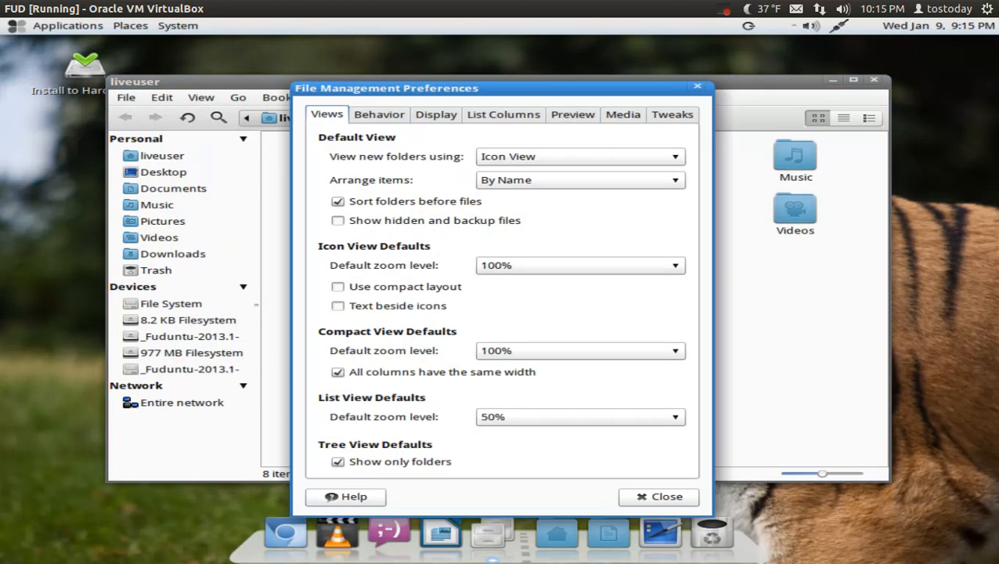
# Set new folders to open as a list and close the preferences
pyautogui.click(580, 156)
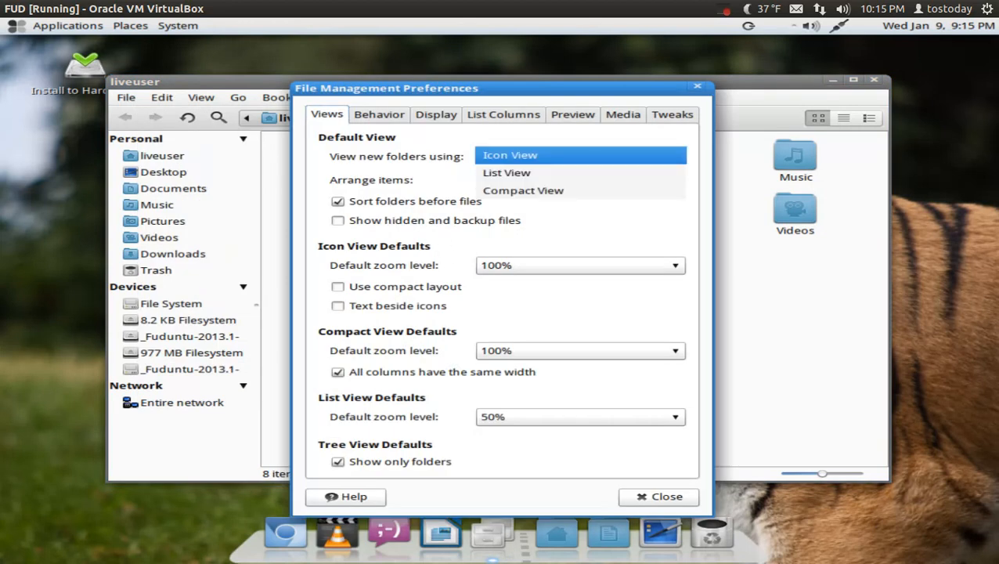
pyautogui.click(506, 172)
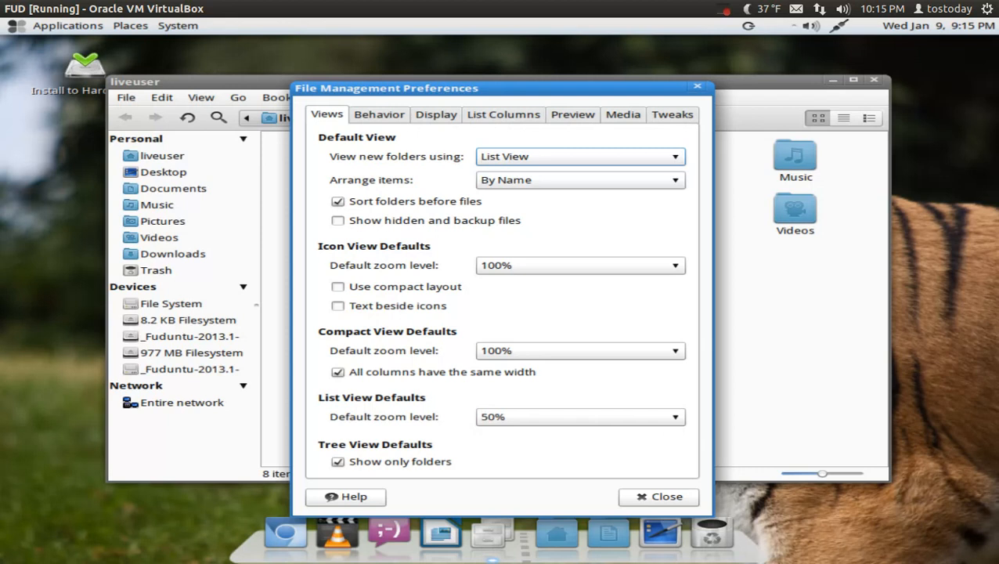
pyautogui.click(659, 496)
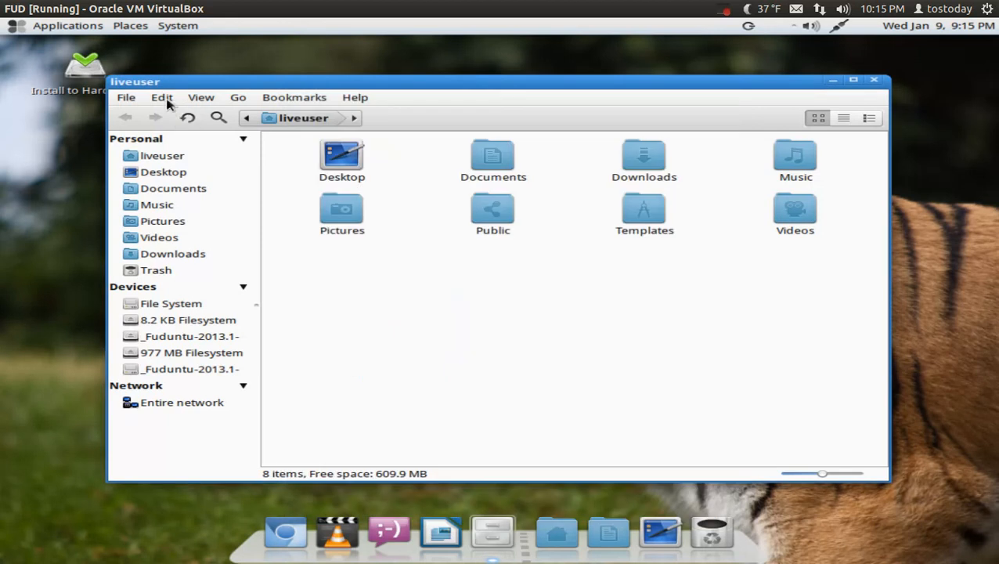
# Reopen preferences, choose Compact View for new folders, set icon zoom to 66%
pyautogui.click(162, 97)
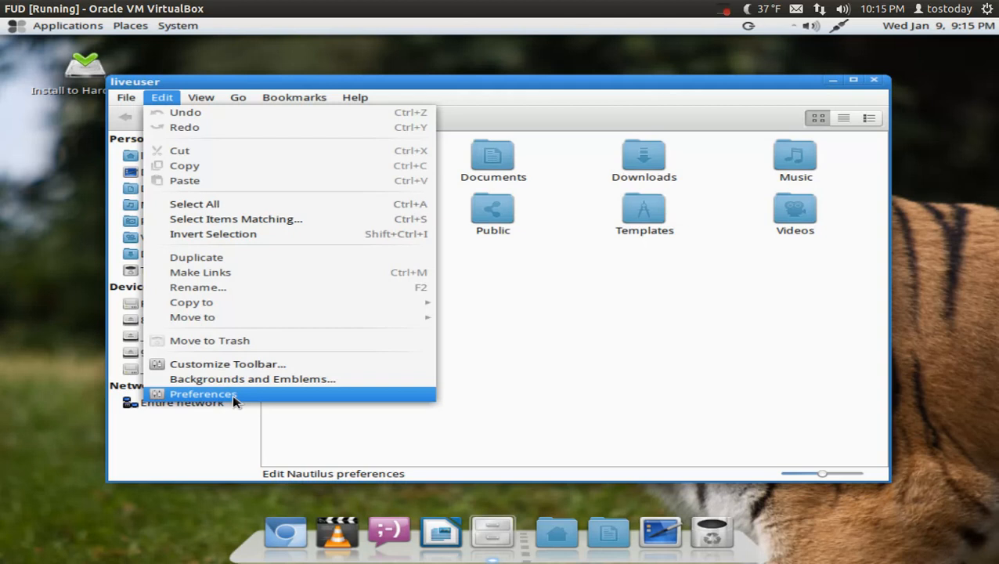
pyautogui.click(203, 394)
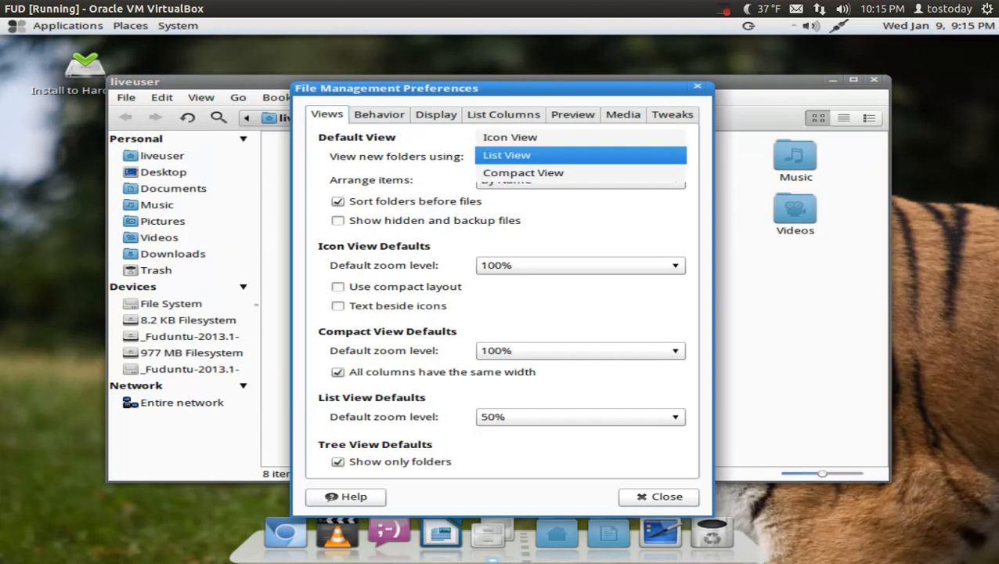
pyautogui.click(523, 172)
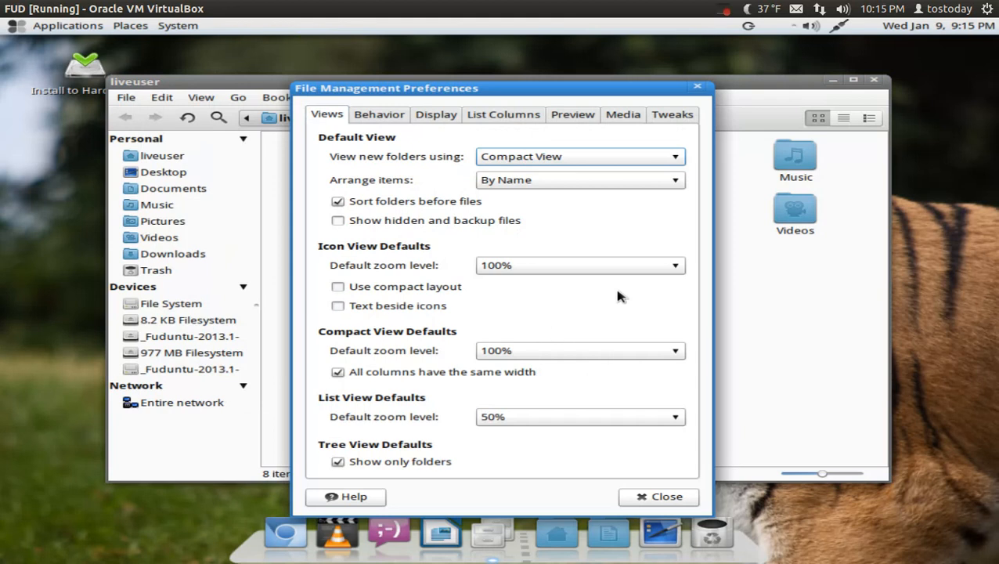
pyautogui.click(580, 265)
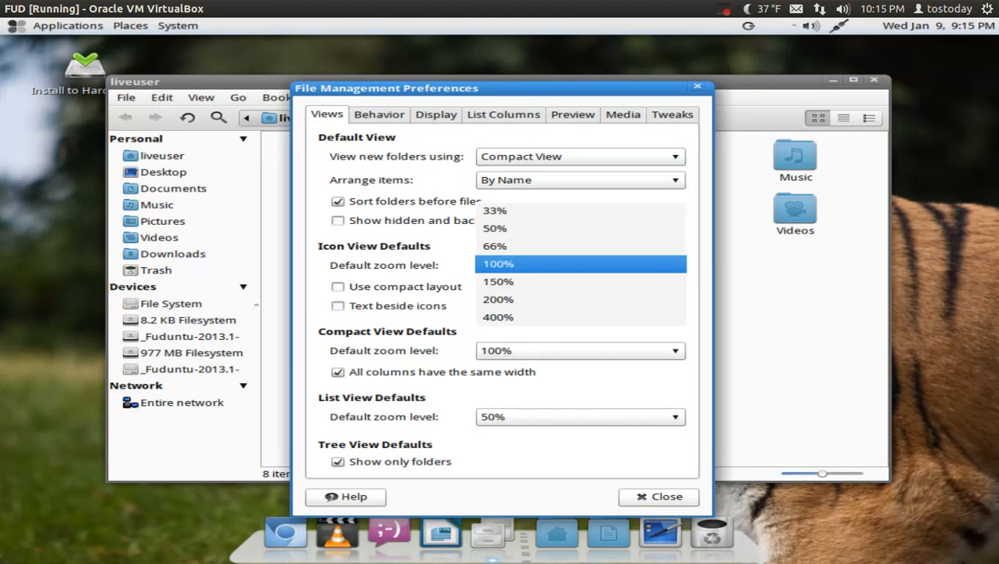
pyautogui.click(495, 245)
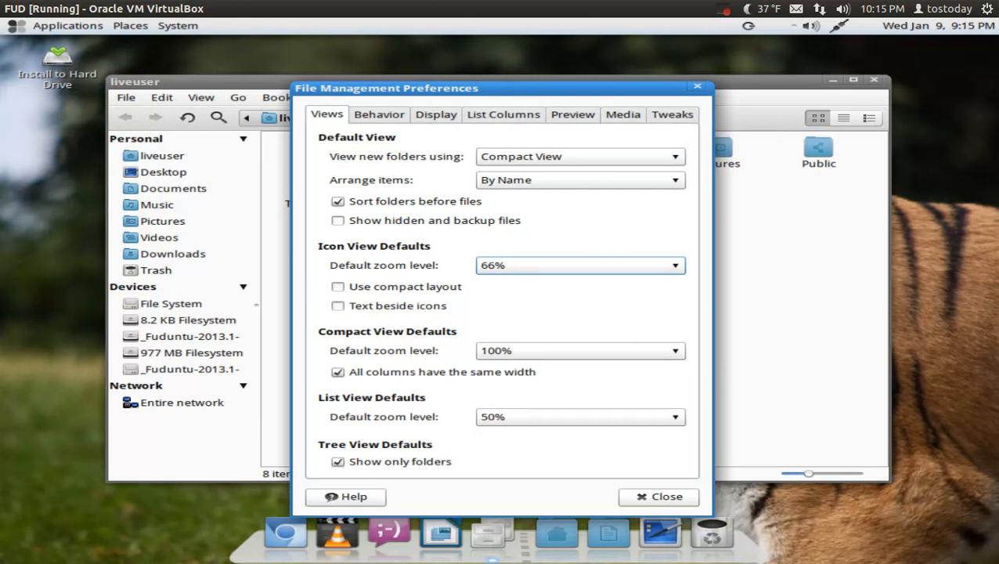
pyautogui.click(659, 496)
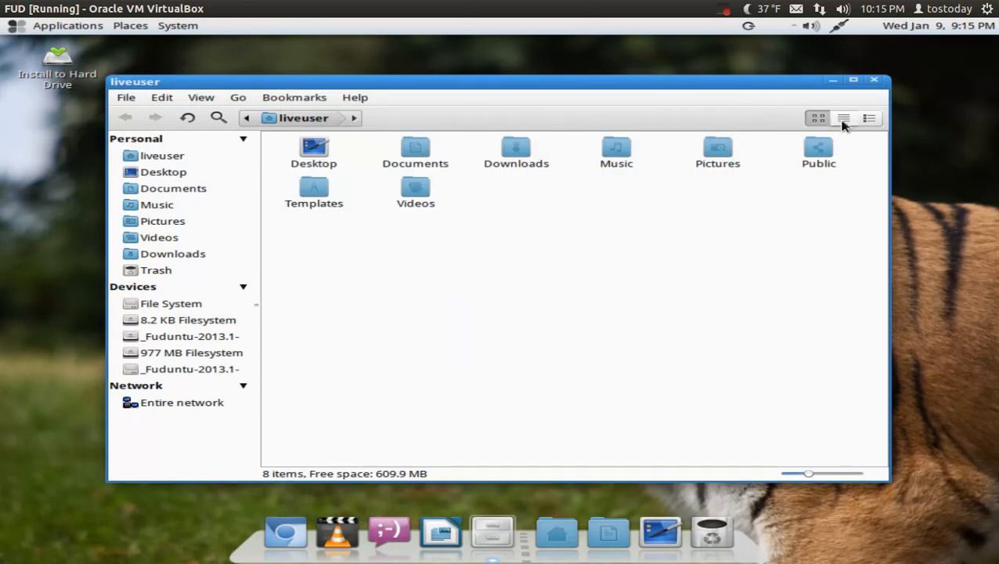
# Show the home folder as a compact list, a detailed list, then icons again
pyautogui.click(844, 118)
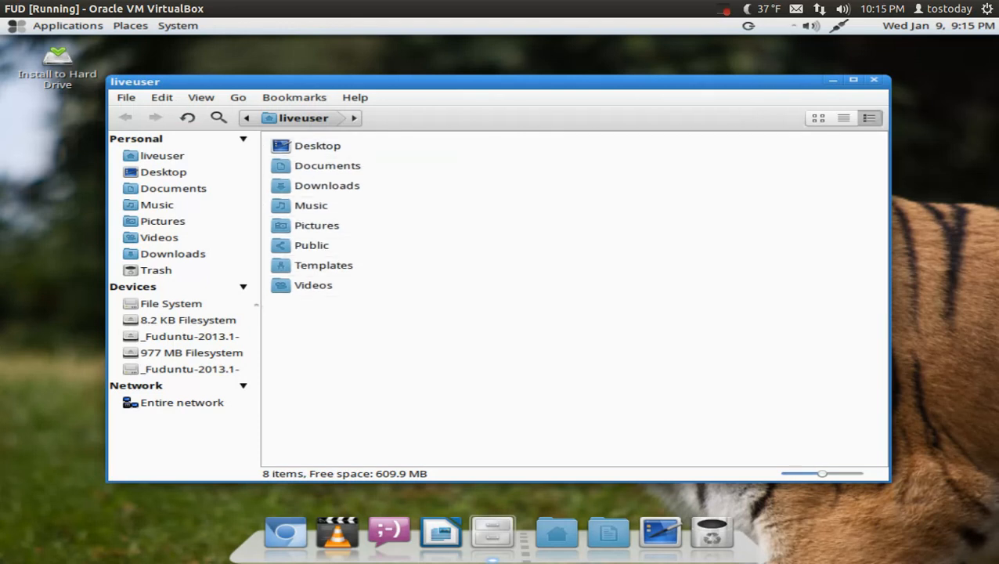
pyautogui.click(844, 118)
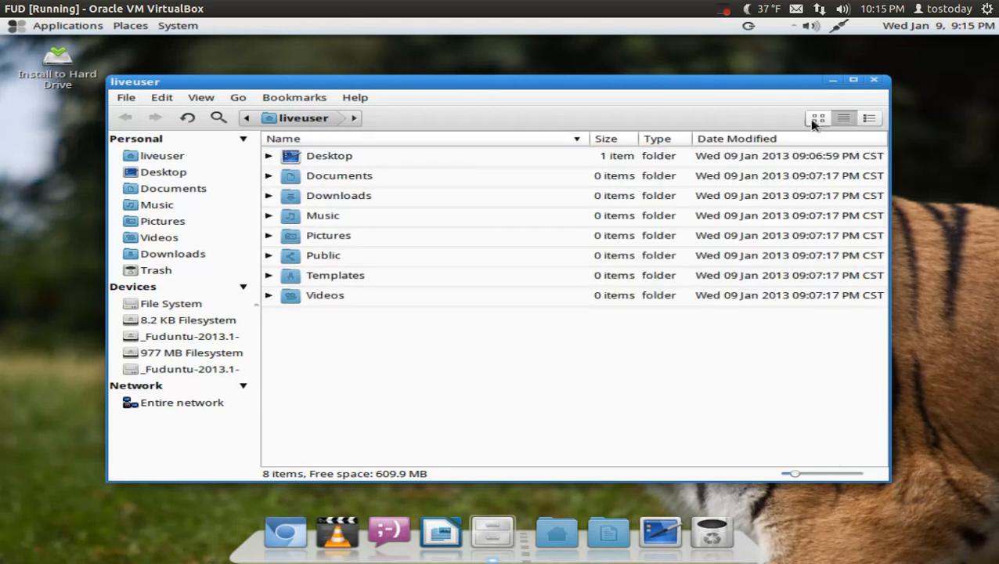
pyautogui.click(817, 117)
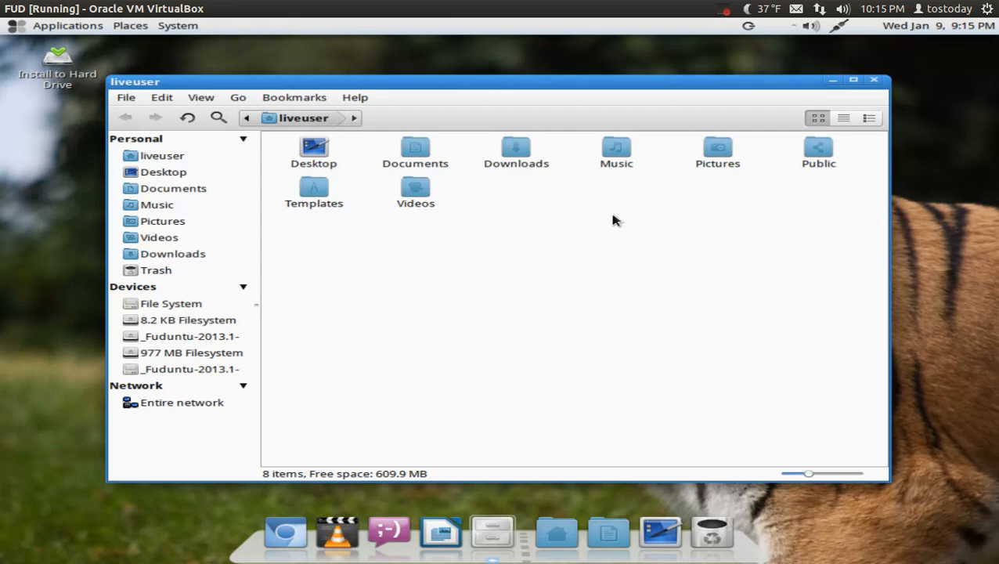
pyautogui.moveTo(876, 110)
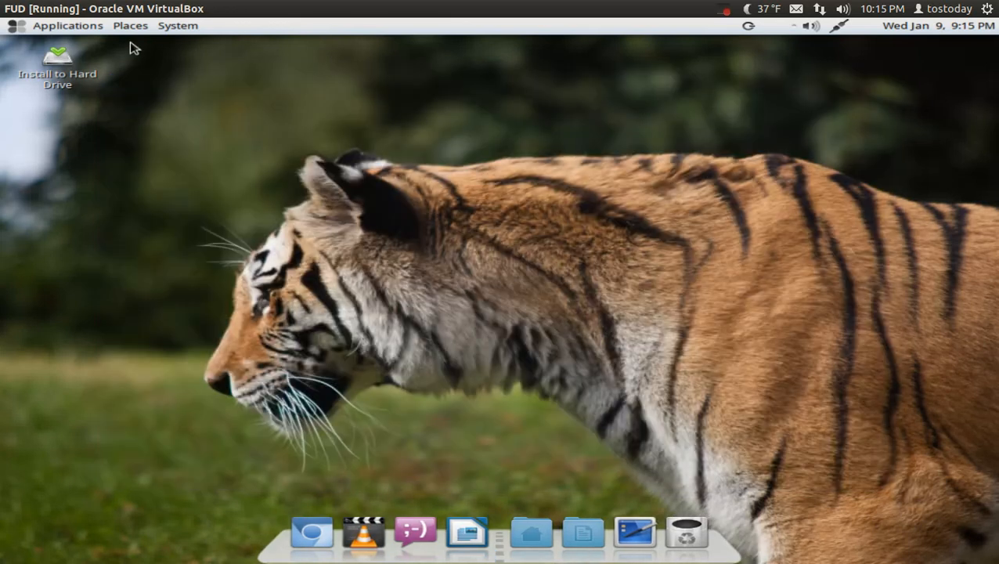
# Browse the Places menu's folders, drives and network locations, then open the System menu
pyautogui.click(130, 25)
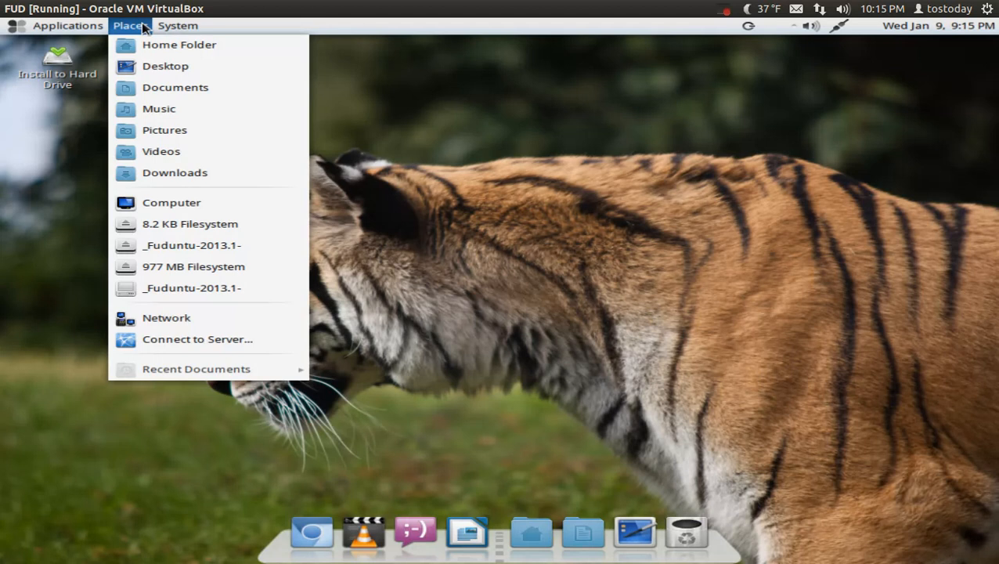
pyautogui.moveTo(179, 45)
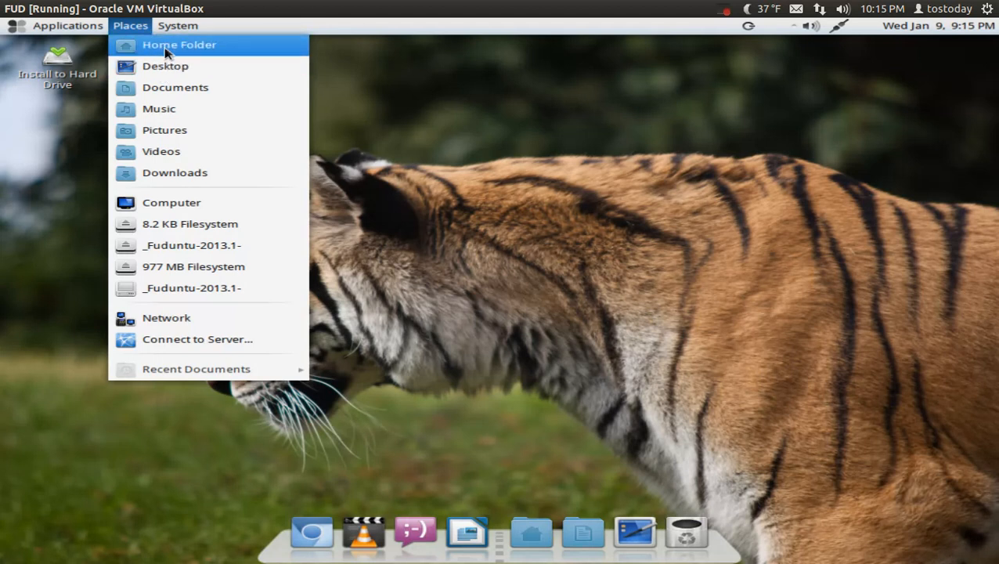
pyautogui.moveTo(159, 109)
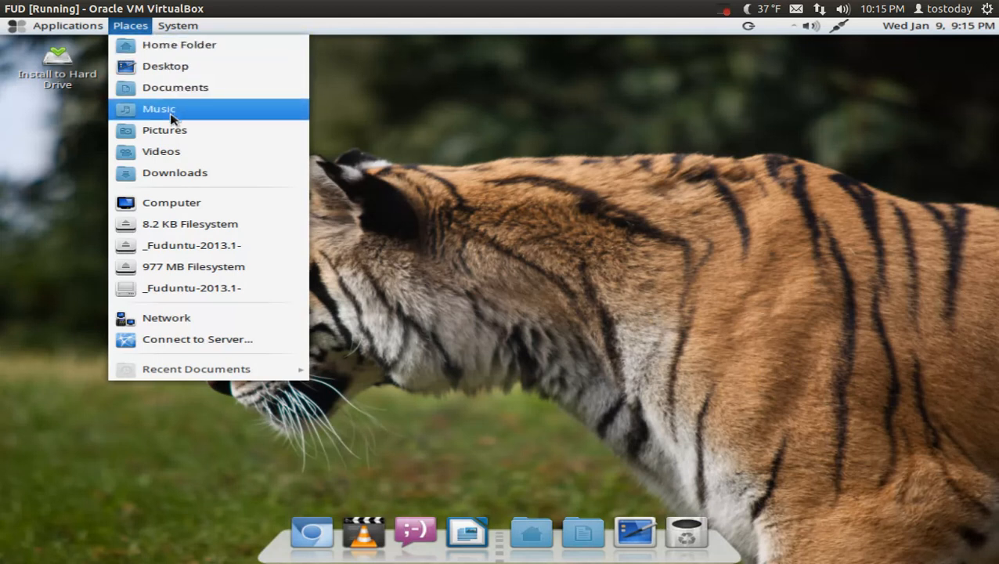
pyautogui.moveTo(164, 130)
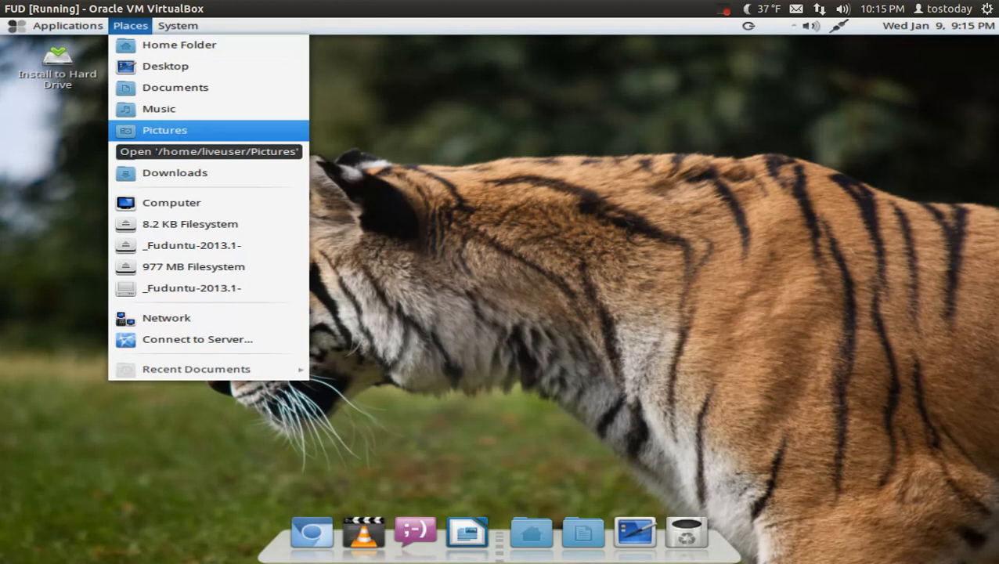
pyautogui.moveTo(166, 66)
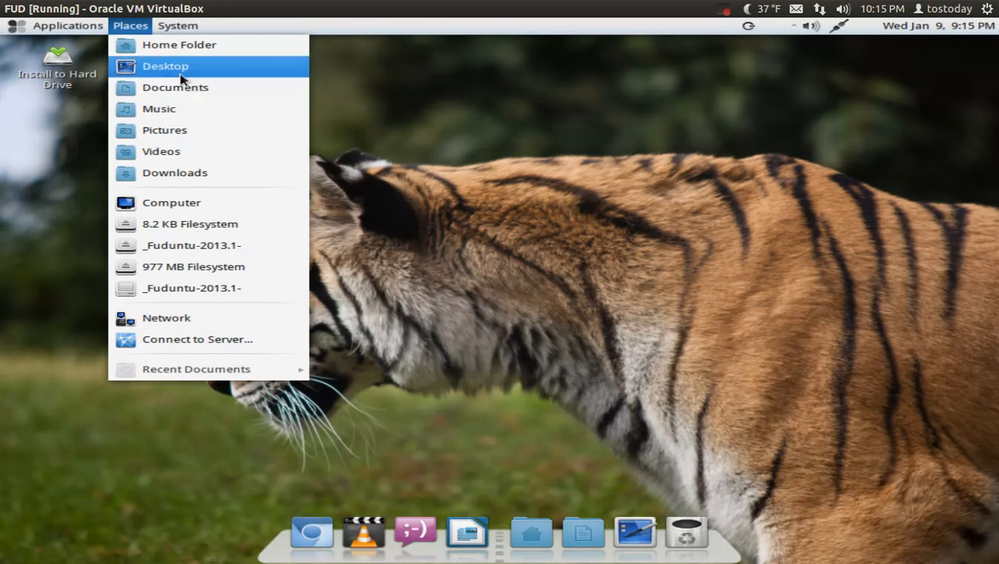
pyautogui.moveTo(180, 75)
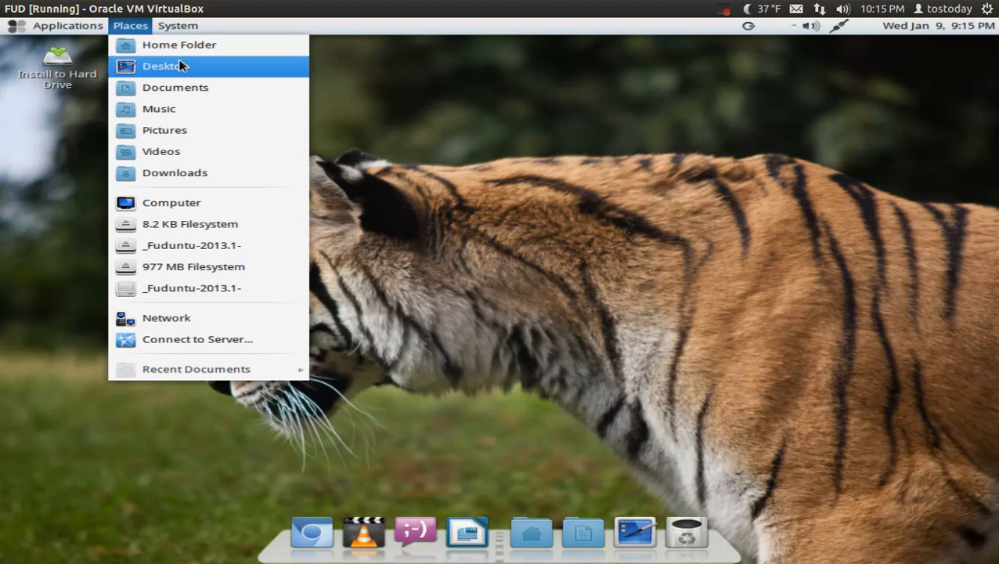
pyautogui.click(177, 25)
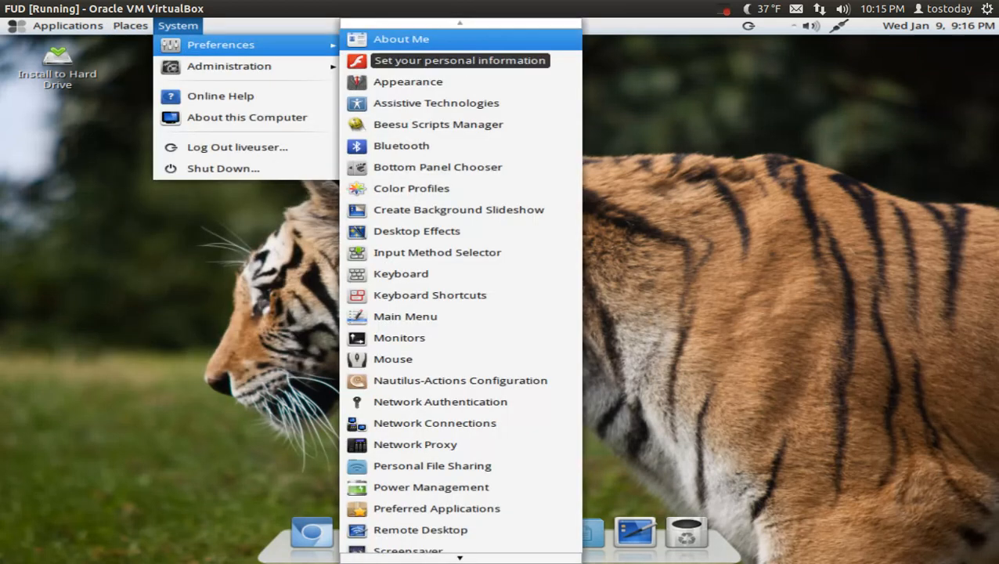
pyautogui.moveTo(460, 166)
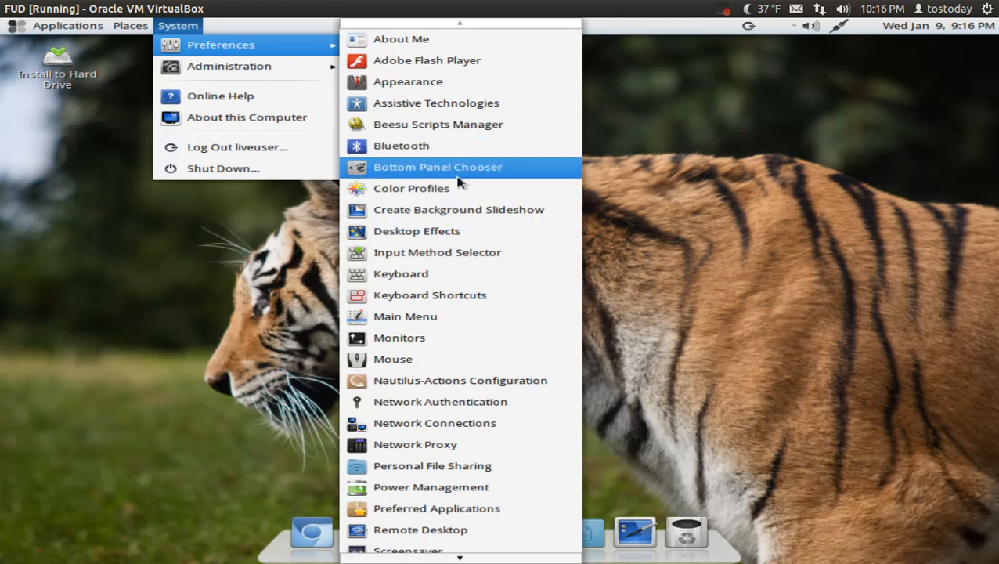
pyautogui.moveTo(417, 230)
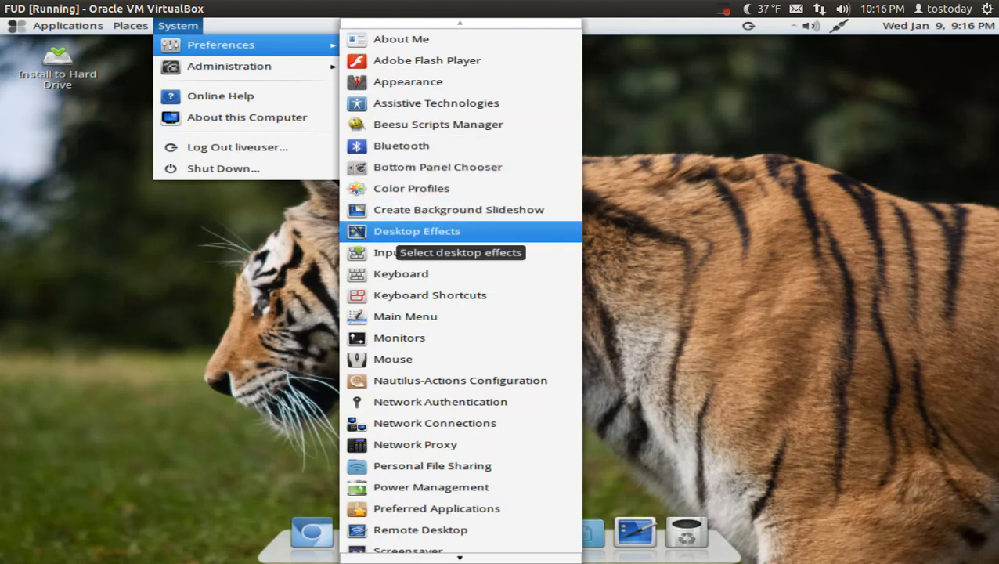
# Open Desktop Effects, keep Standard graphics instead of Compiz, and close it
pyautogui.click(417, 230)
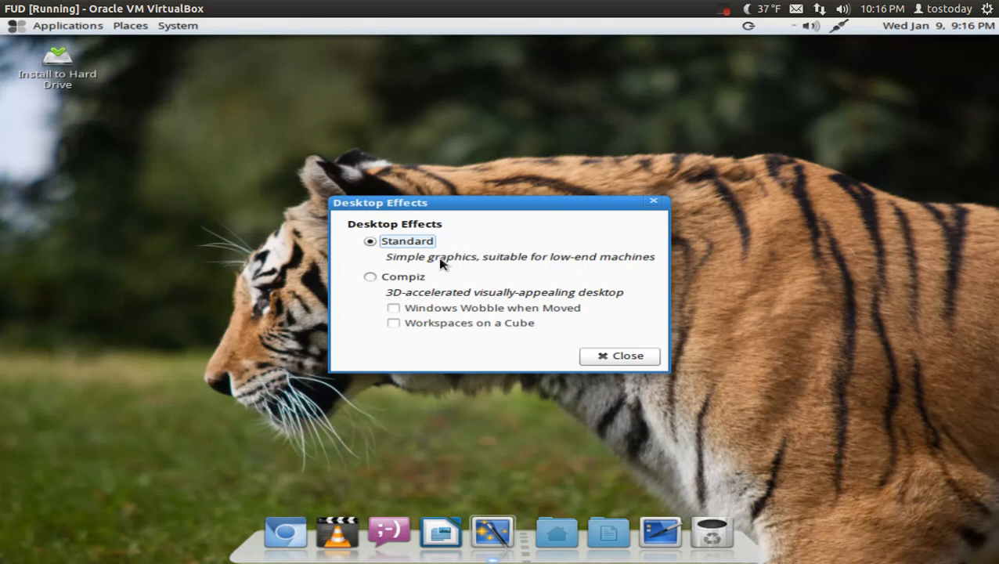
pyautogui.moveTo(618, 272)
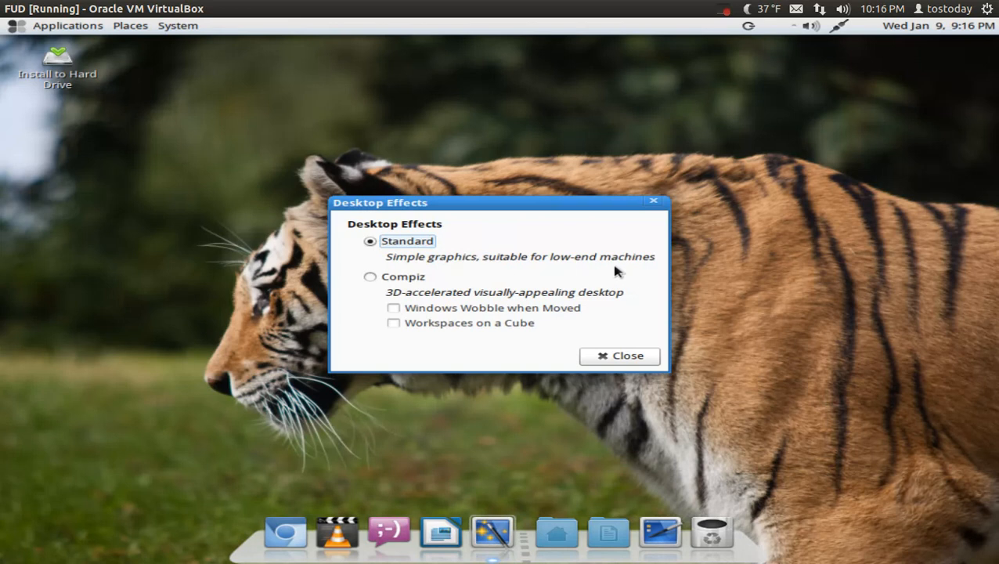
pyautogui.moveTo(415, 282)
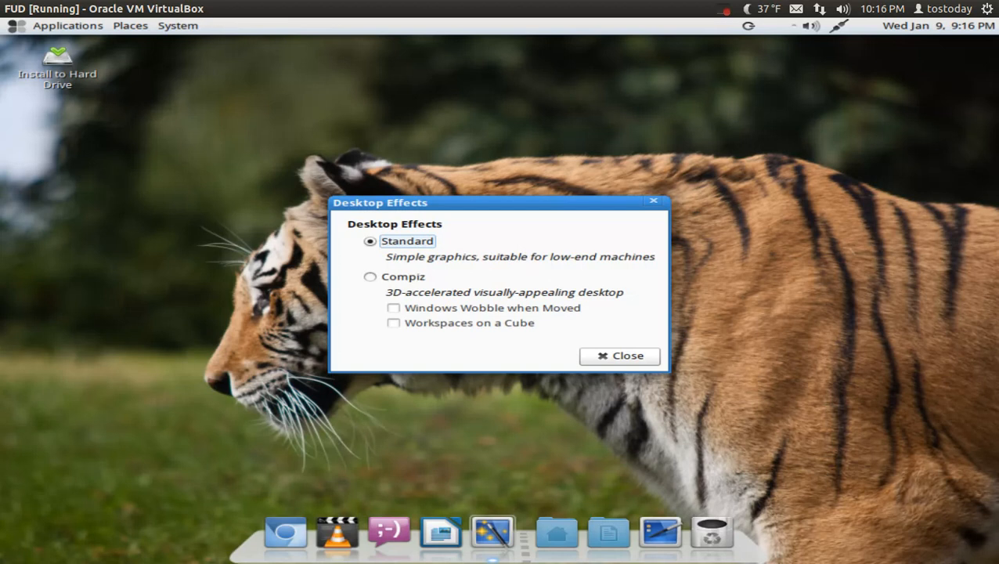
pyautogui.moveTo(591, 340)
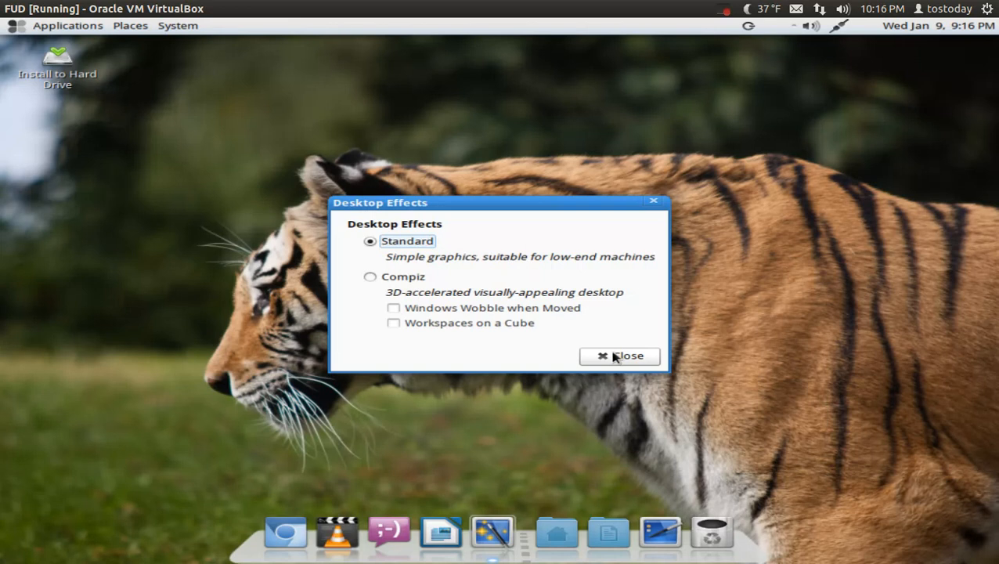
pyautogui.click(619, 356)
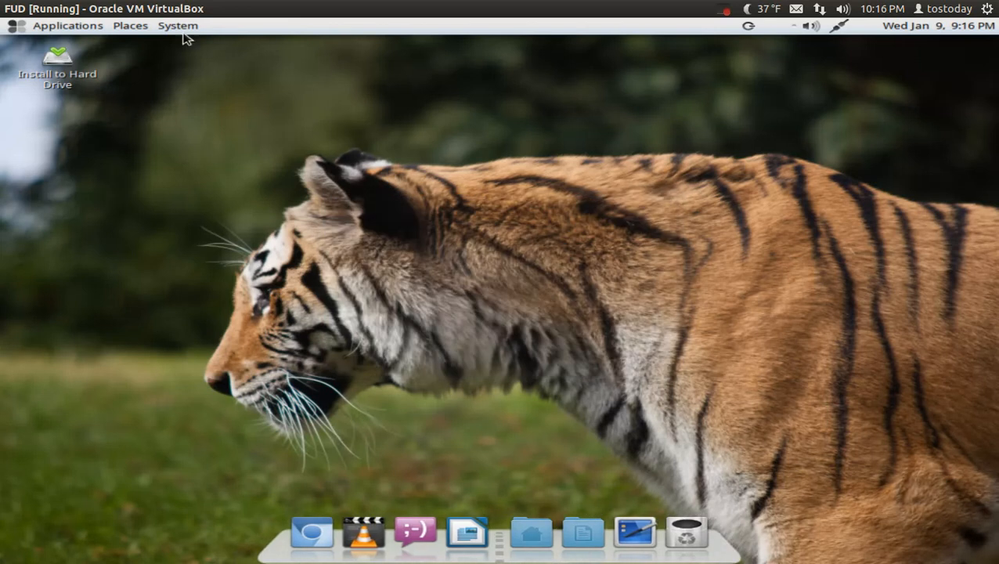
# Launch Add/Remove Software from the System > Administration menu
pyautogui.click(177, 26)
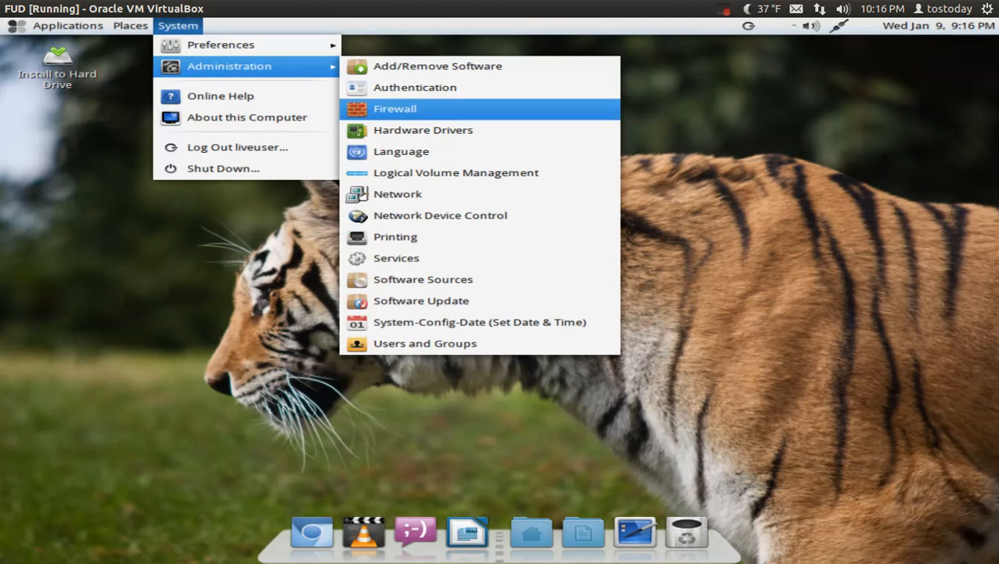
pyautogui.moveTo(426, 343)
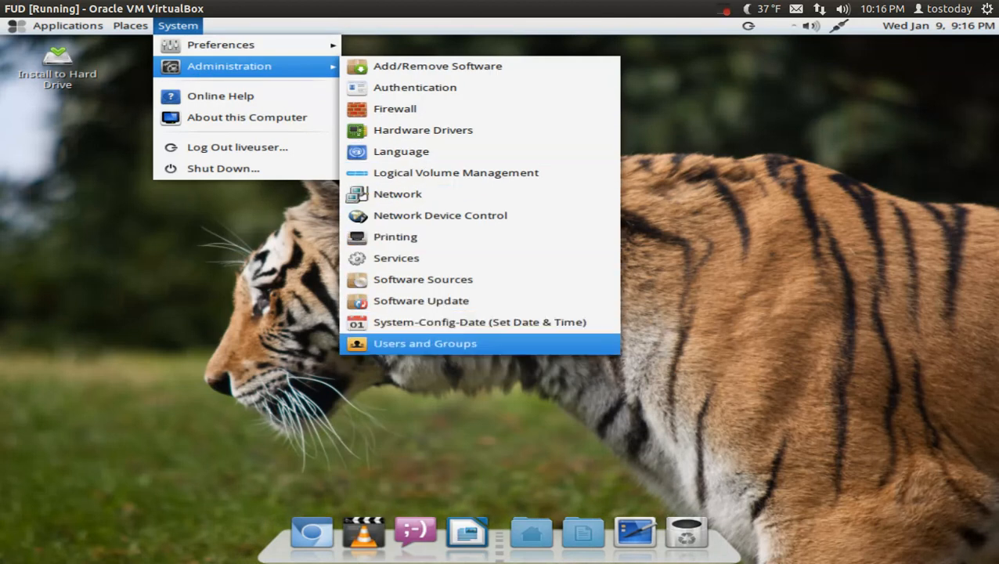
pyautogui.moveTo(422, 301)
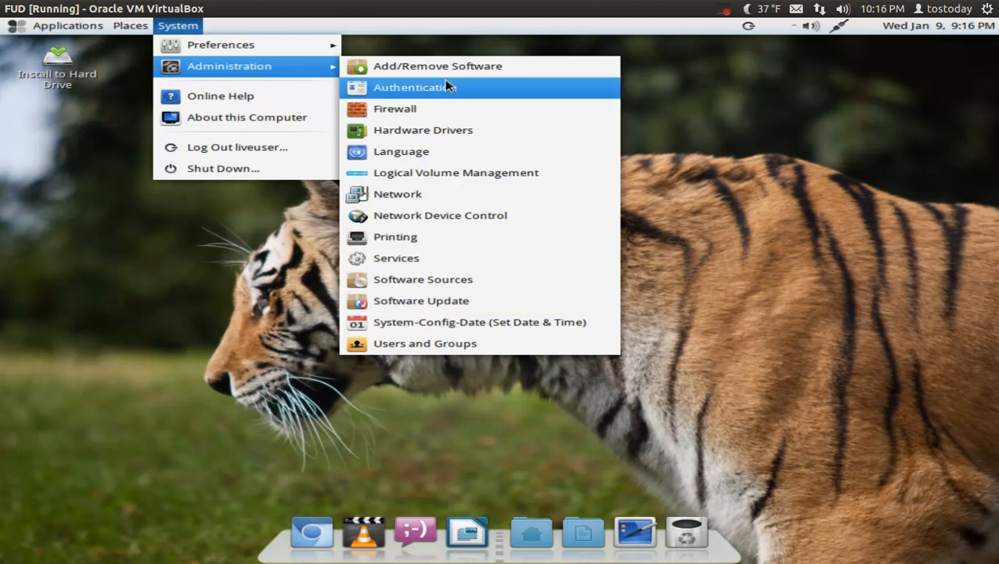
pyautogui.click(437, 66)
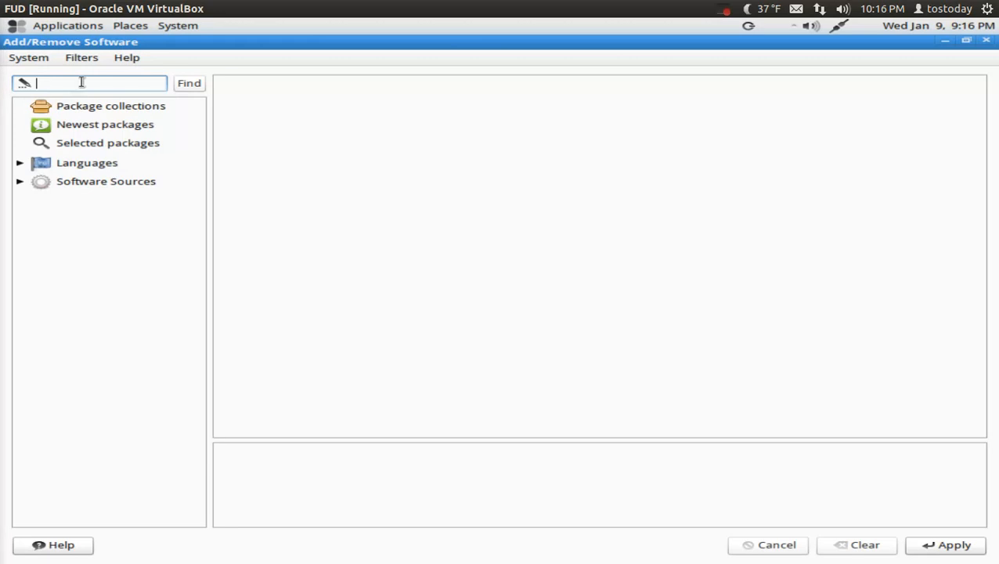
pyautogui.moveTo(93, 76)
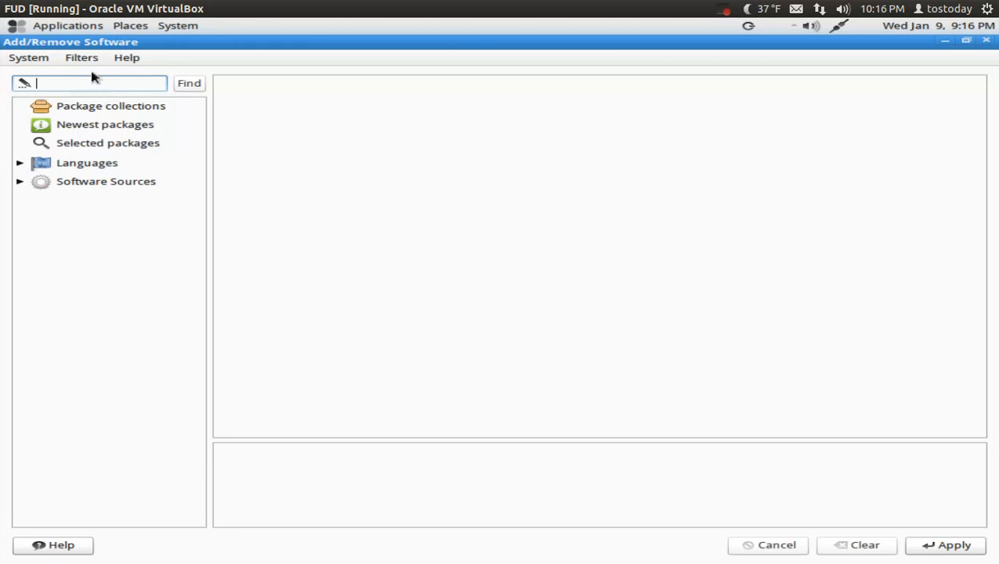
# Search Add/Remove Software for 'banshee' to list the matching packages
pyautogui.write('ban')
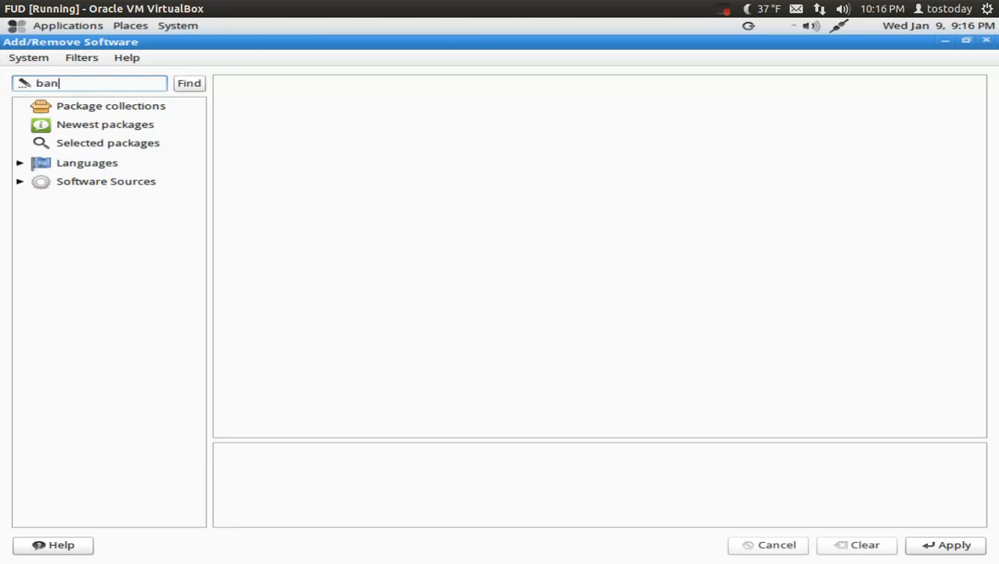
pyautogui.write('shee')
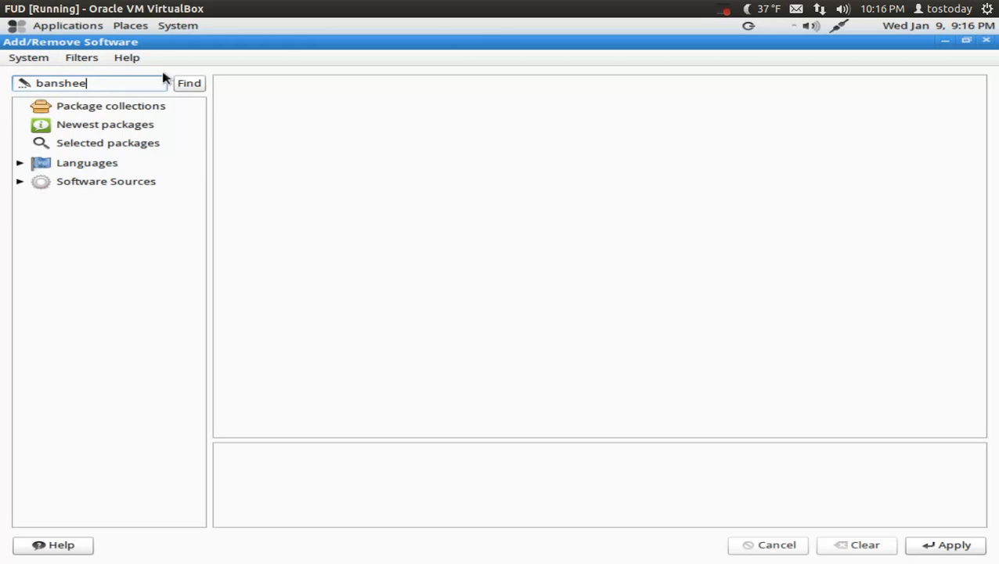
pyautogui.click(189, 82)
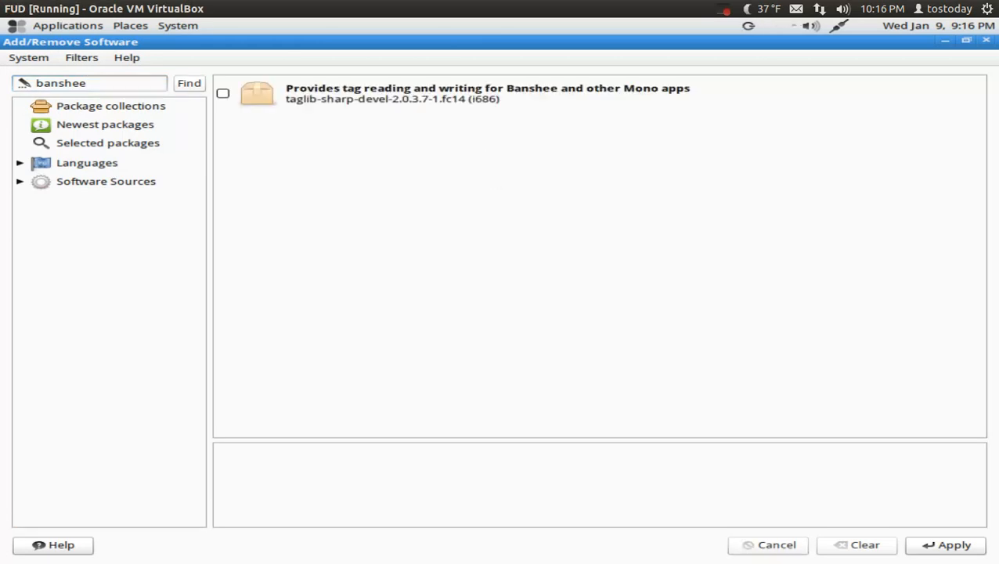
pyautogui.click(188, 83)
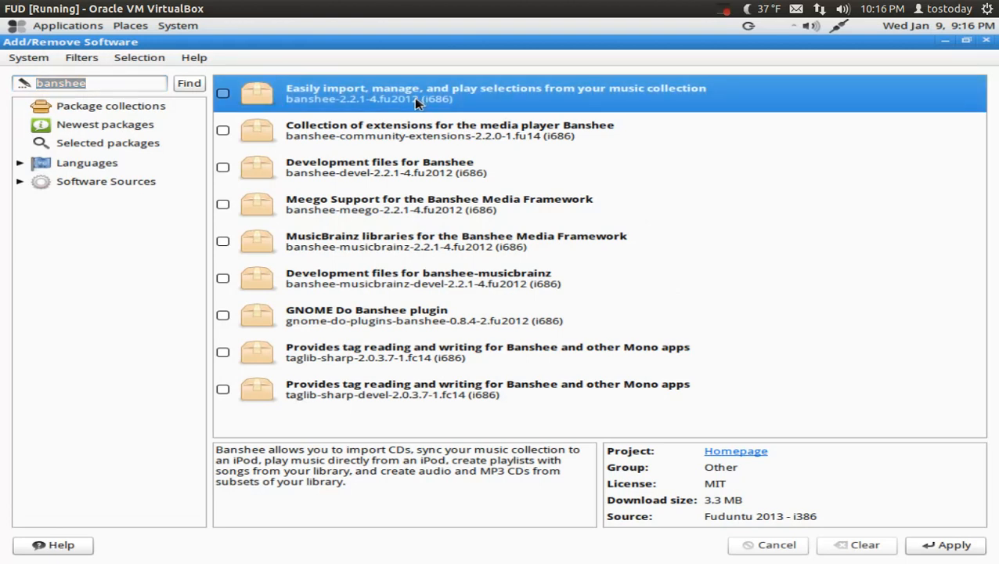
pyautogui.moveTo(589, 110)
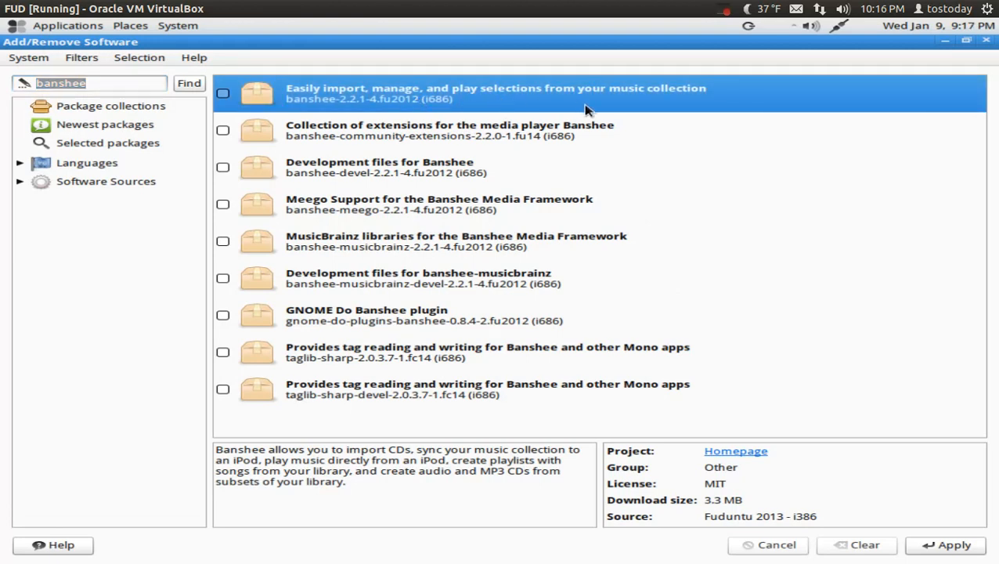
pyautogui.moveTo(564, 129)
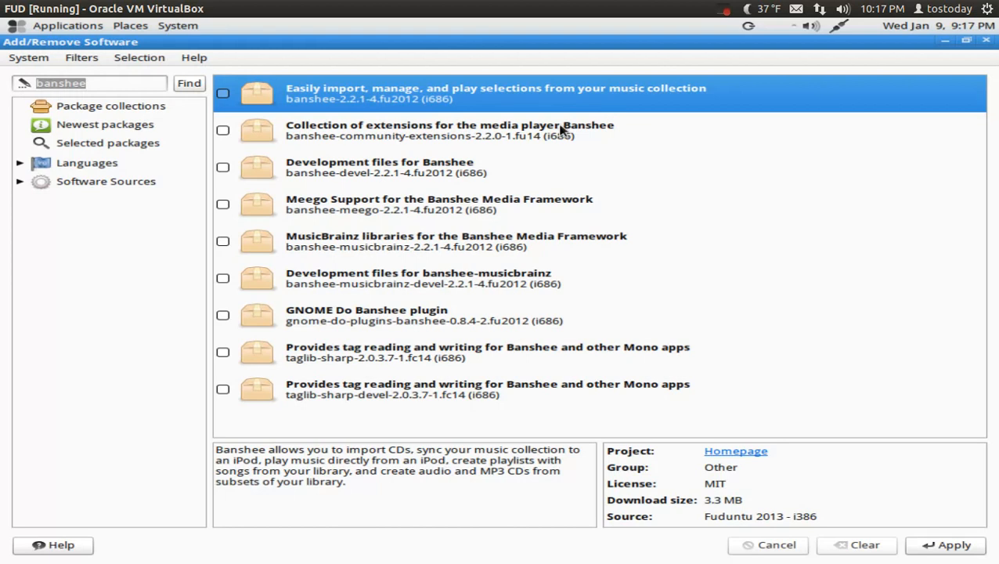
pyautogui.moveTo(562, 131)
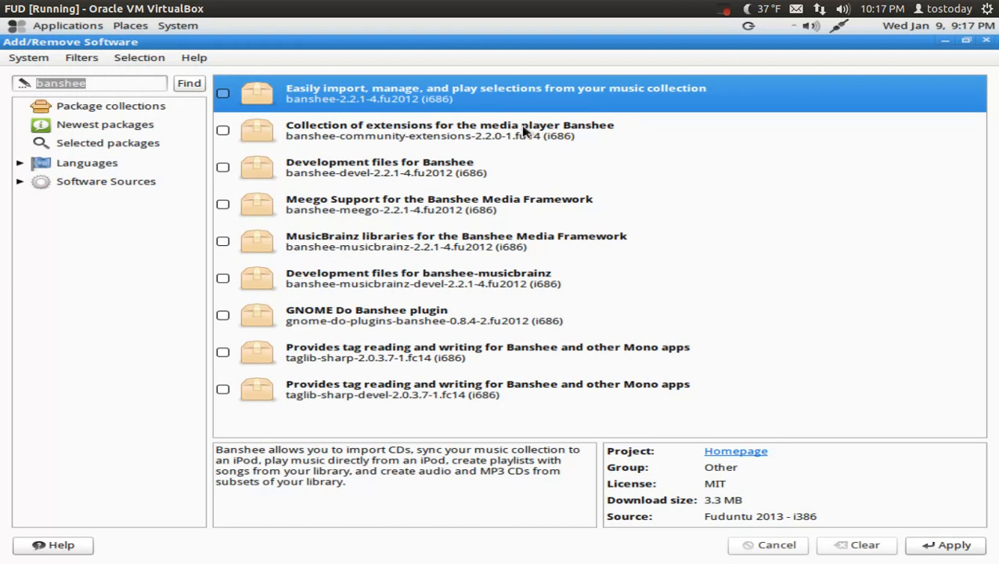
pyautogui.moveTo(523, 143)
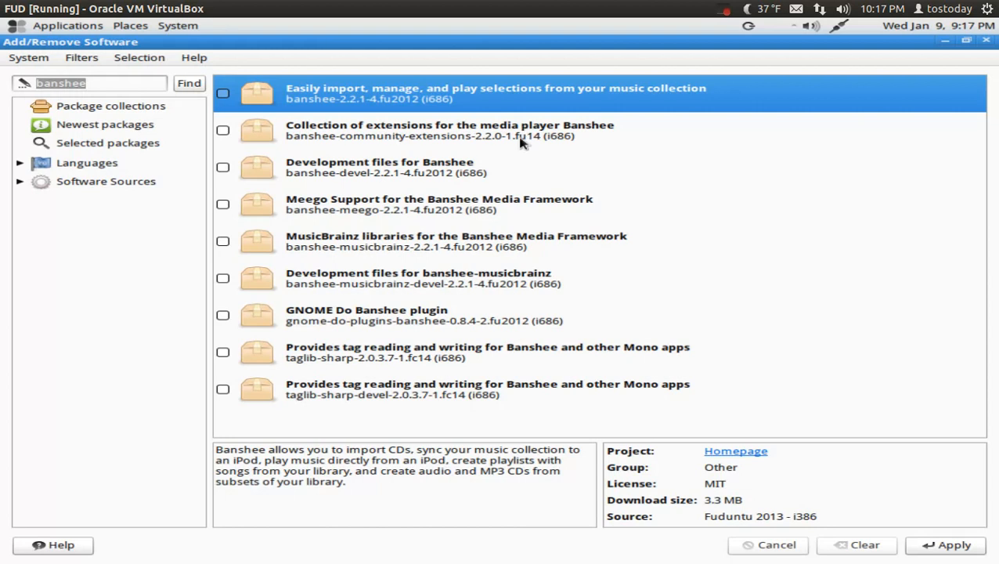
pyautogui.moveTo(515, 175)
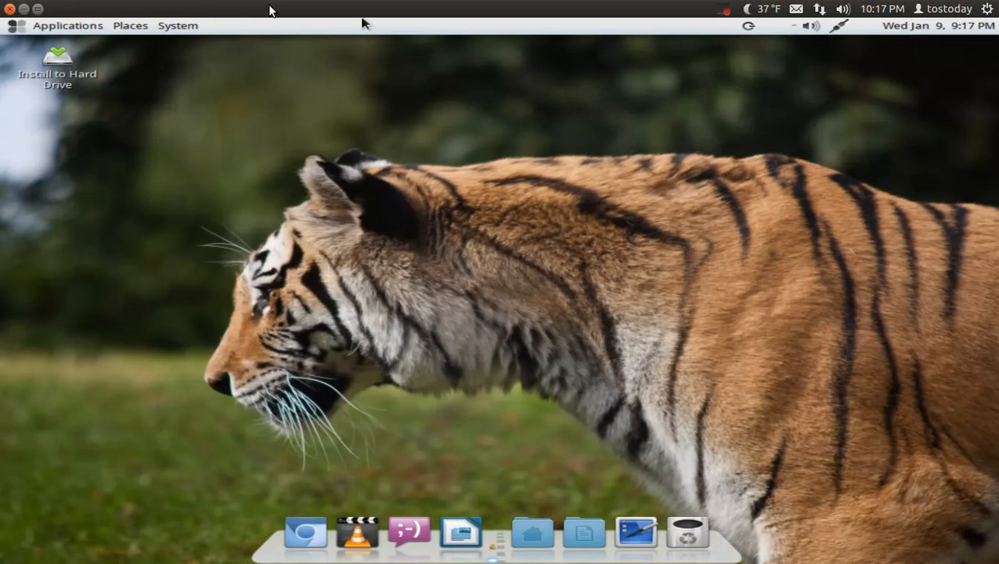
pyautogui.click(178, 25)
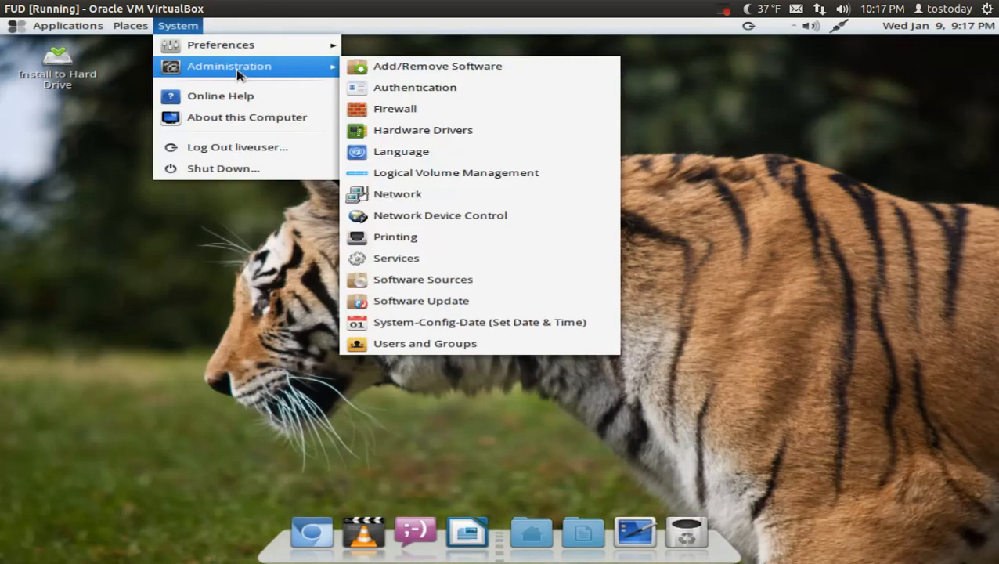
pyautogui.moveTo(437, 66)
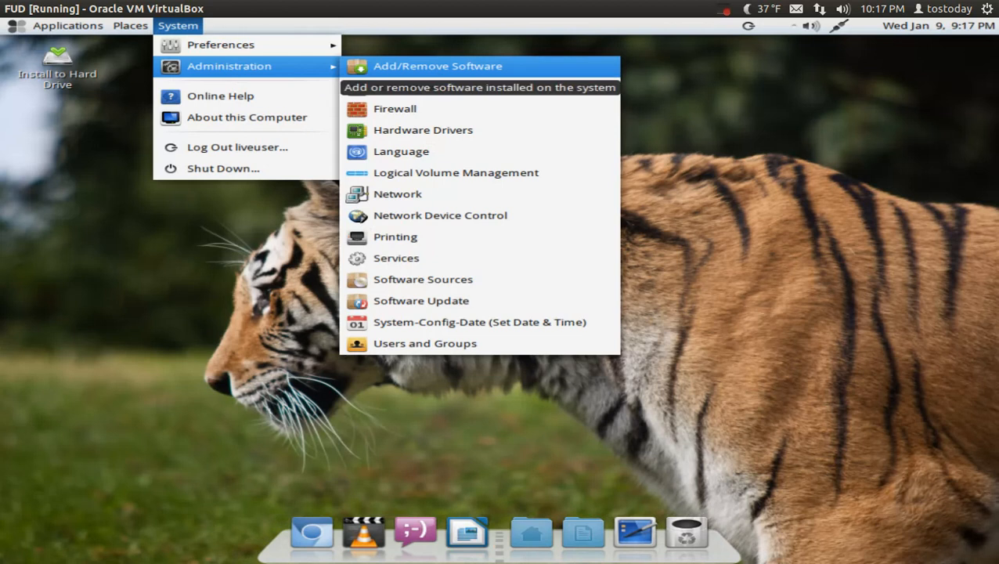
pyautogui.moveTo(395, 237)
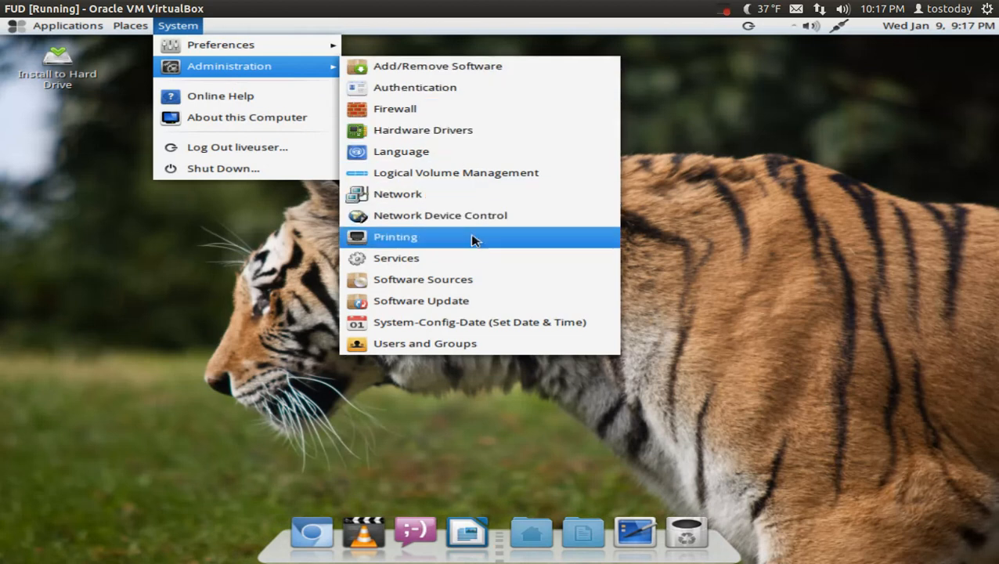
pyautogui.moveTo(422, 300)
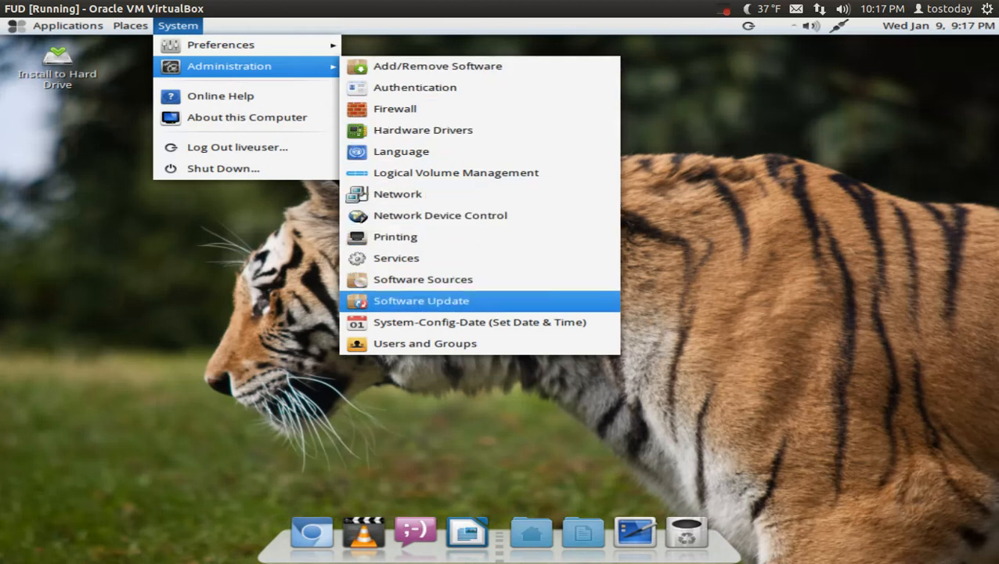
pyautogui.click(421, 300)
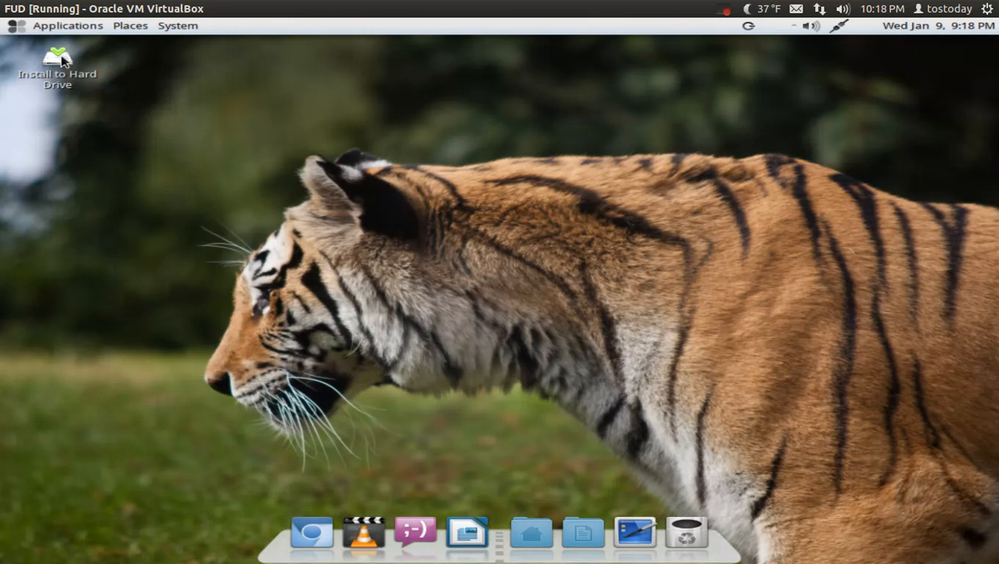
pyautogui.click(57, 71)
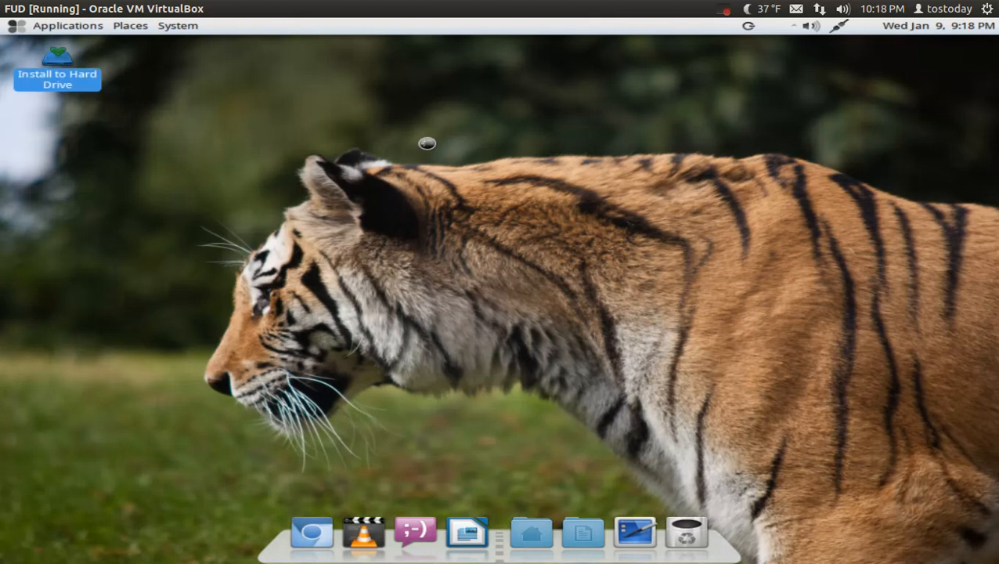
pyautogui.moveTo(428, 143)
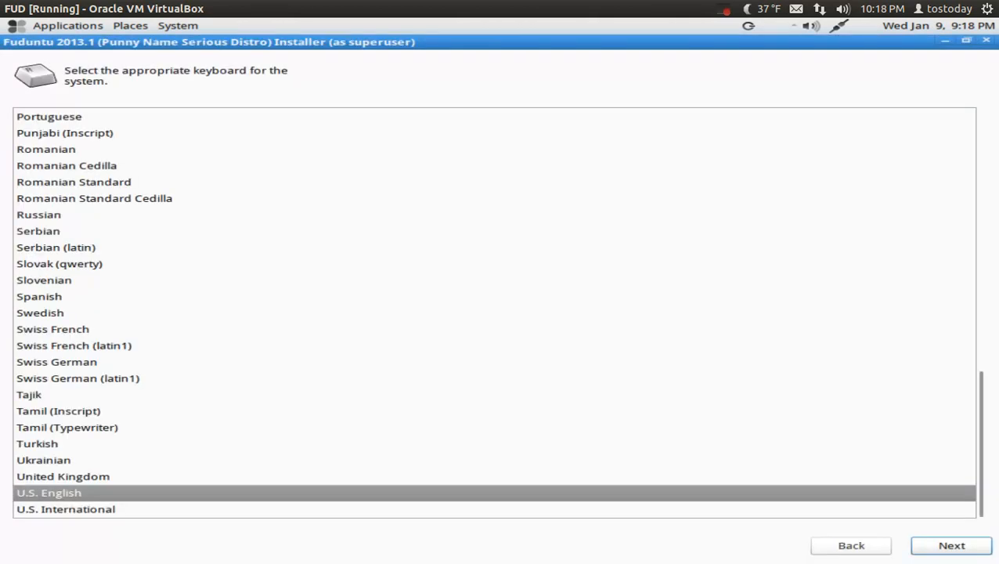
pyautogui.moveTo(701, 473)
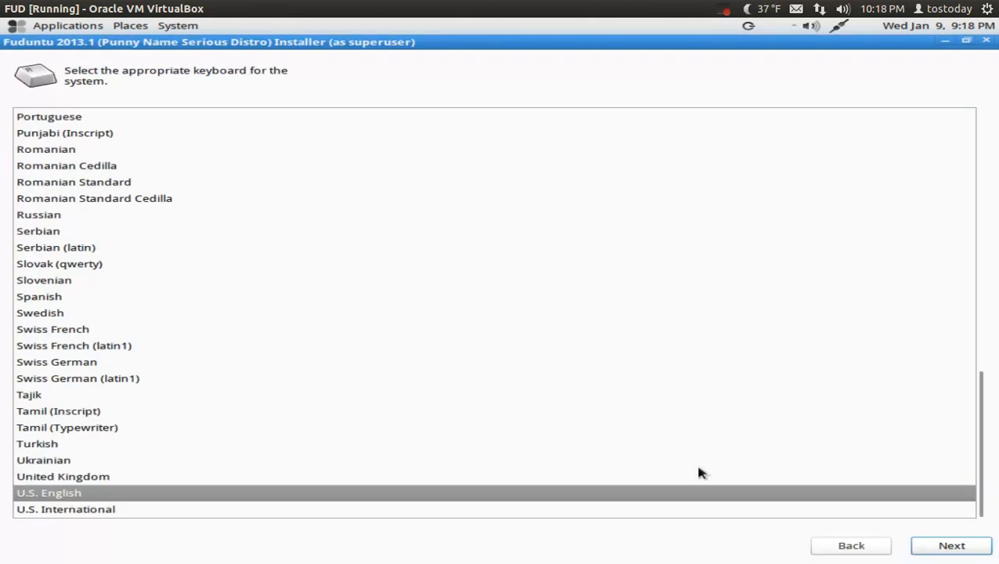
pyautogui.click(986, 42)
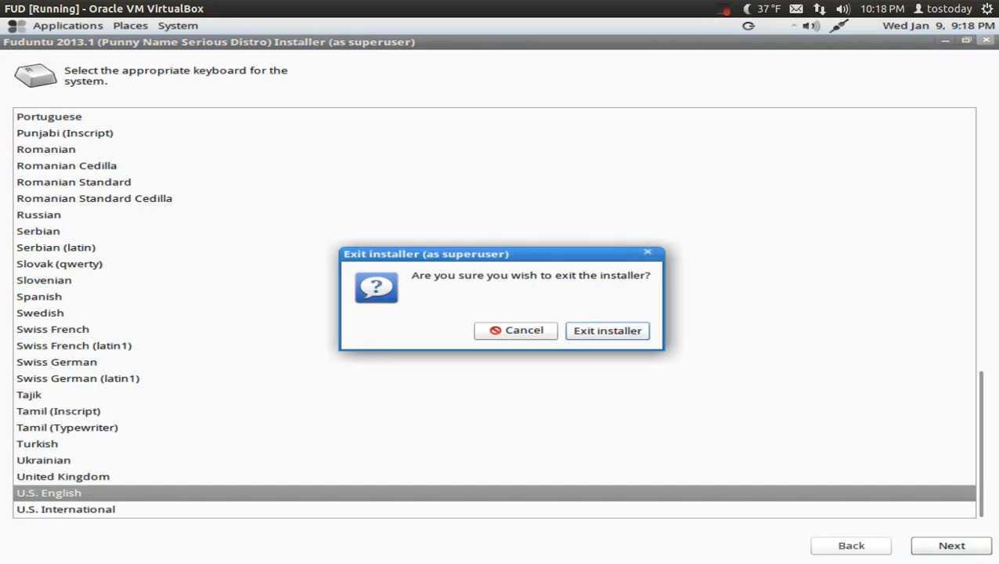
pyautogui.click(607, 329)
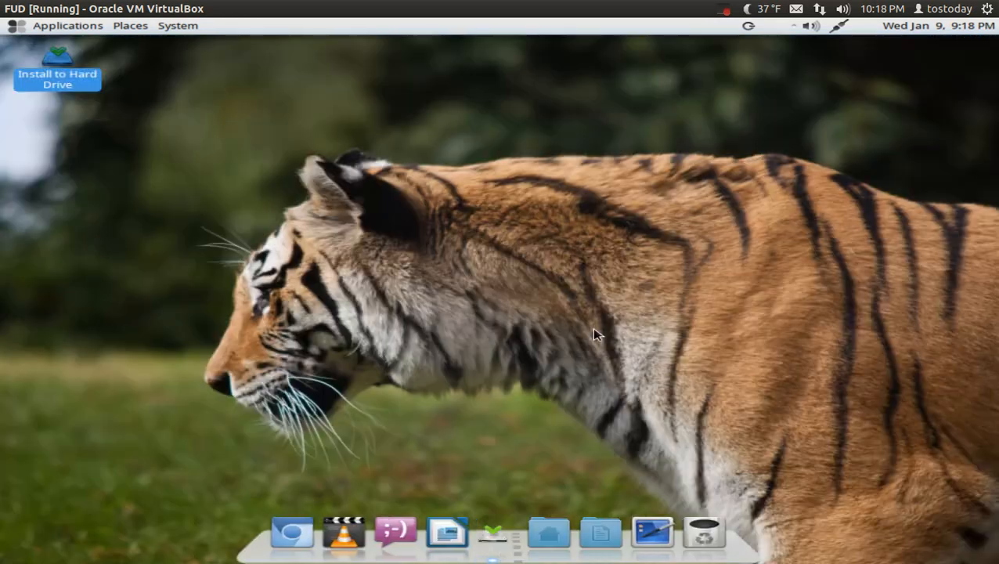
pyautogui.moveTo(615, 273)
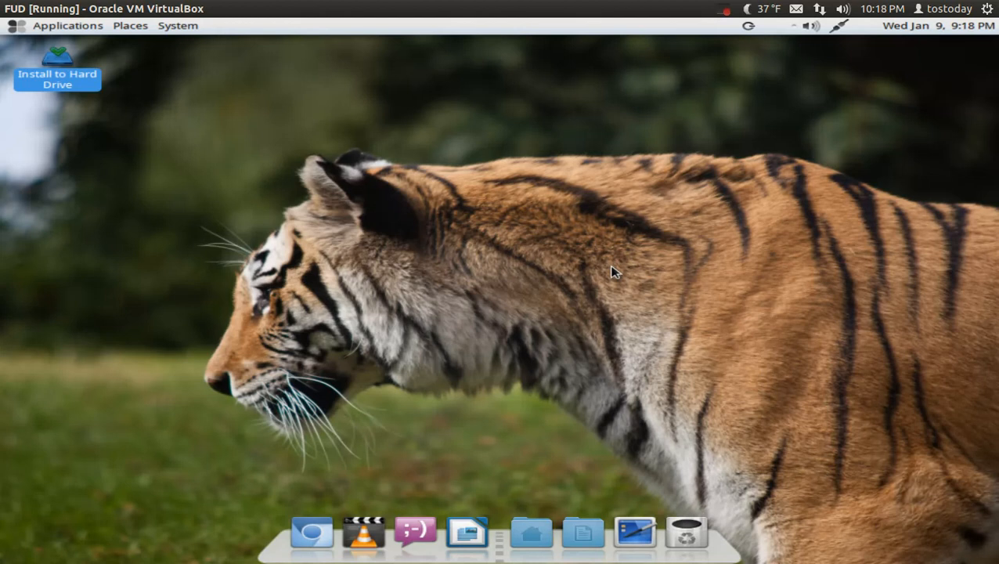
pyautogui.moveTo(61, 26)
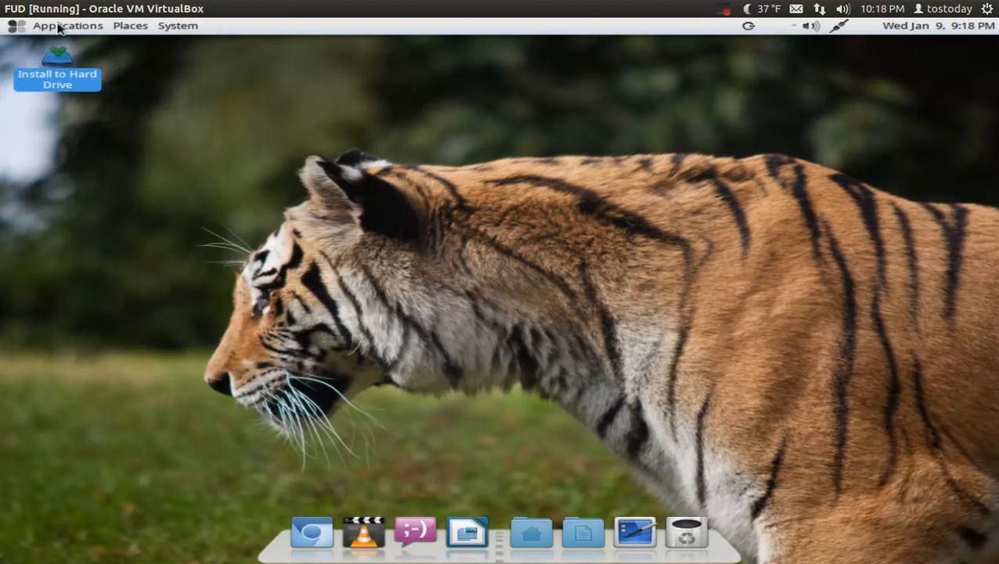
pyautogui.click(178, 25)
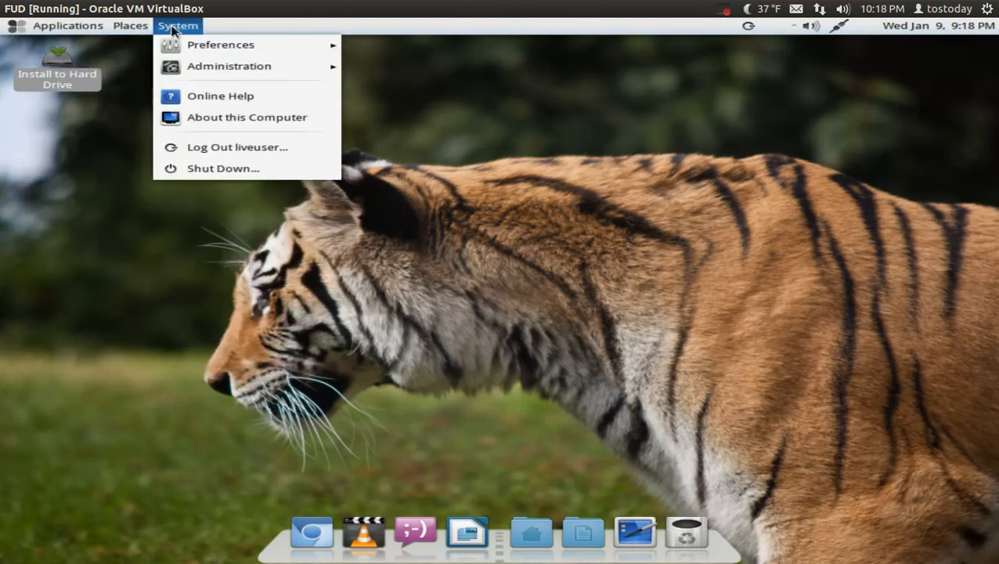
pyautogui.click(67, 25)
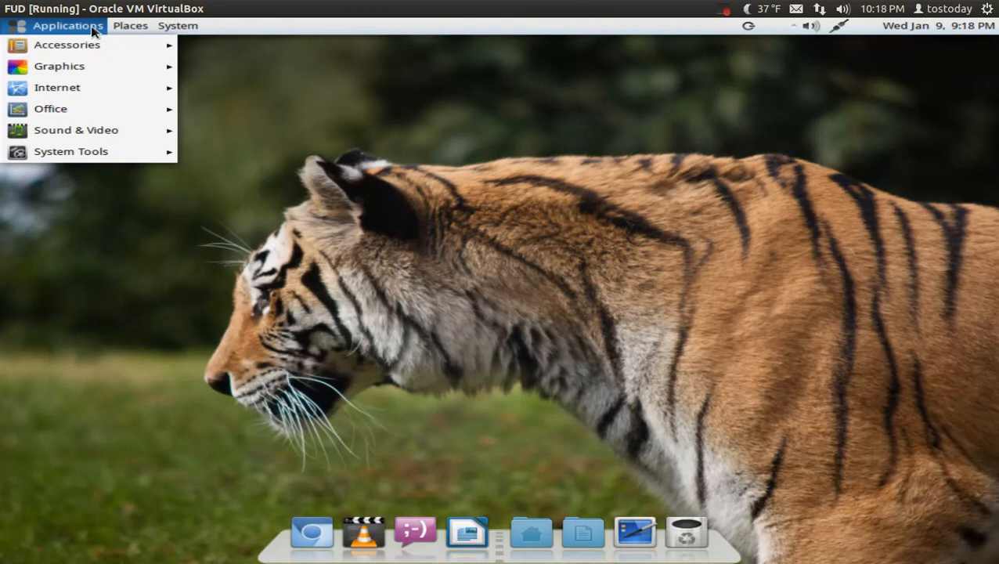
pyautogui.click(130, 25)
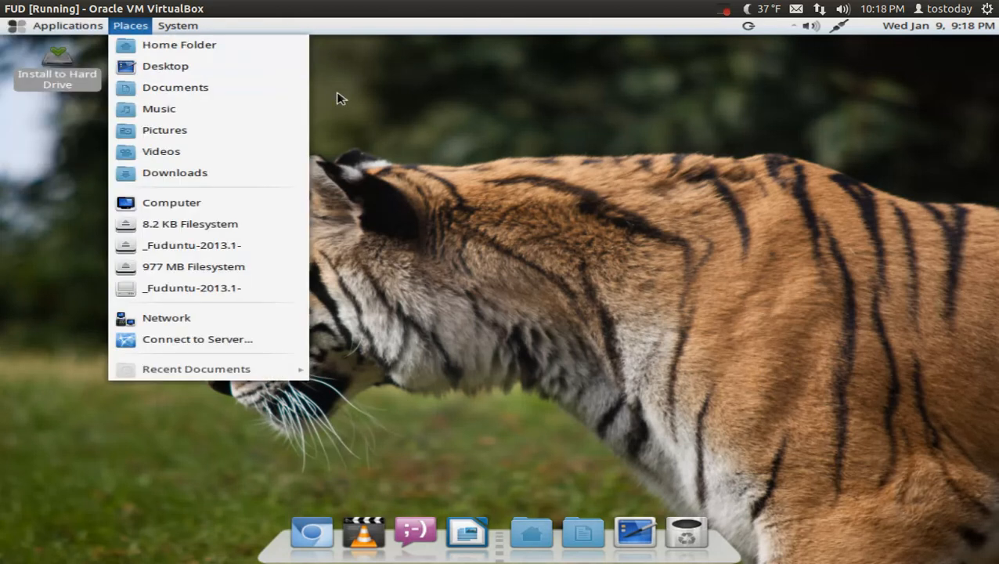
pyautogui.click(68, 25)
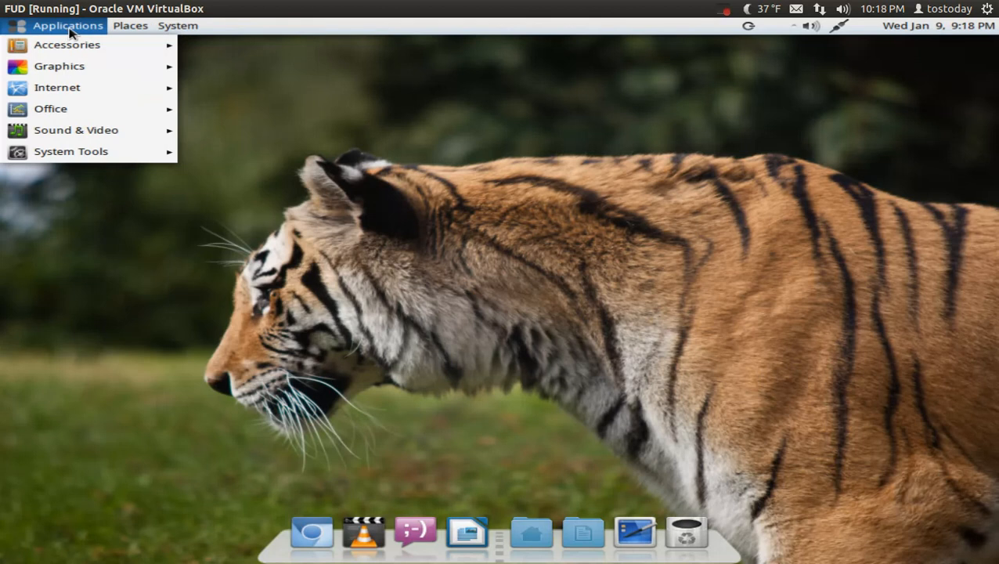
pyautogui.click(130, 25)
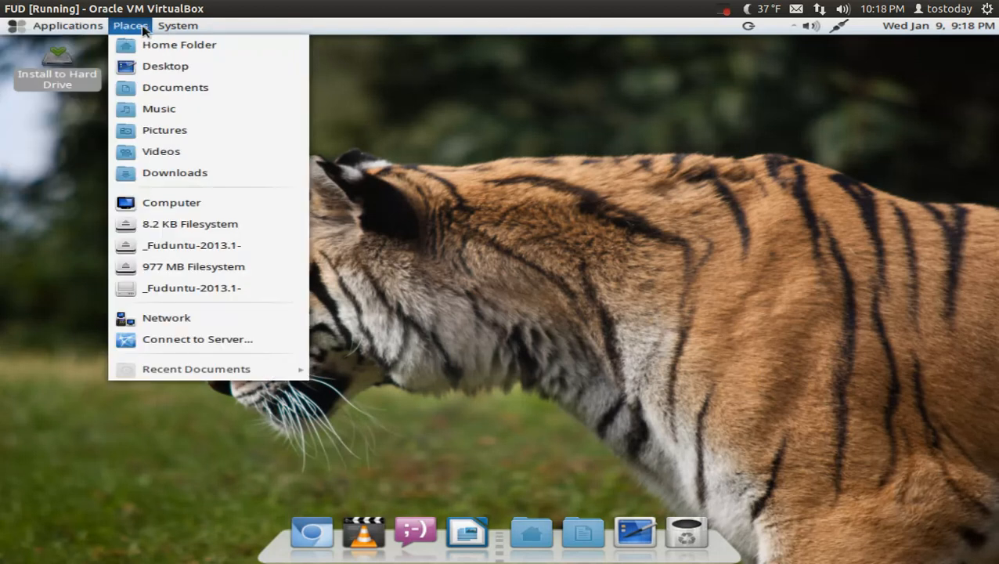
pyautogui.click(68, 25)
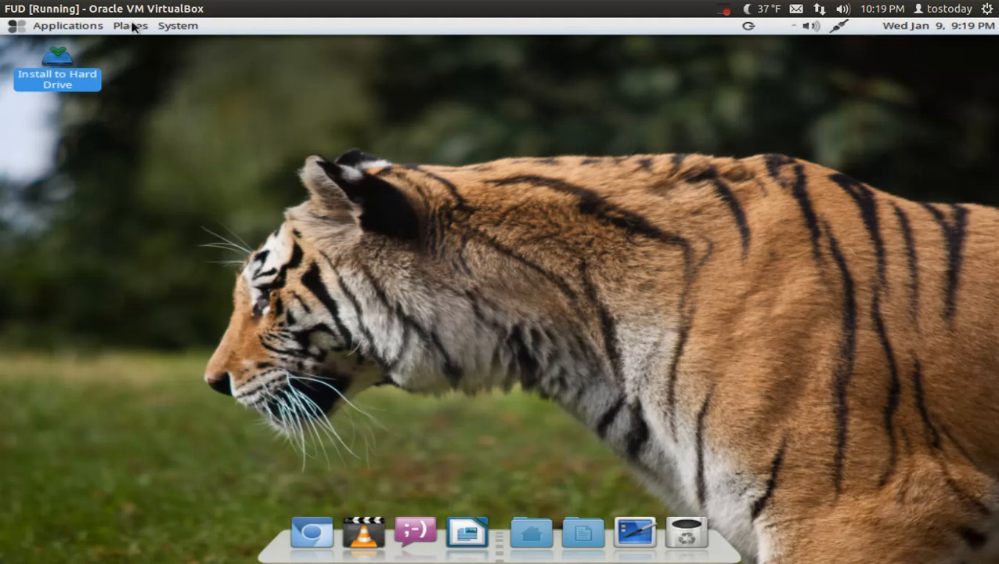
pyautogui.click(67, 25)
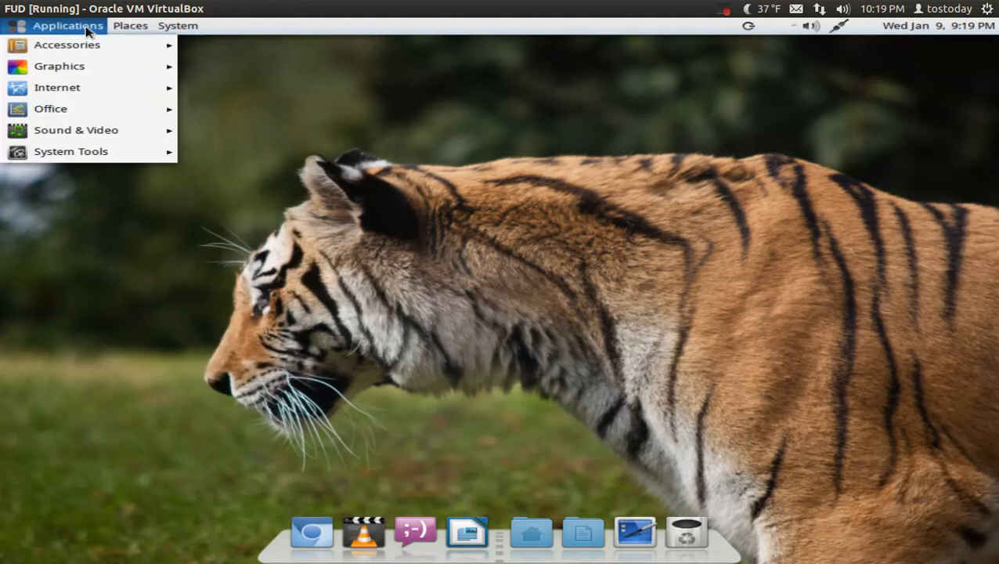
pyautogui.click(178, 25)
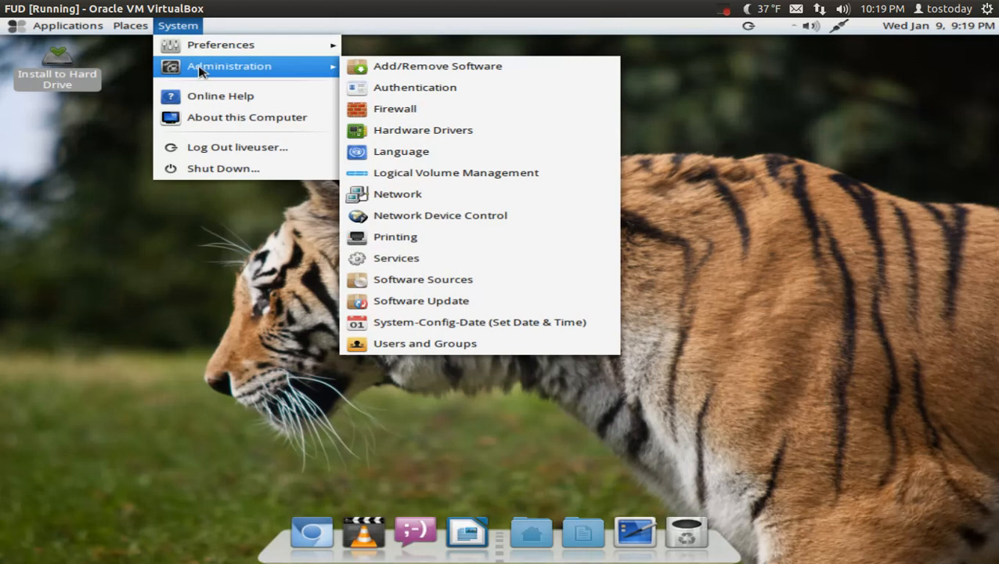
pyautogui.moveTo(857, 218)
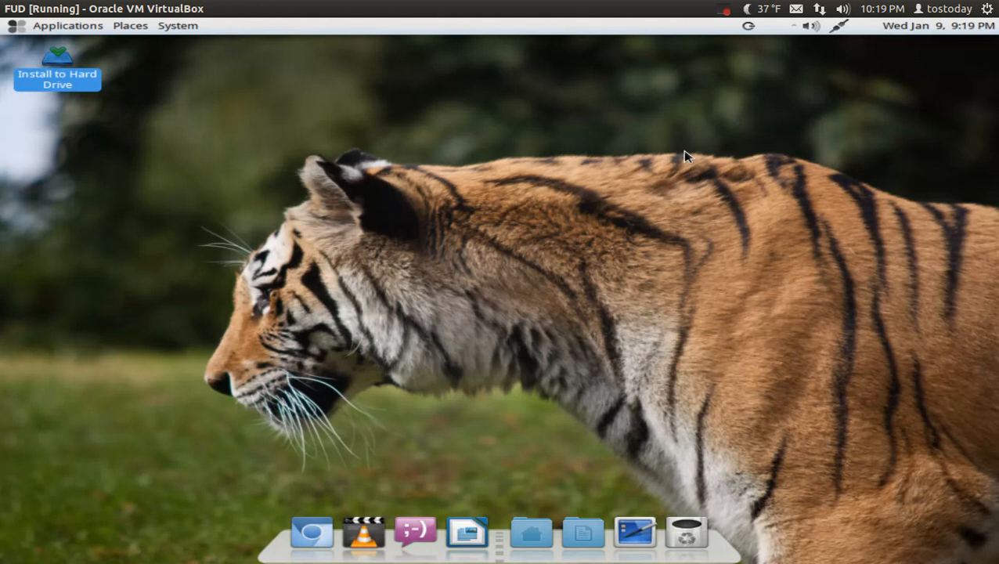
pyautogui.moveTo(477, 165)
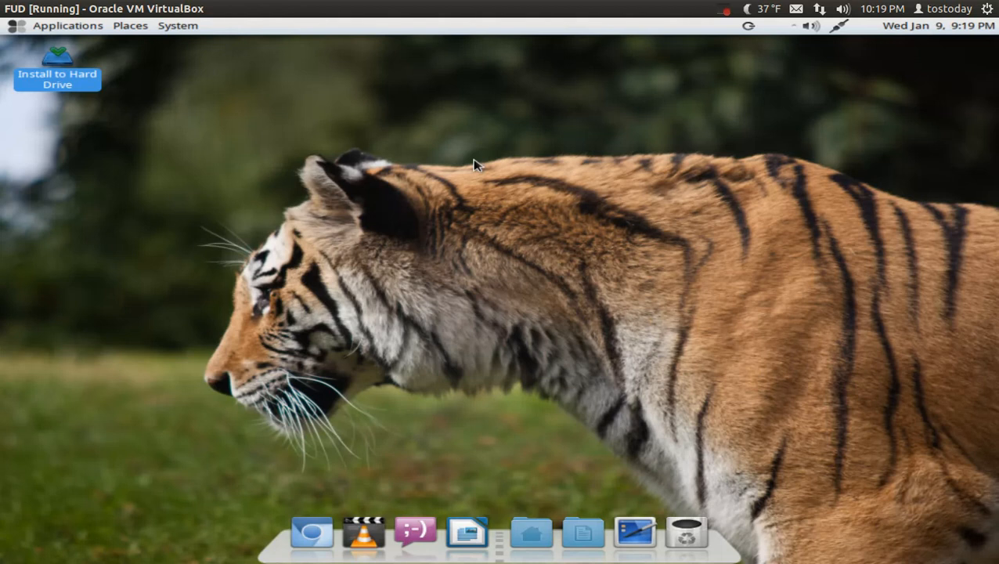
pyautogui.moveTo(483, 237)
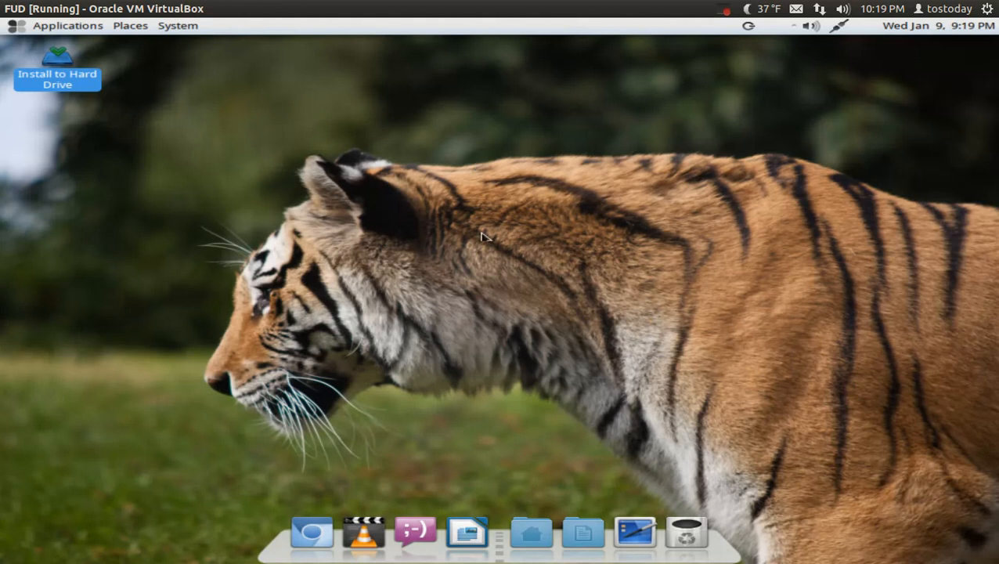
pyautogui.moveTo(556, 252)
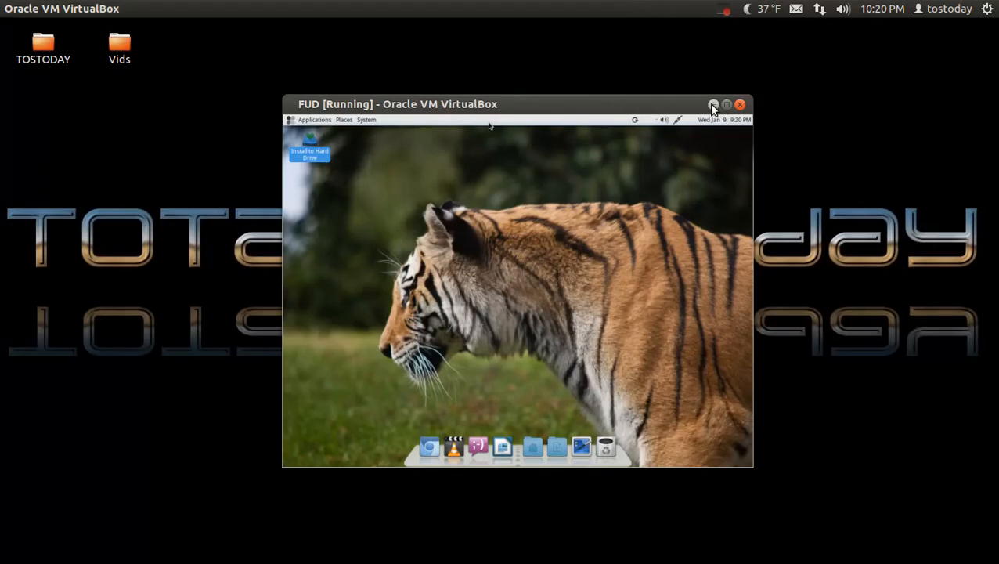
# Minimize the FUD [Running] VirtualBox window to reveal the Ubuntu host desktop
pyautogui.click(713, 104)
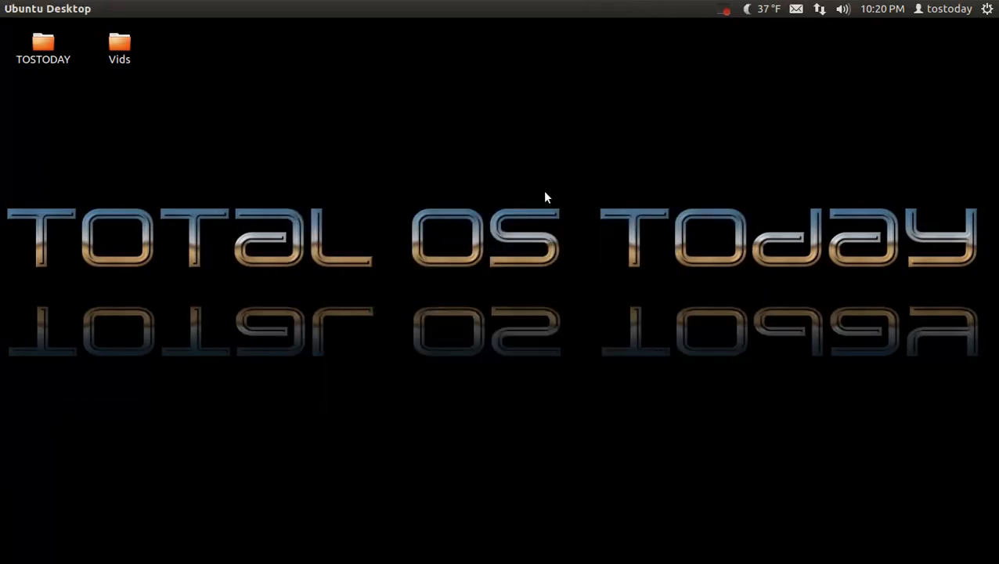